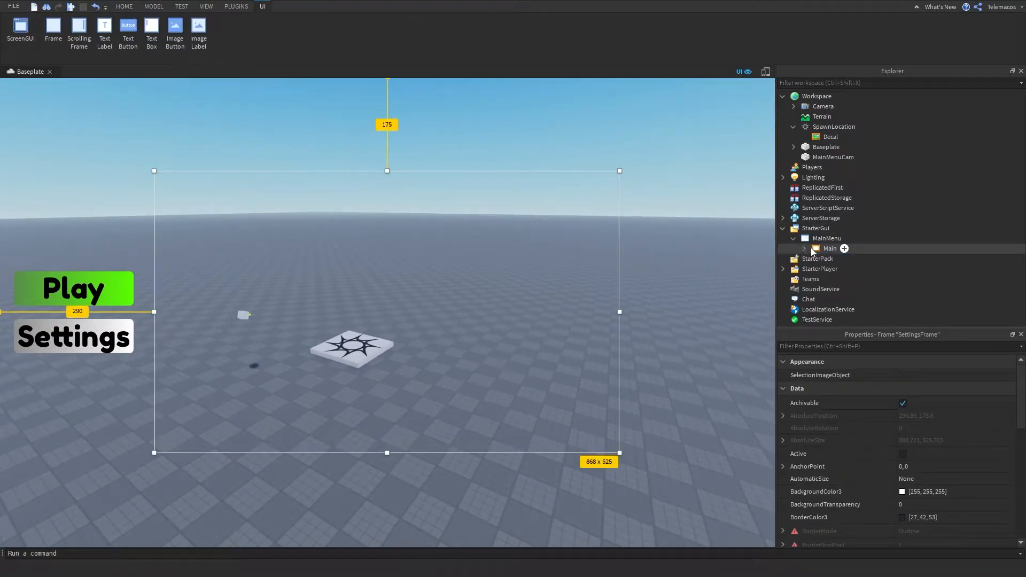
Expand Main, enable SettingsFrame's Visible property, and select the TimeOfDay button.
{"action": "left_click", "coordinate": [124, 6]}
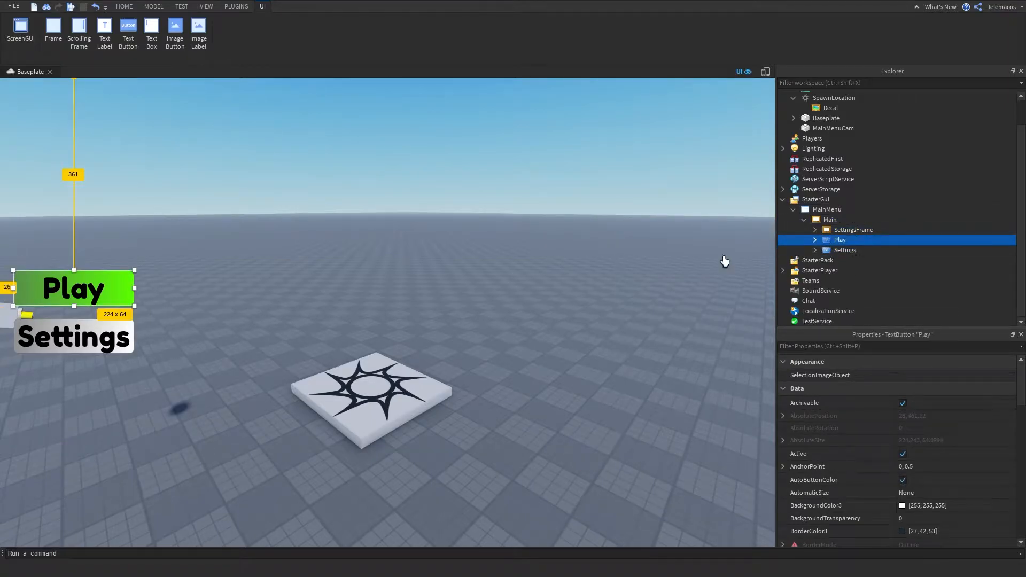
{"action": "left_click", "coordinate": [845, 250]}
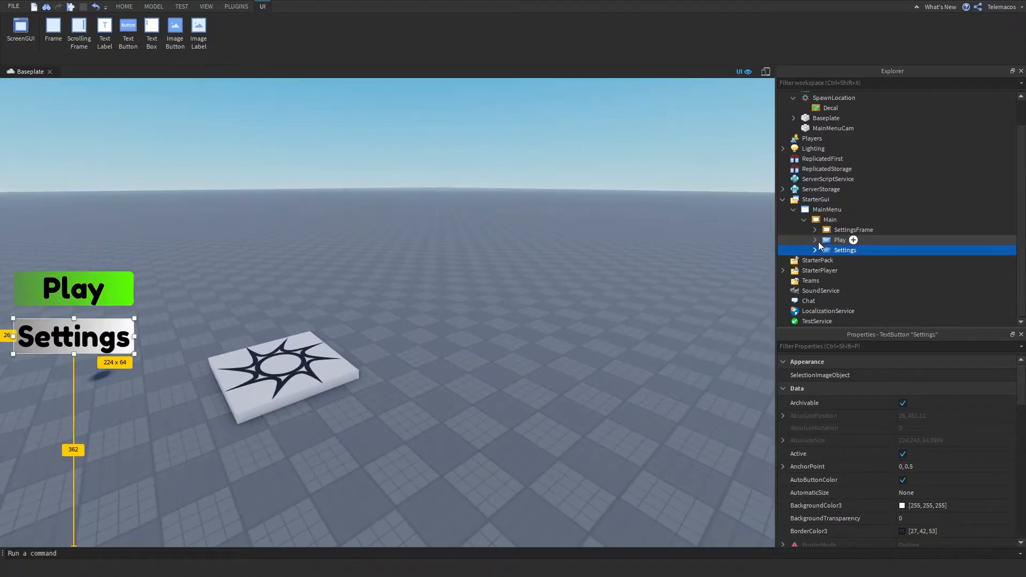
{"action": "left_click", "coordinate": [853, 229]}
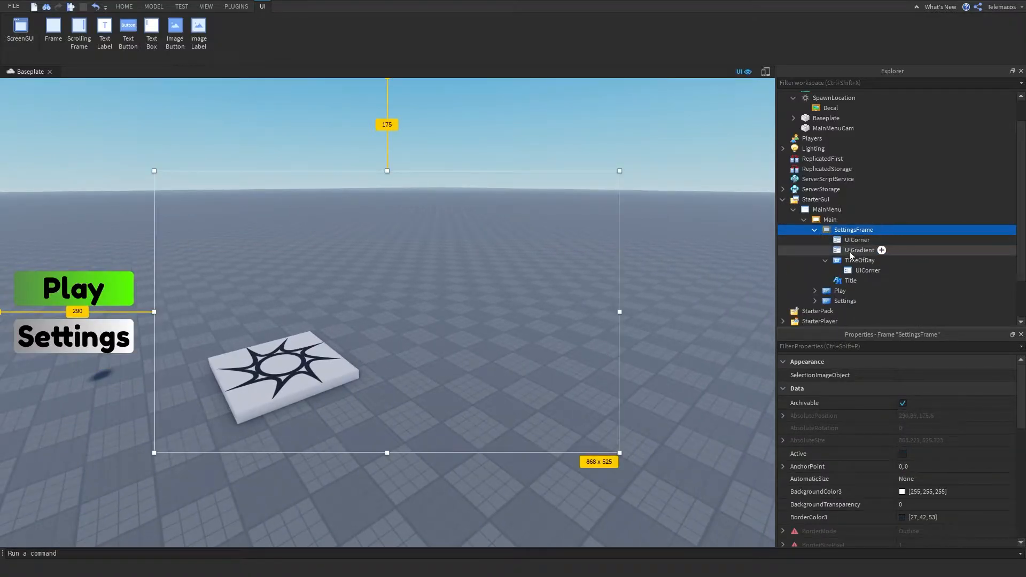
{"action": "left_click", "coordinate": [123, 7]}
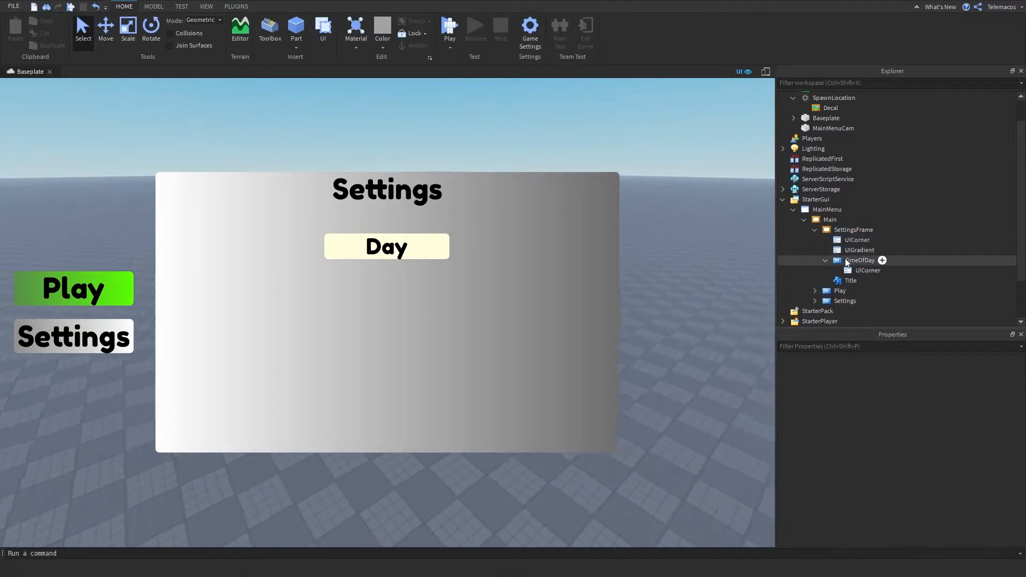
{"action": "left_click", "coordinate": [860, 259]}
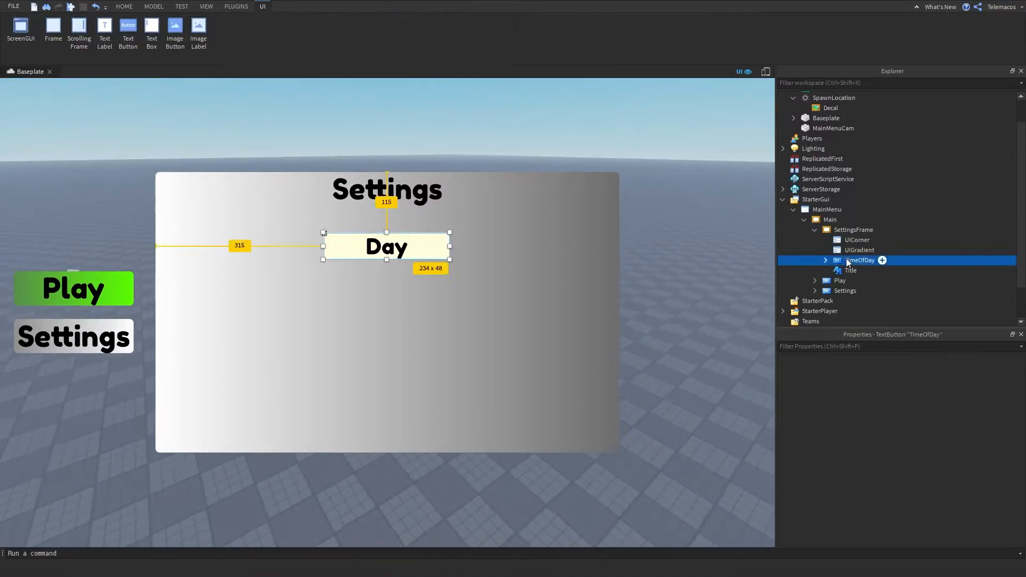
{"action": "left_click", "coordinate": [124, 6]}
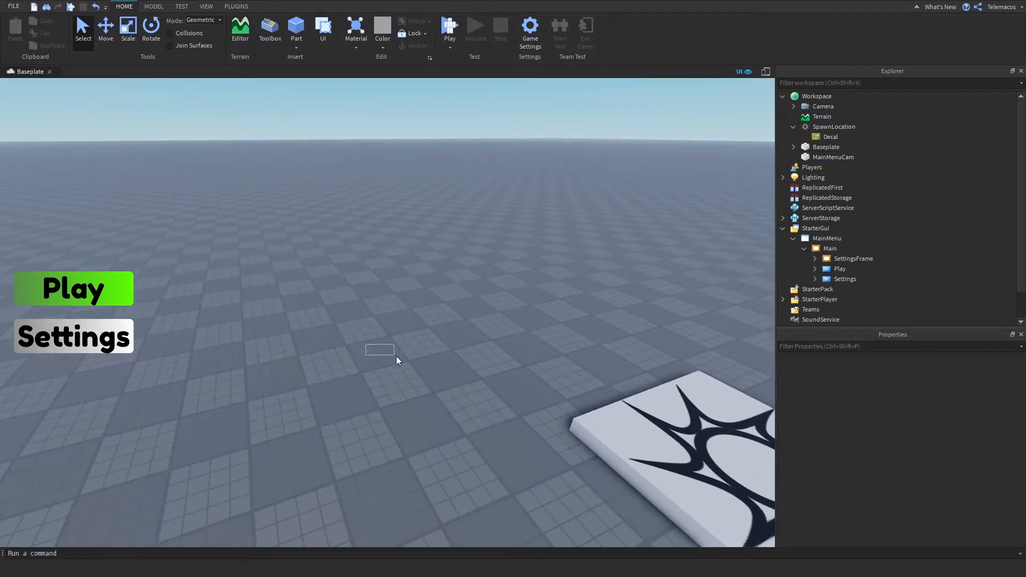
Select the MainMenuCam part and glance at the Plugins ribbon before returning to Home.
{"action": "left_click", "coordinate": [833, 157]}
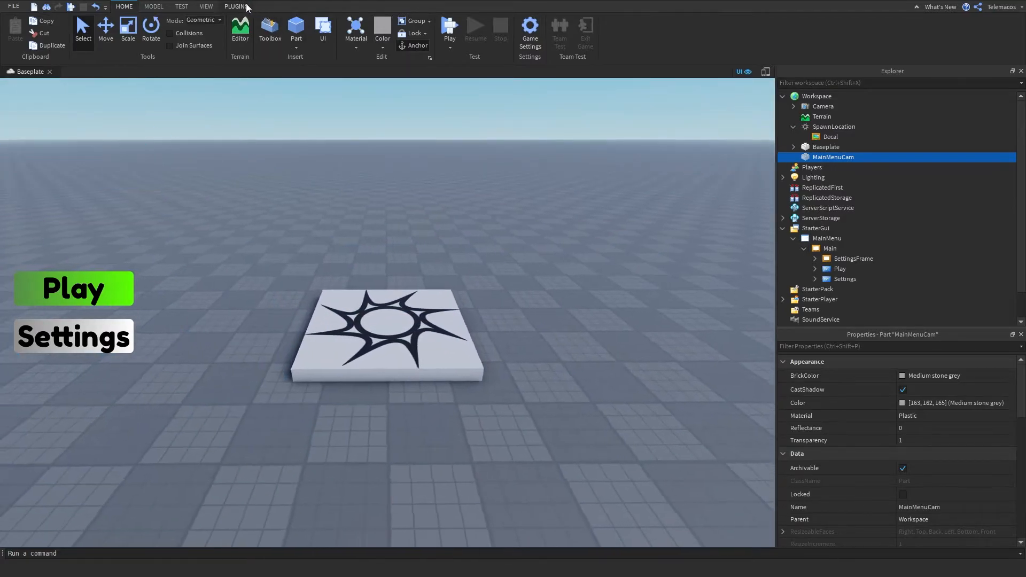
{"action": "left_click", "coordinate": [236, 6]}
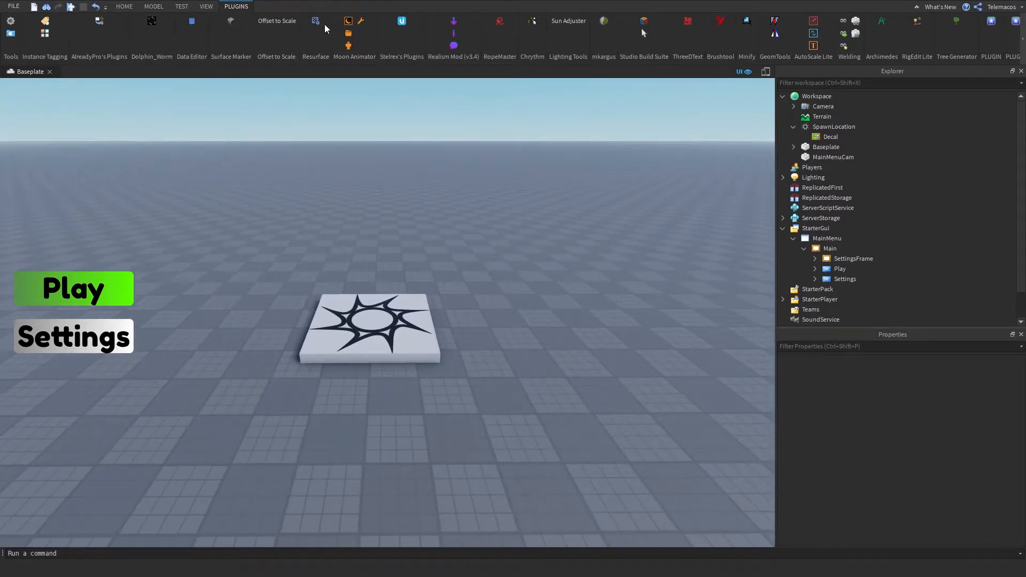
{"action": "left_click", "coordinate": [123, 7]}
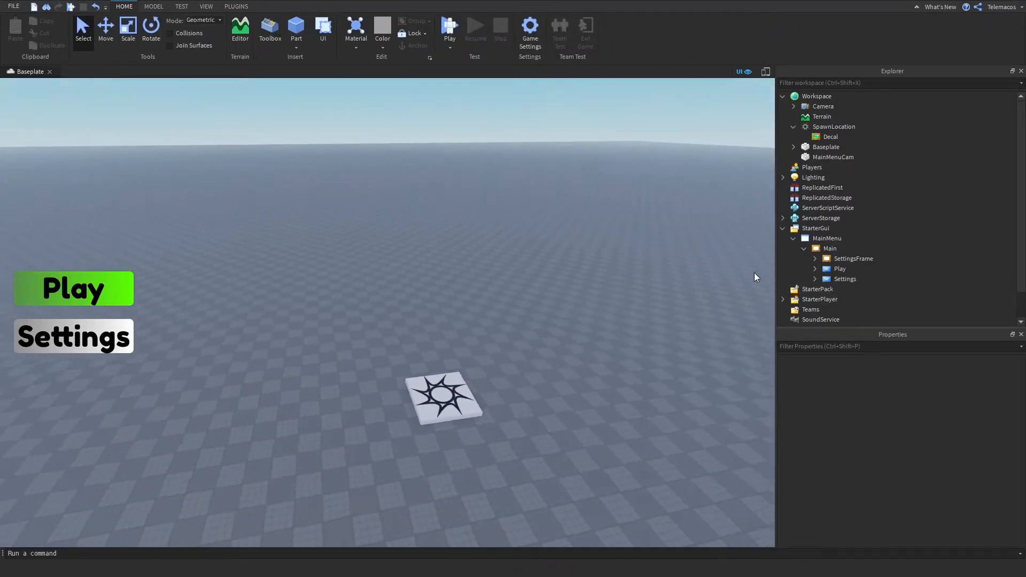
{"action": "left_click", "coordinate": [829, 248]}
{"action": "type", "text": "M"}
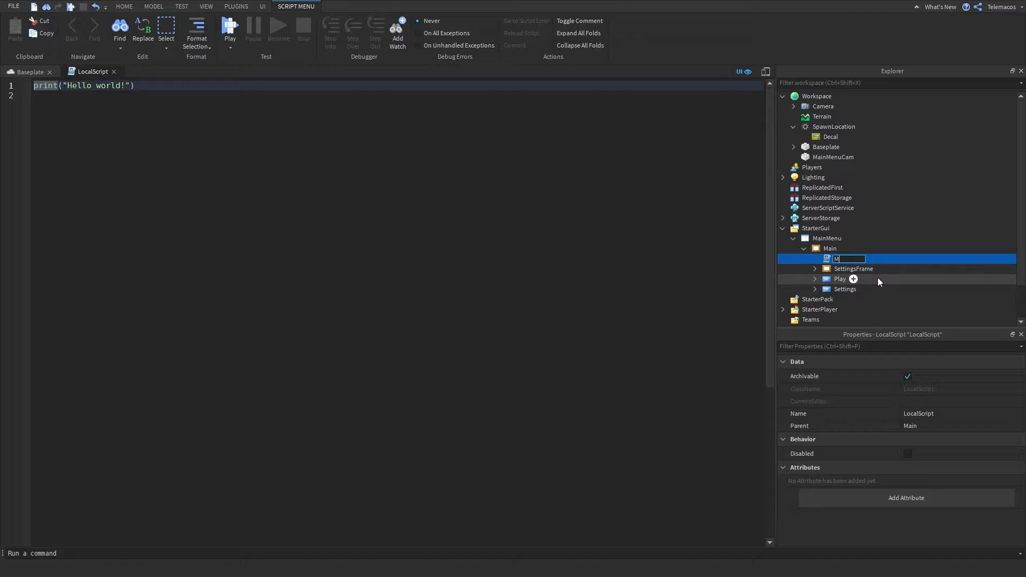
Rename the script MenuHandler and declare player (Players.LocalPlayer) and cam (workspace.CurrentCamera).
{"action": "type", "text": "enuHandler"}
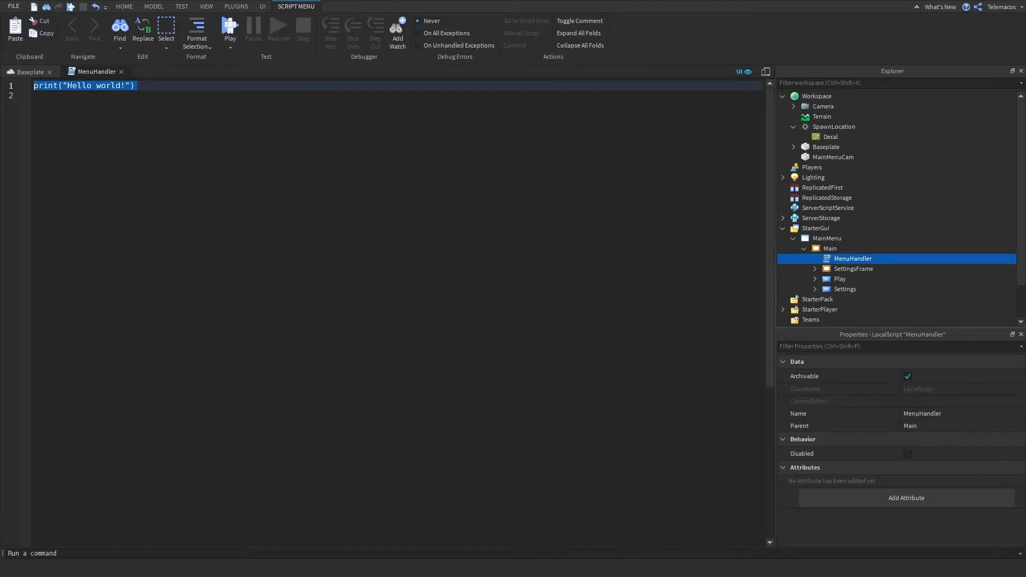
{"action": "type", "text": "local player = gam"}
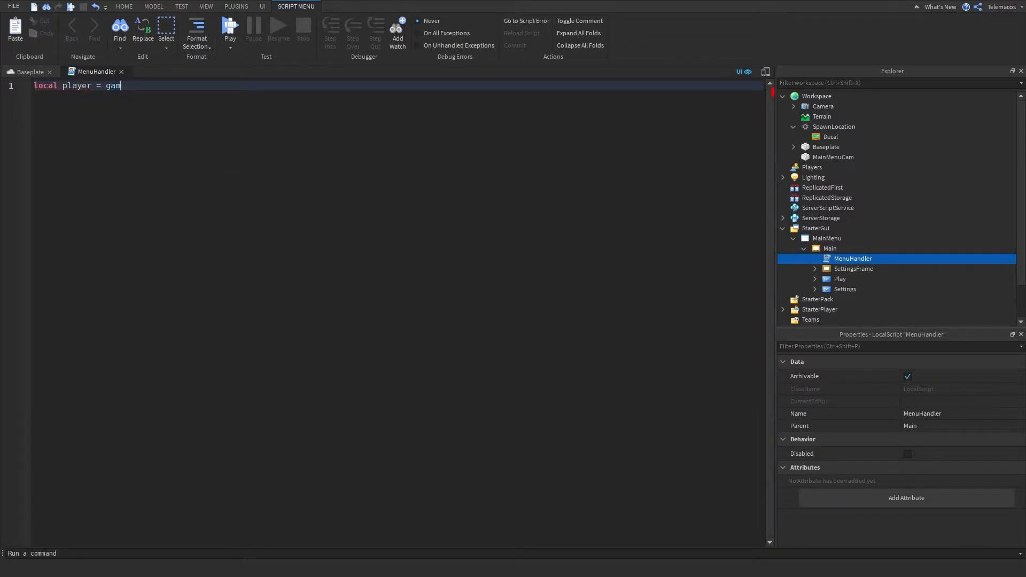
{"action": "type", "text": "e.Players"}
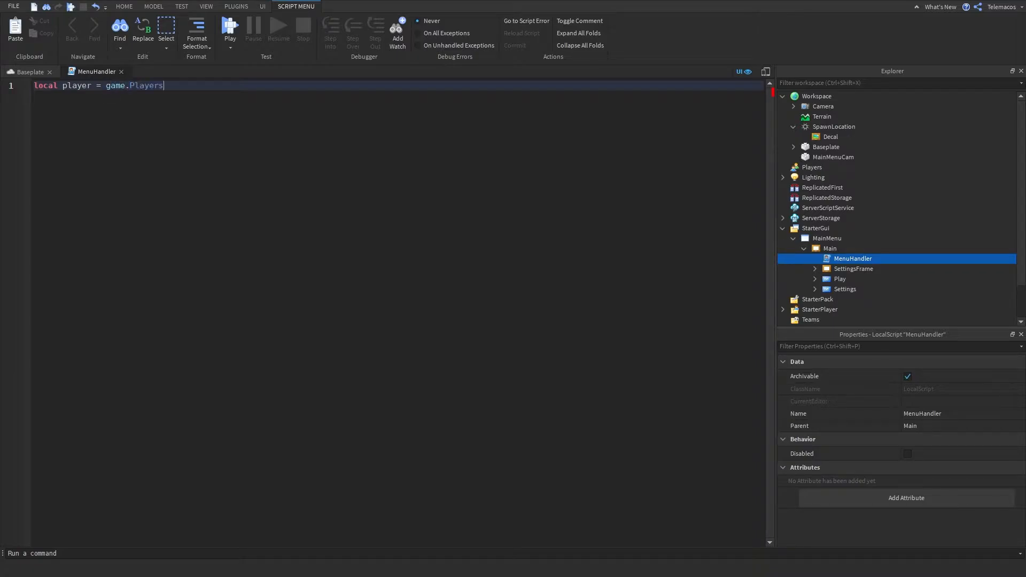
{"action": "type", "text": ".LocalPlayer"}
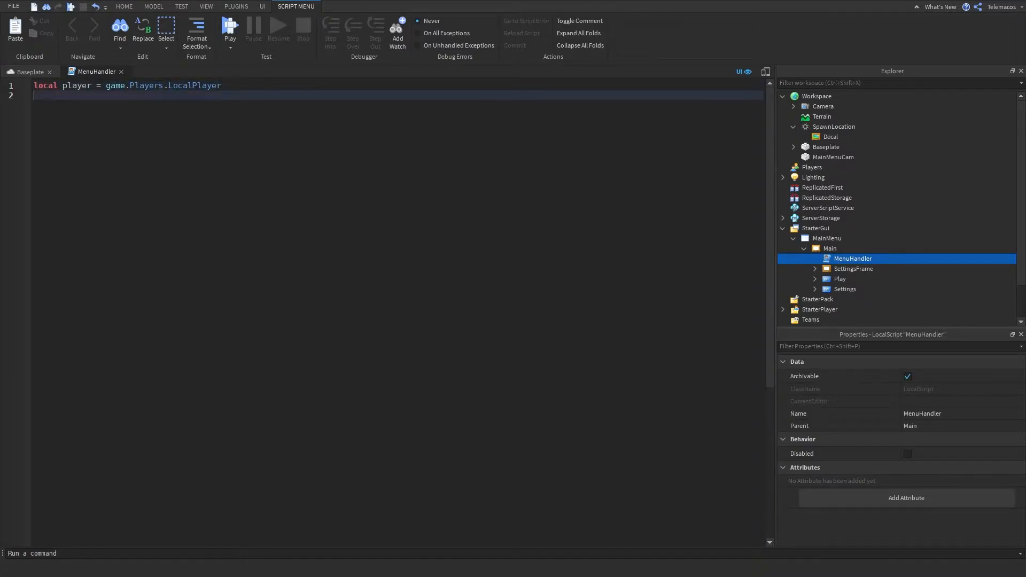
{"action": "type", "text": "local cam"}
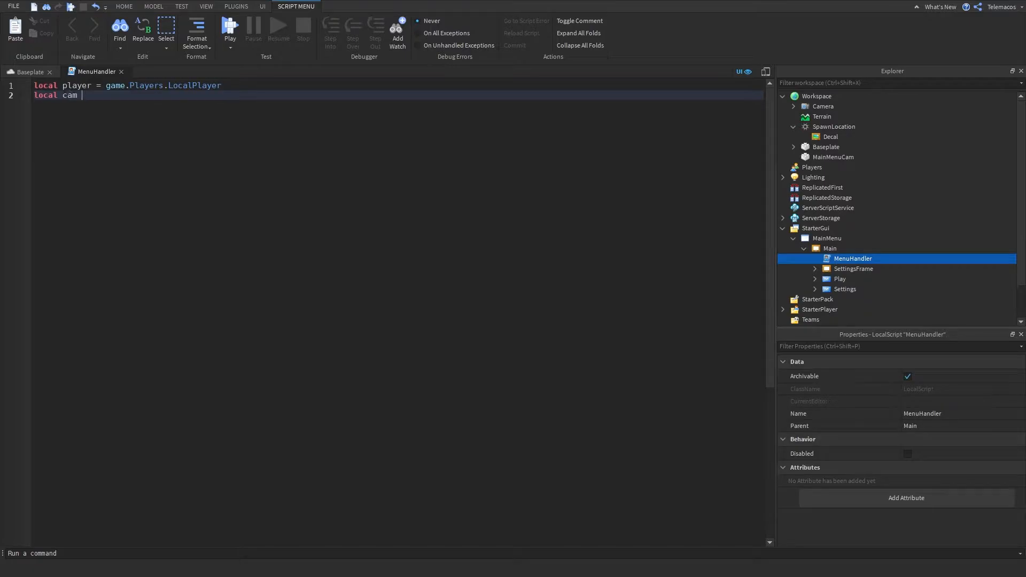
{"action": "type", "text": "= workspace.CurrentCamera"}
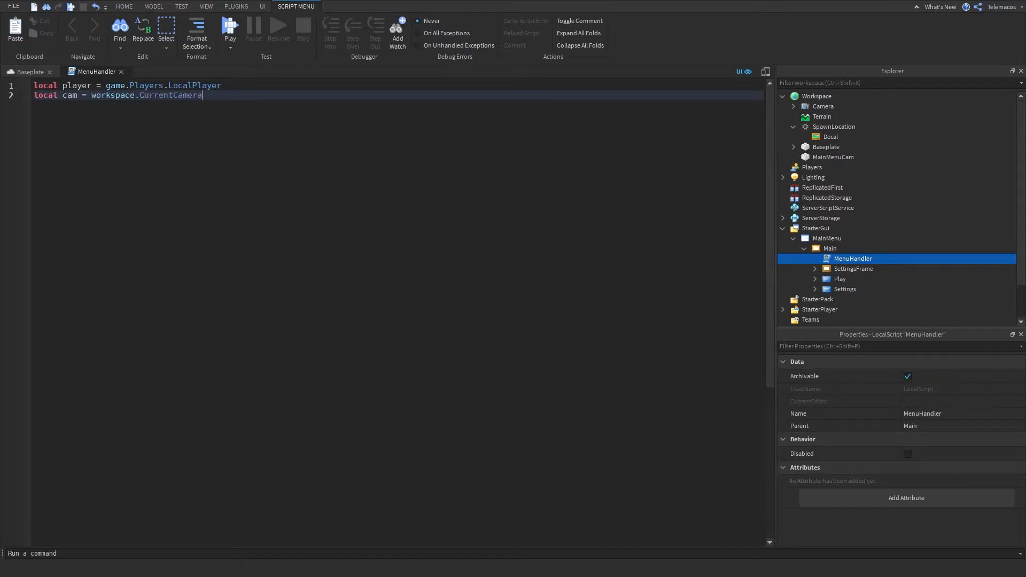
{"action": "key", "text": "enter"}
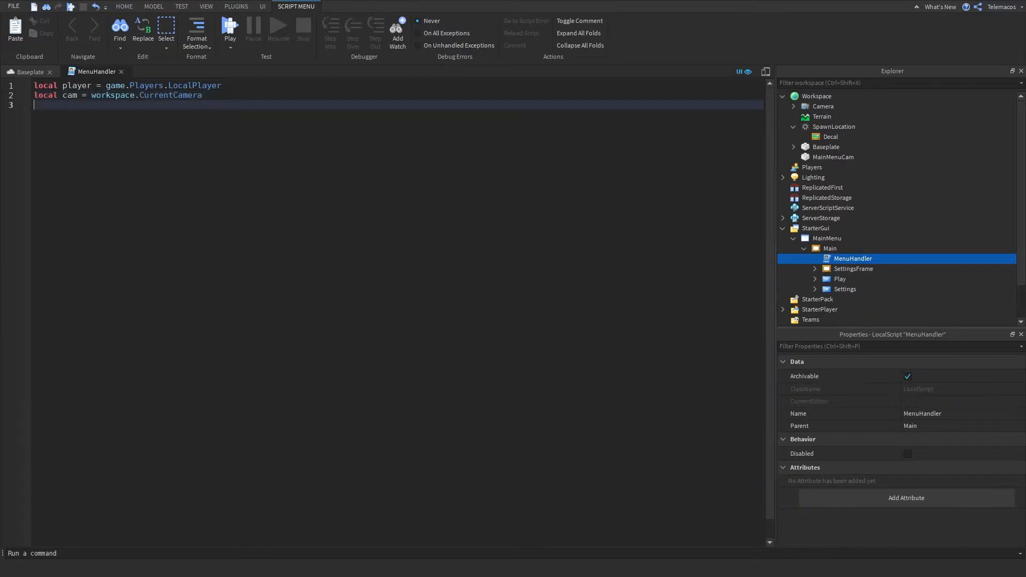
Declare starterCam as workspace.MainMenuCam.
{"action": "type", "text": "local ster"}
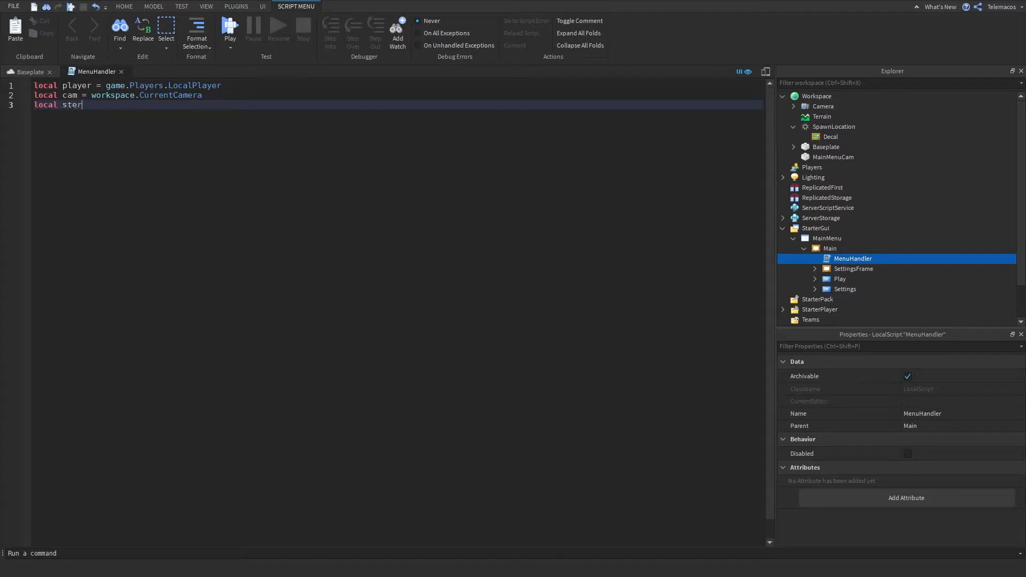
{"action": "type", "text": "tarterC"}
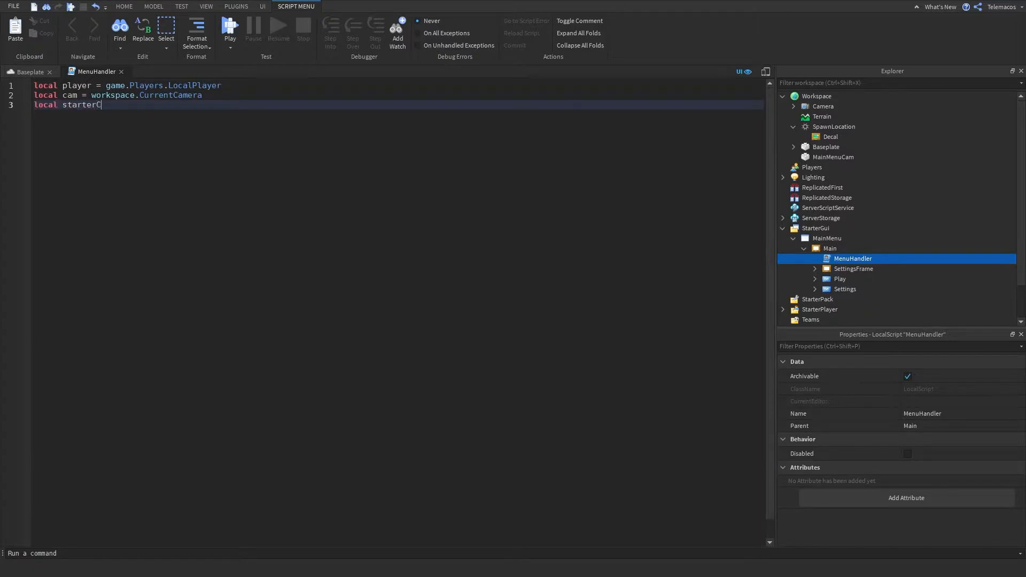
{"action": "type", "text": "am = workspace."}
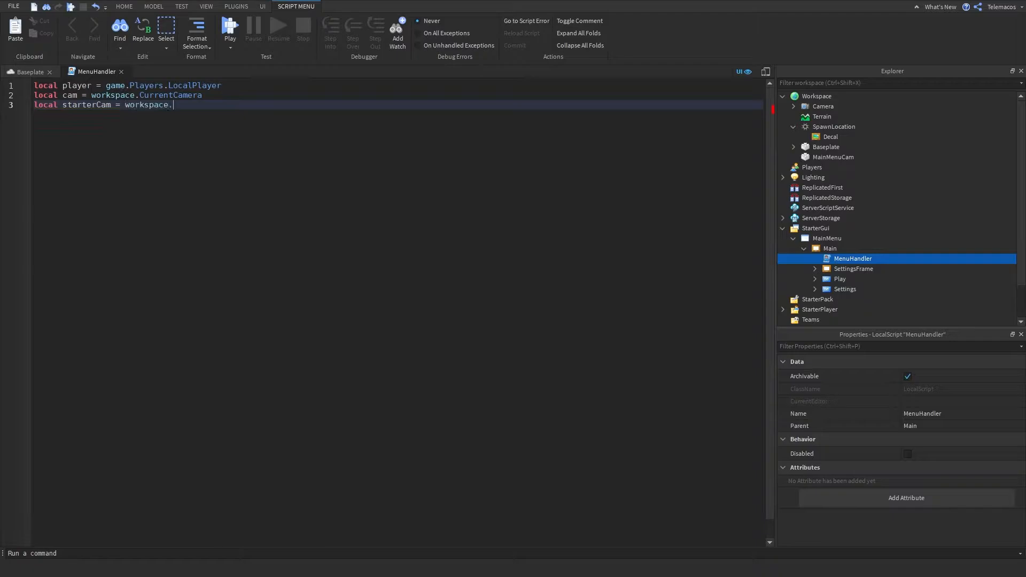
{"action": "type", "text": "MainMenuCam"}
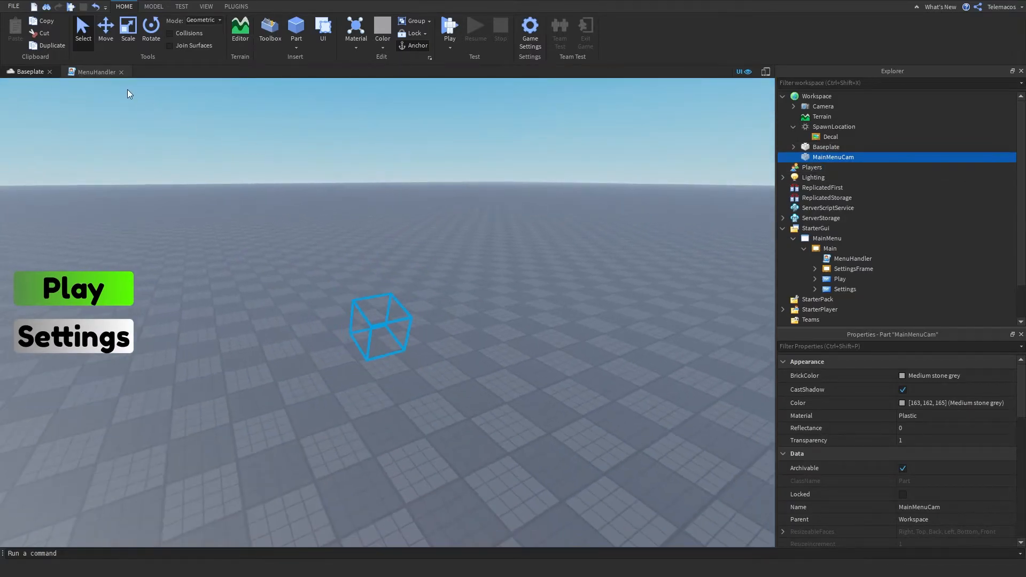
Declare playButton and settingsButton variables from script.Parent's Play and Settings buttons.
{"action": "left_click", "coordinate": [96, 72]}
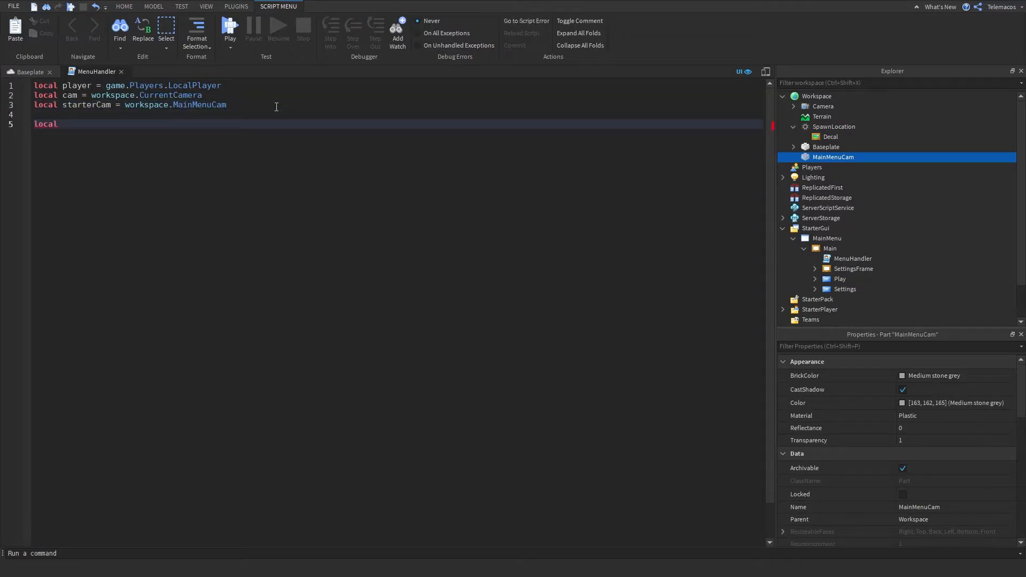
{"action": "type", "text": "playButt"}
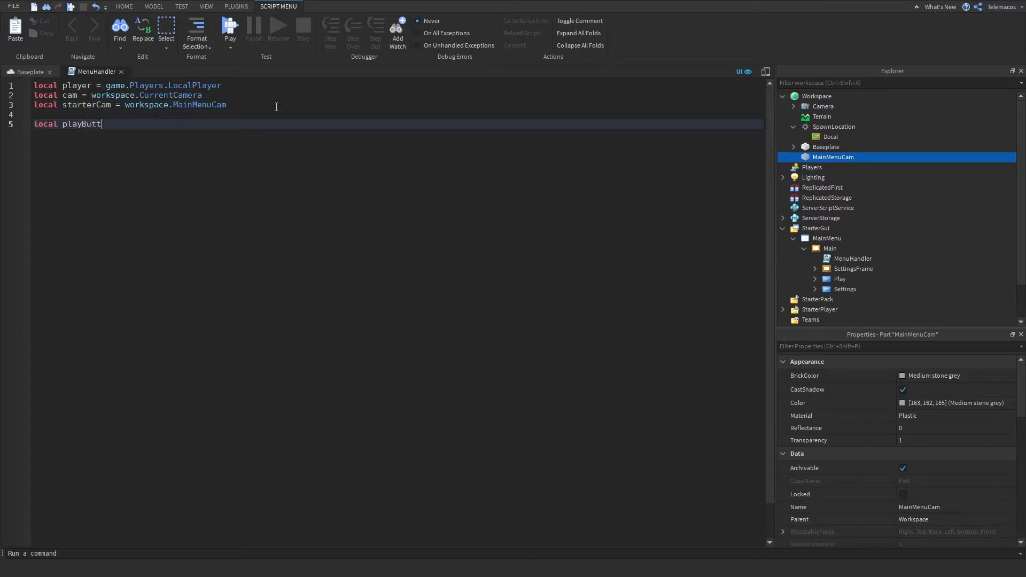
{"action": "type", "text": "on = script.Parent"}
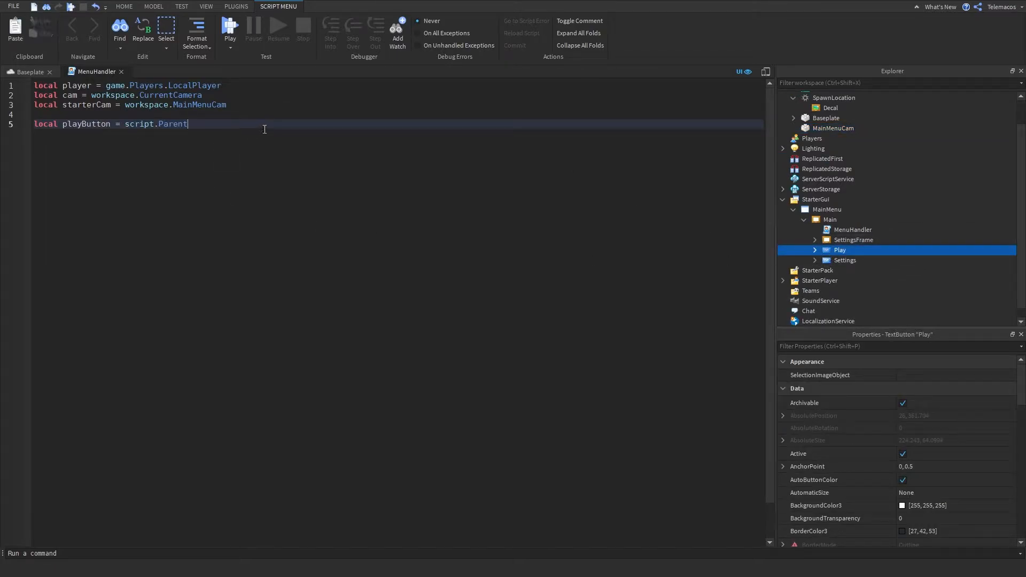
{"action": "type", "text": ".Play"}
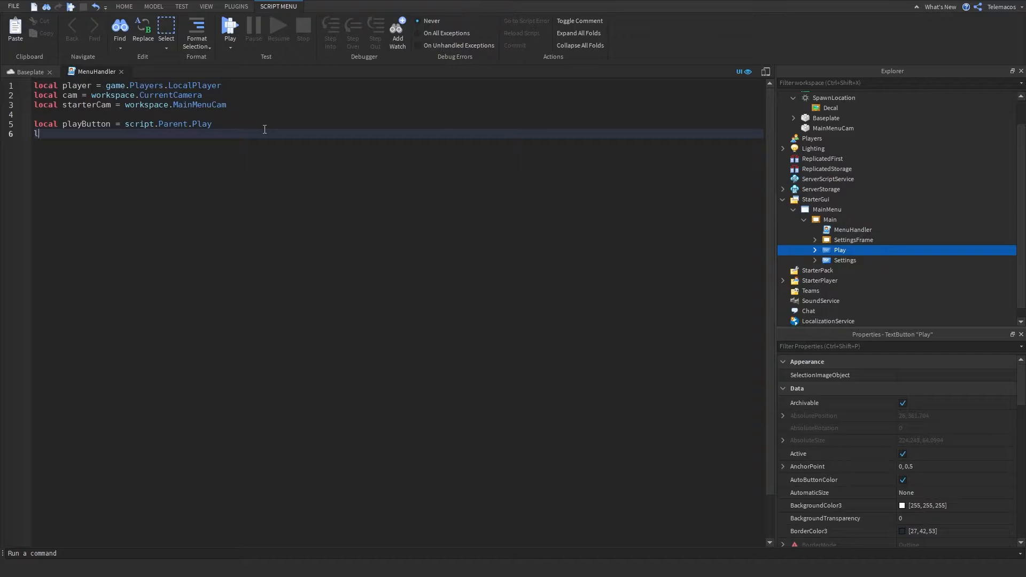
{"action": "type", "text": "local Se"}
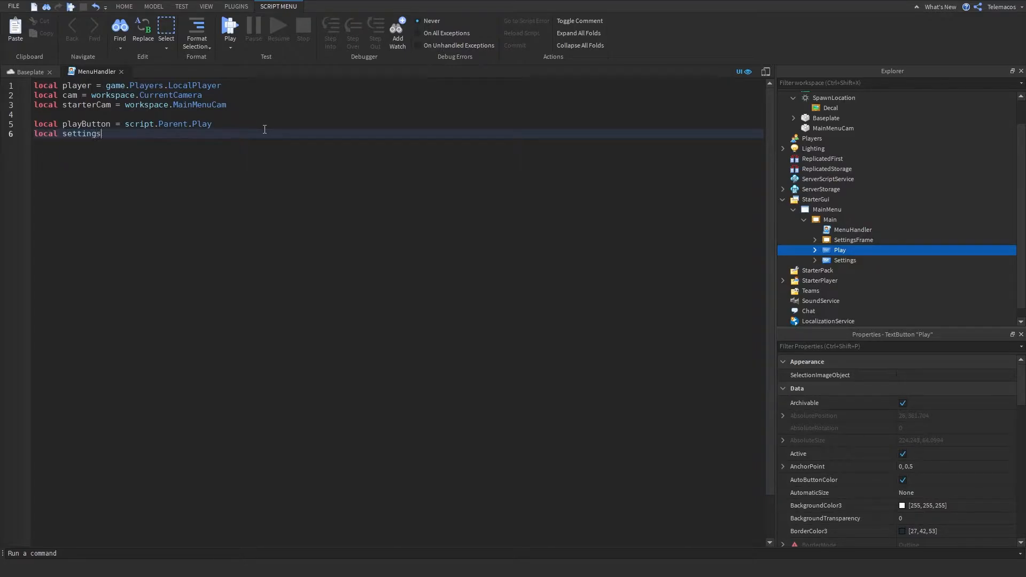
{"action": "type", "text": "Btu"}
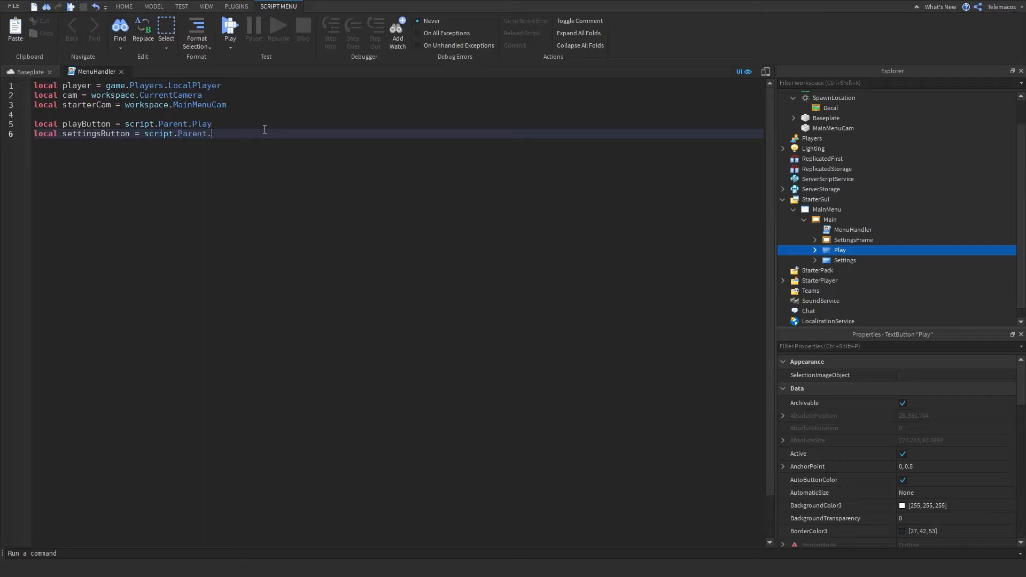
{"action": "type", "text": "Settings"}
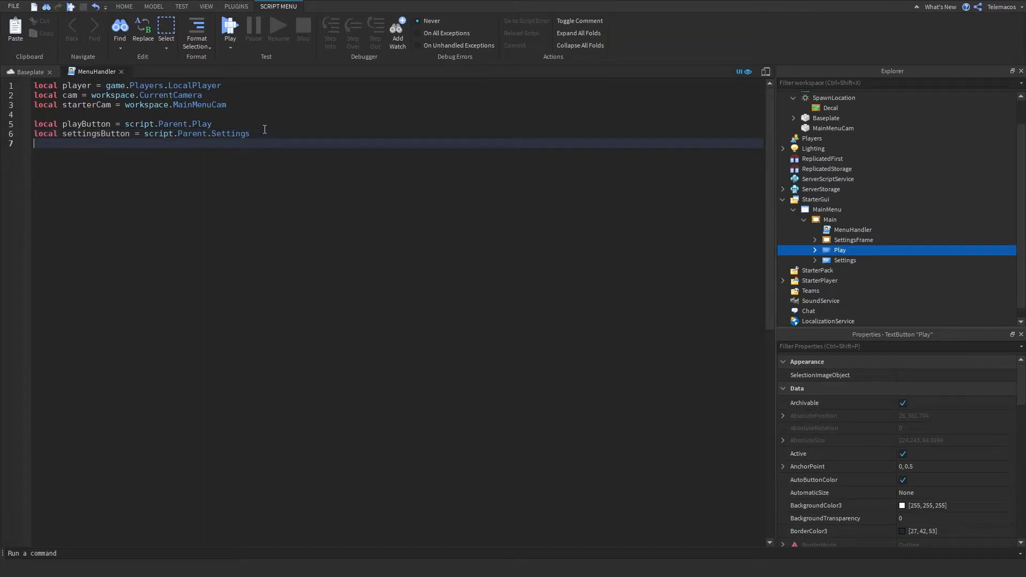
Declare settingsFrame as script.Parent.SettingsFrame and main as script.Parent.
{"action": "type", "text": "l"}
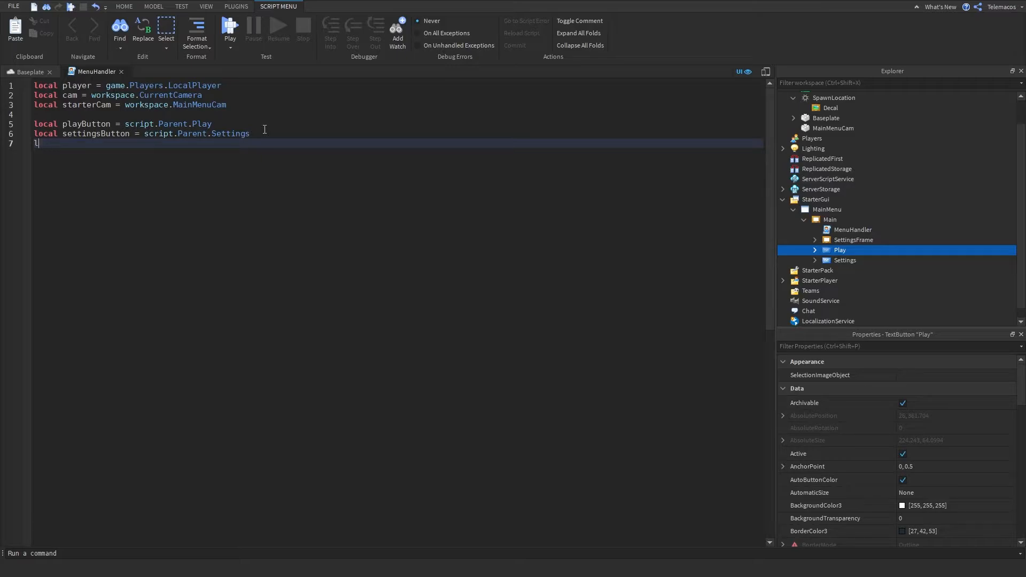
{"action": "type", "text": "ocal settin"}
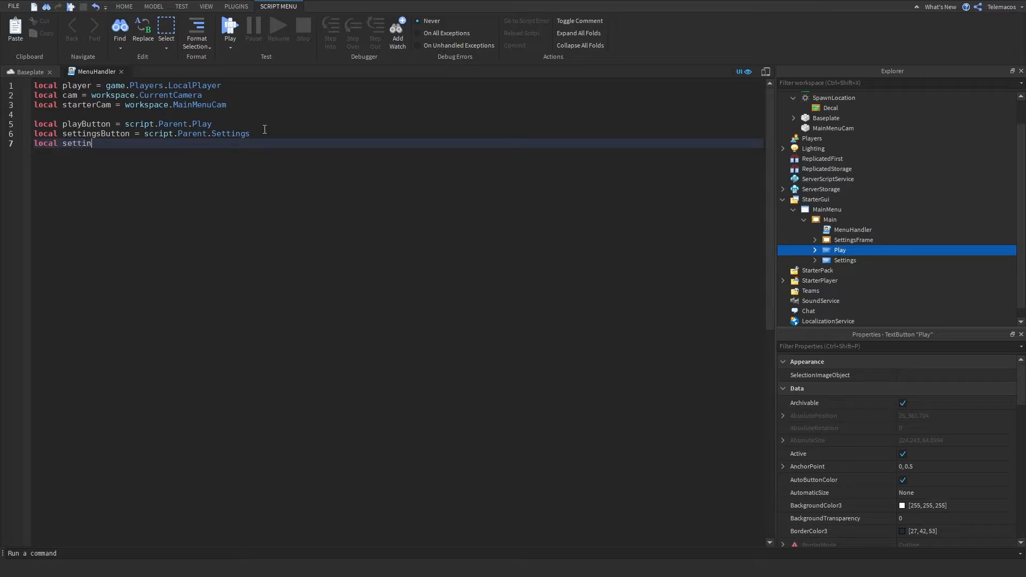
{"action": "type", "text": "gs"}
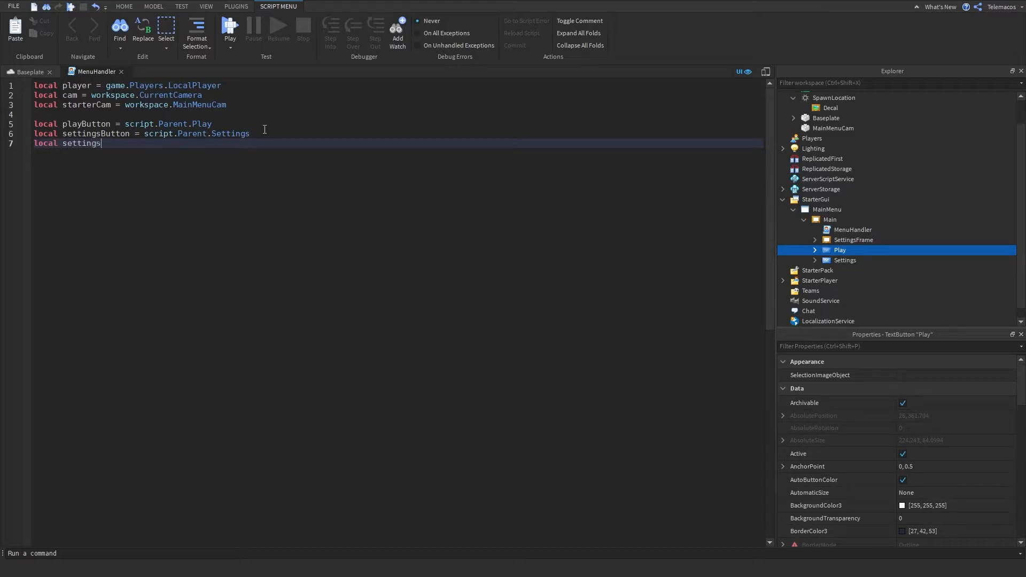
{"action": "type", "text": "Frame = s"}
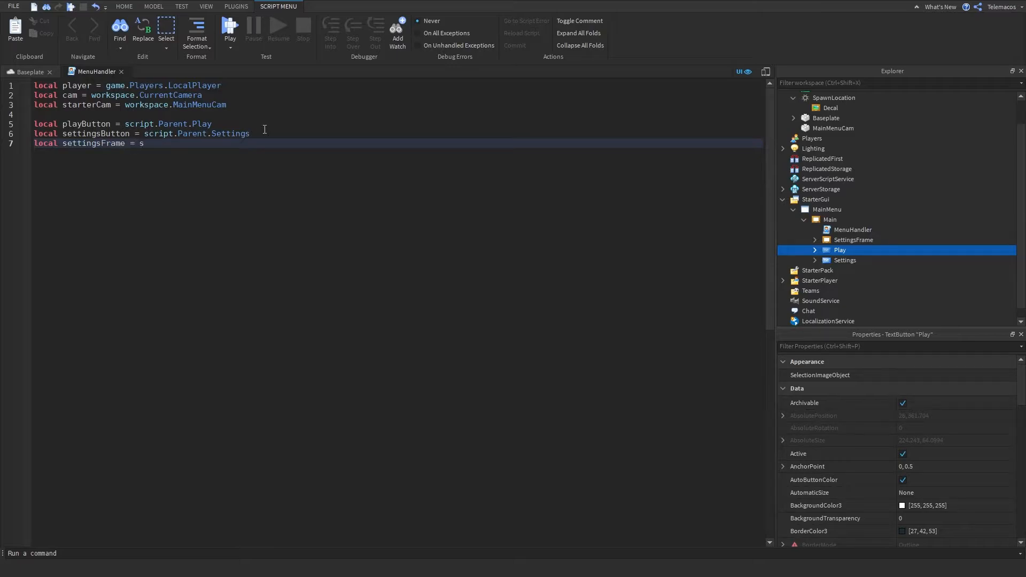
{"action": "type", "text": "cript.Parent.Se"}
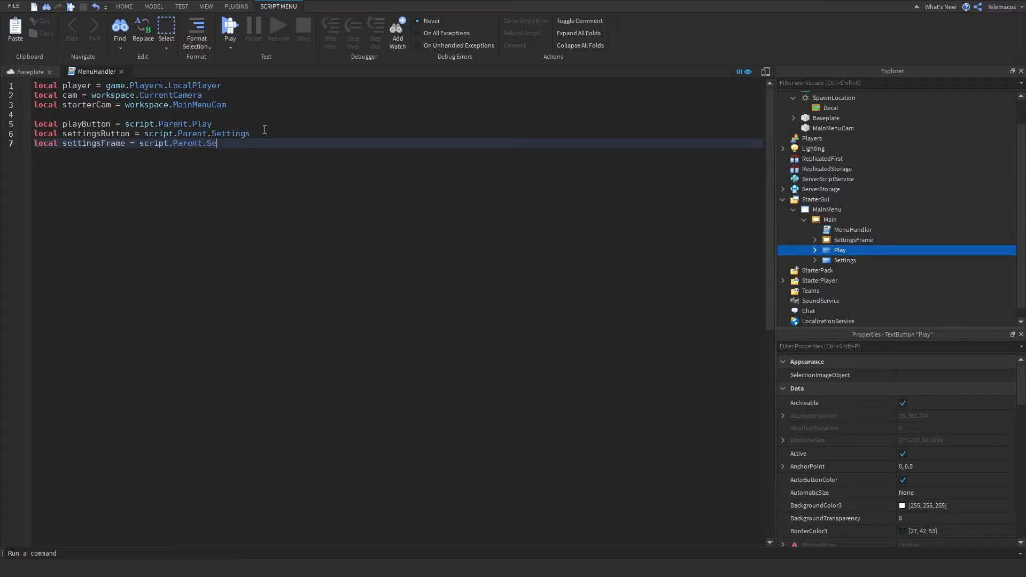
{"action": "type", "text": "ttingsFrame"}
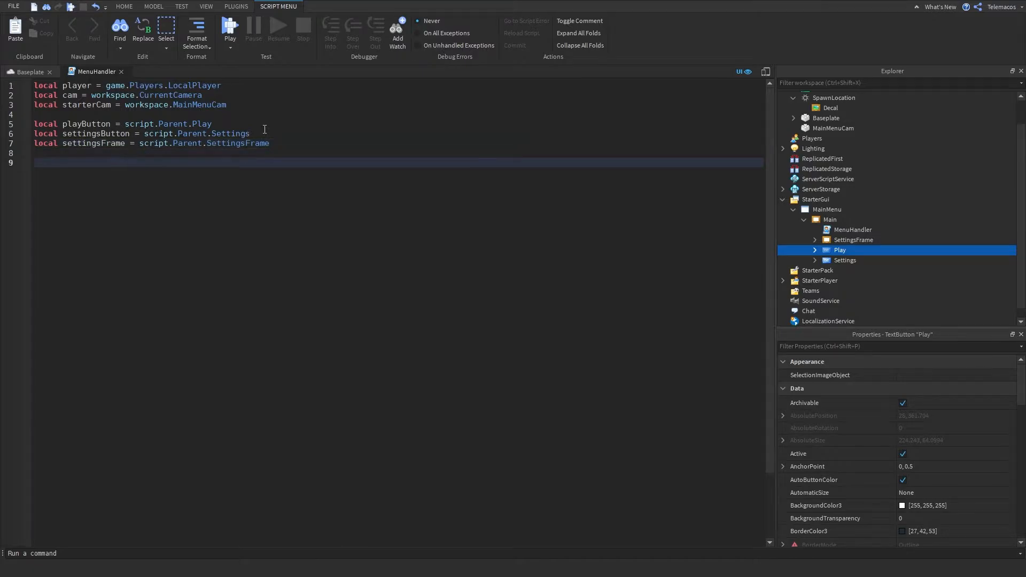
{"action": "type", "text": "local man"}
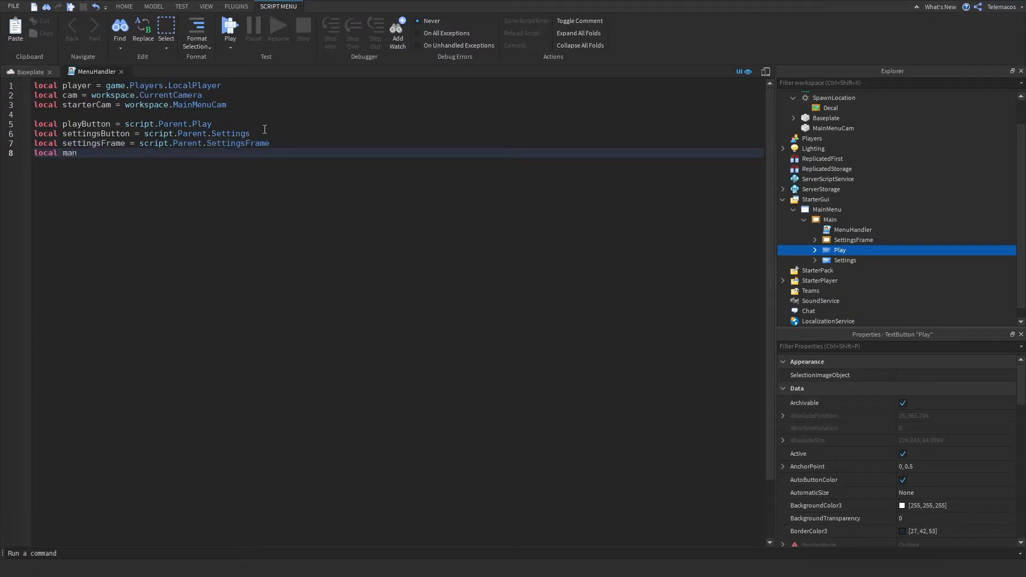
{"action": "type", "text": "= script"}
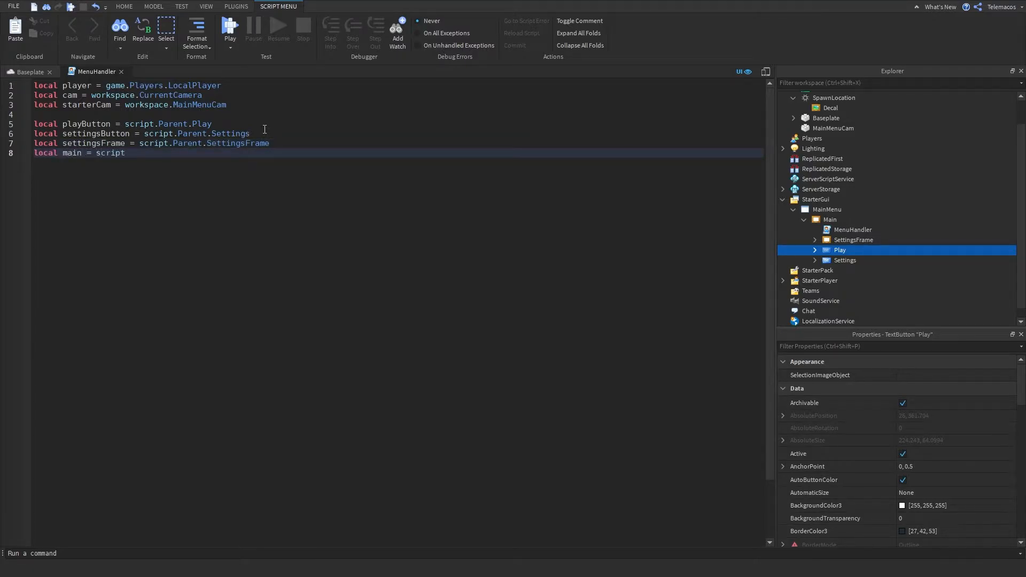
{"action": "type", "text": ".Parent.M"}
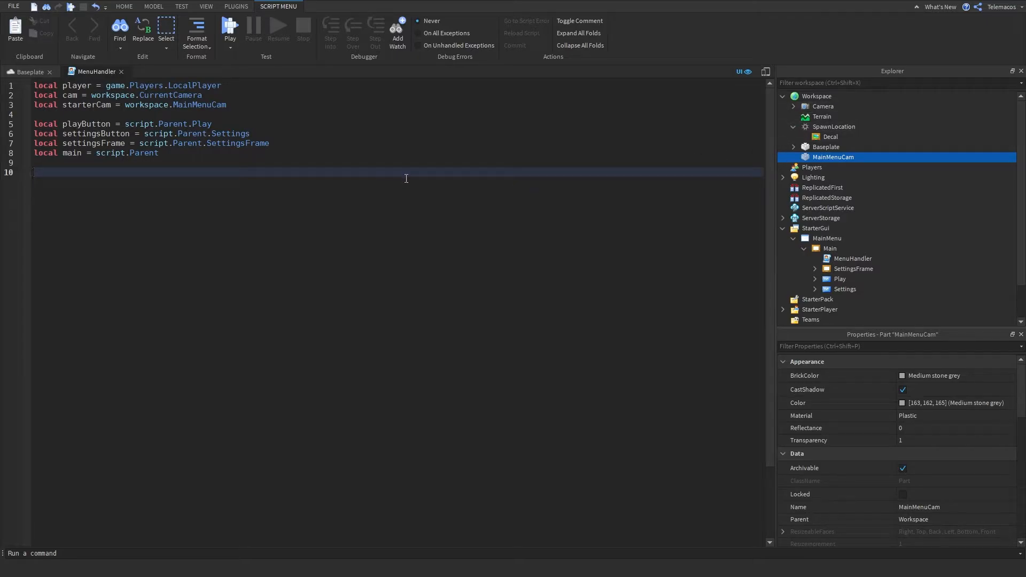
Start a repeat loop setting cam.CameraType to Enum.CameraType.Scriptable.
{"action": "type", "text": "repeat"}
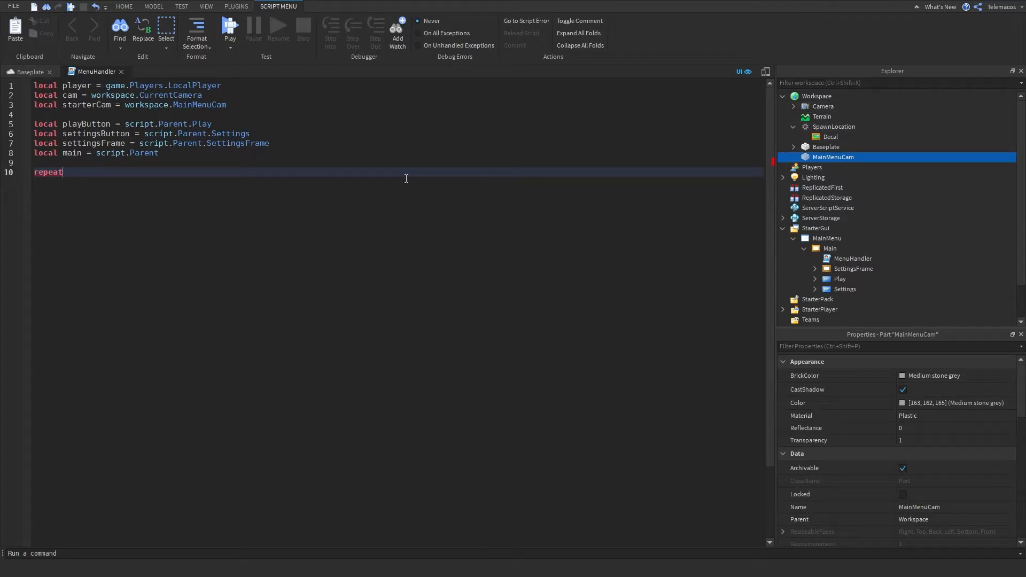
{"action": "type", "text": "ca,"}
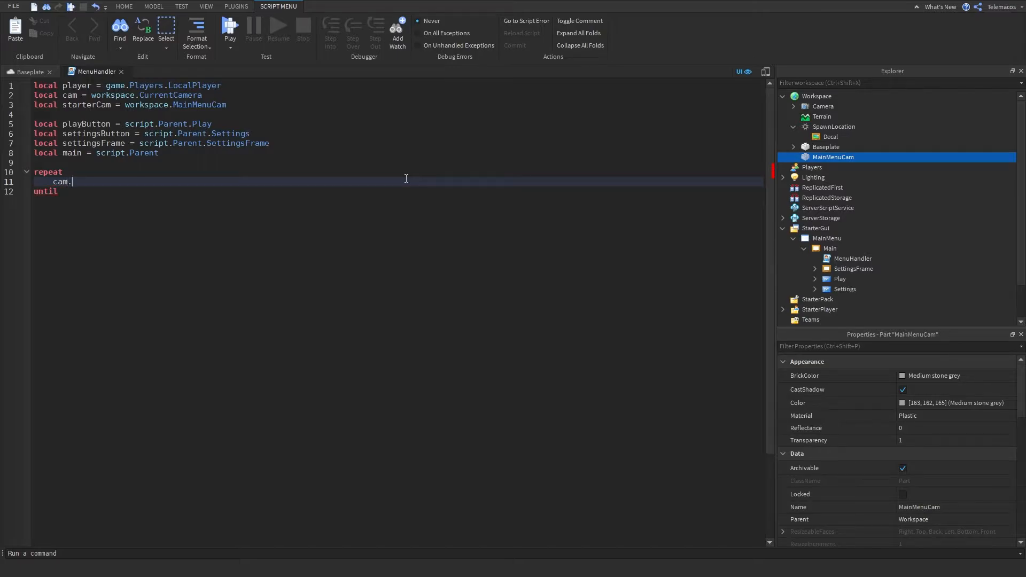
{"action": "type", "text": "CameraType"}
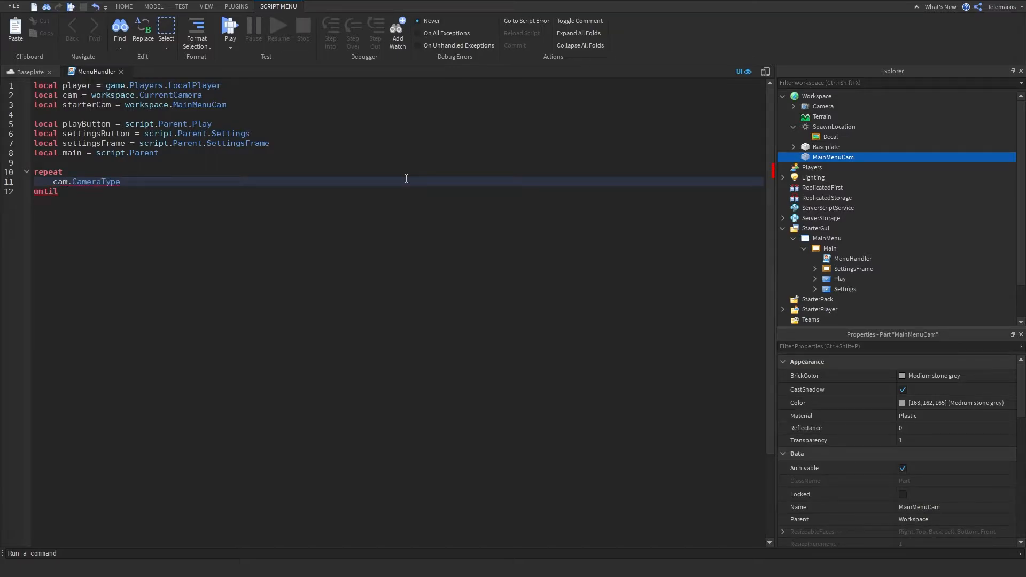
{"action": "left_click_drag", "start_coordinate": [41, 171], "coordinate": [56, 192]}
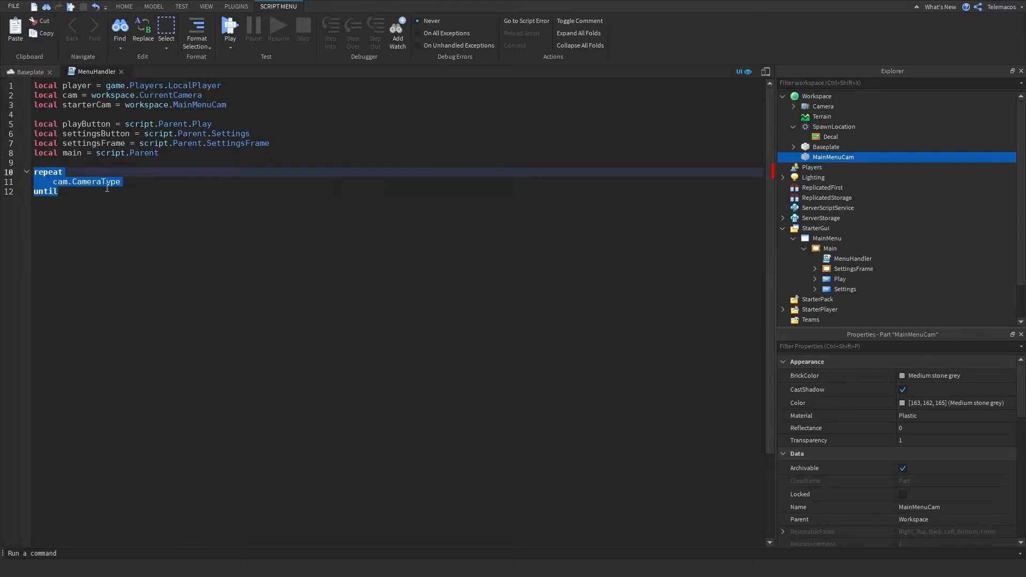
{"action": "left_click", "coordinate": [153, 185]}
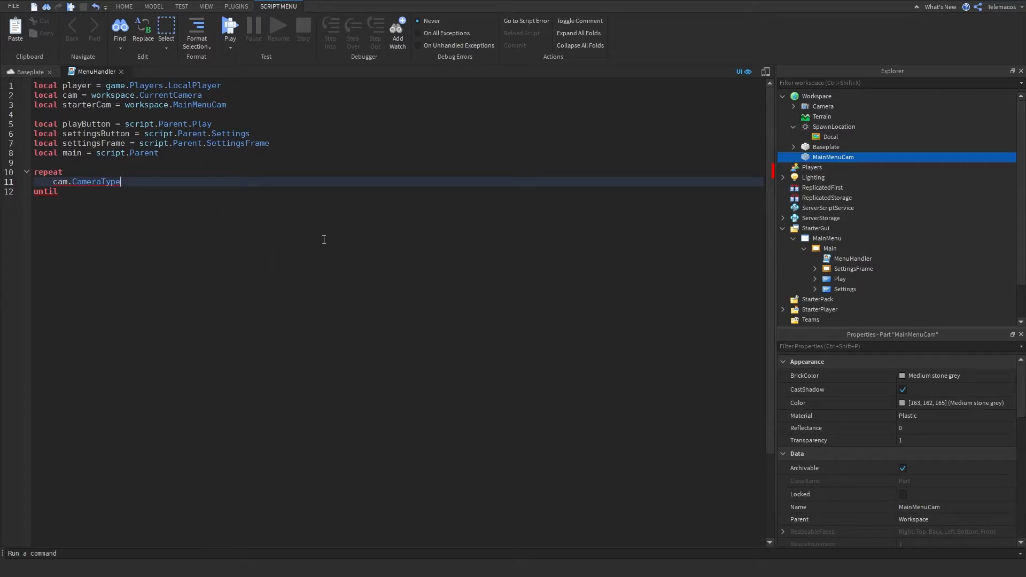
{"action": "type", "text": "= Enum"}
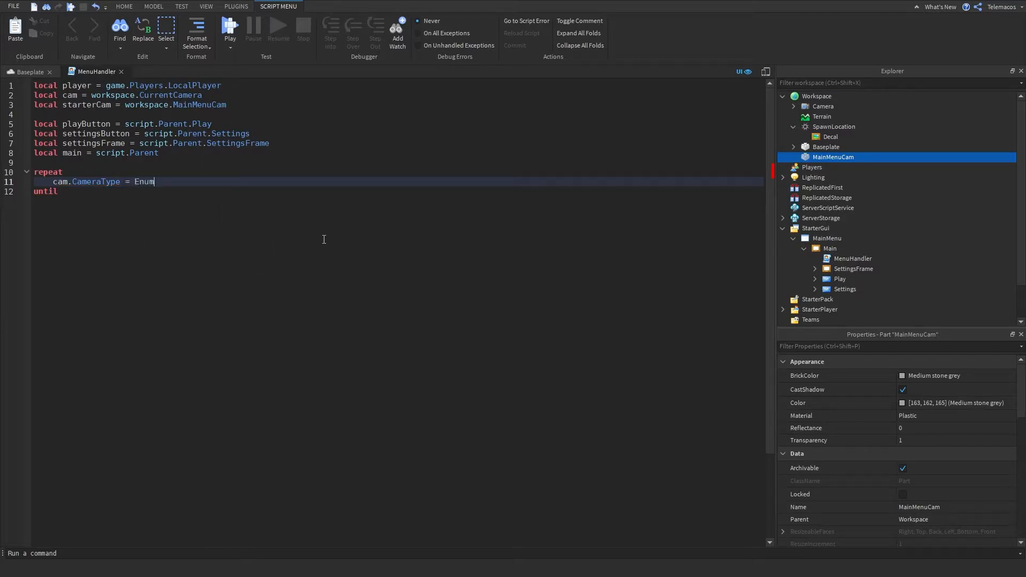
{"action": "type", "text": ".CameraType."}
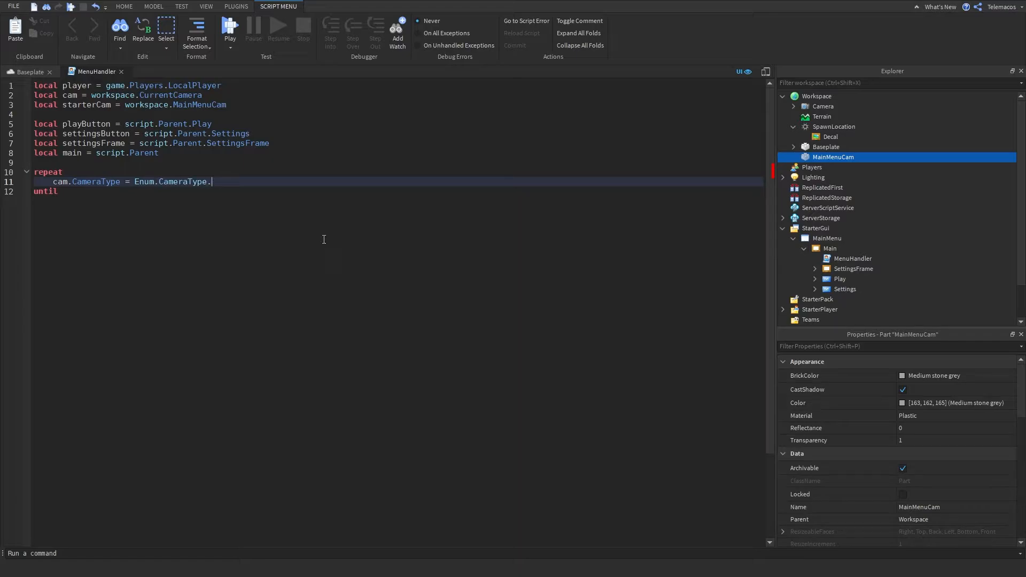
{"action": "type", "text": "Scriptable"}
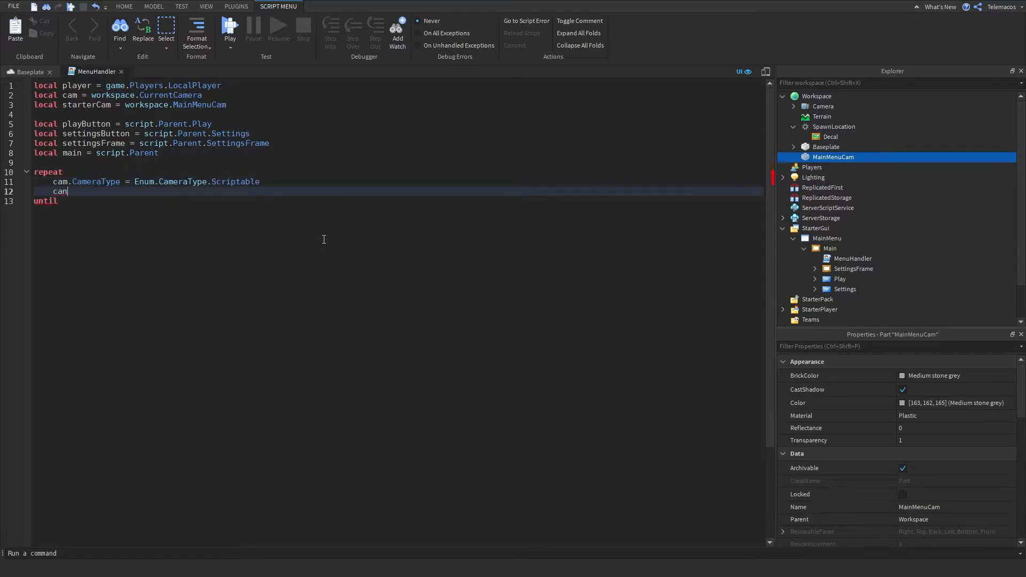
Inside the loop, set cam.CameraSubject to starterCam.
{"action": "type", "text": ".Ca"}
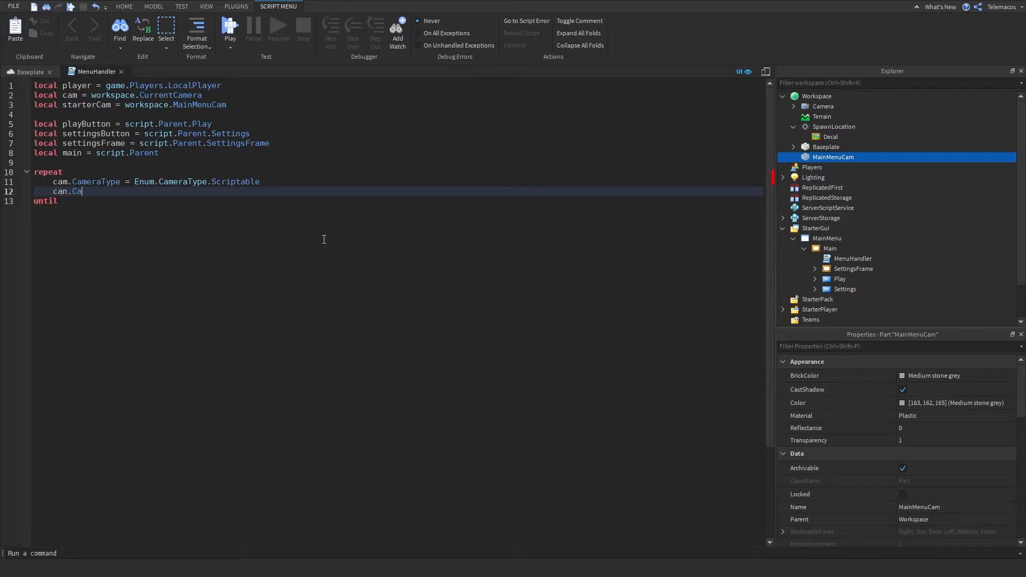
{"action": "type", "text": "meraSub"}
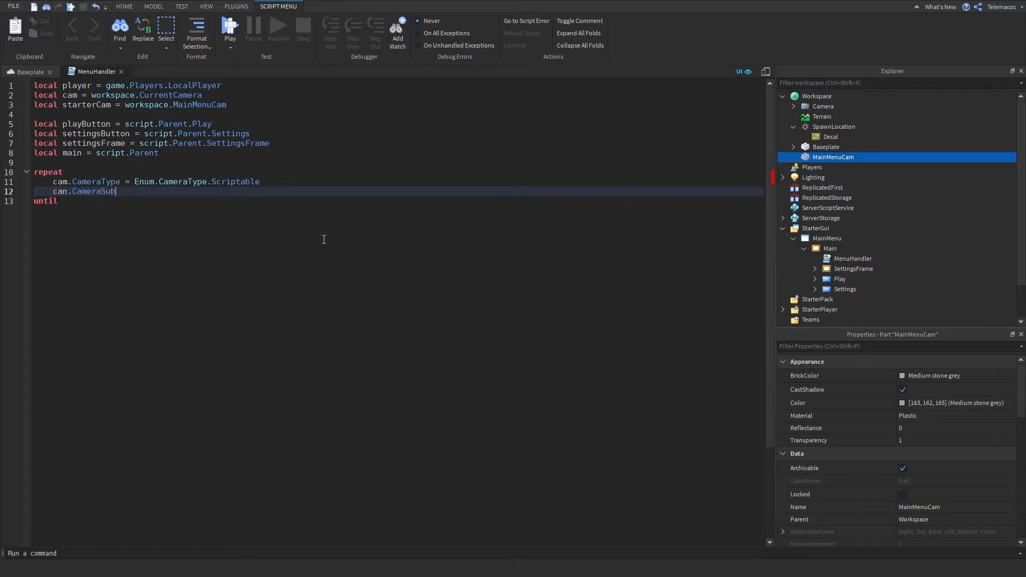
{"action": "type", "text": "ject = E"}
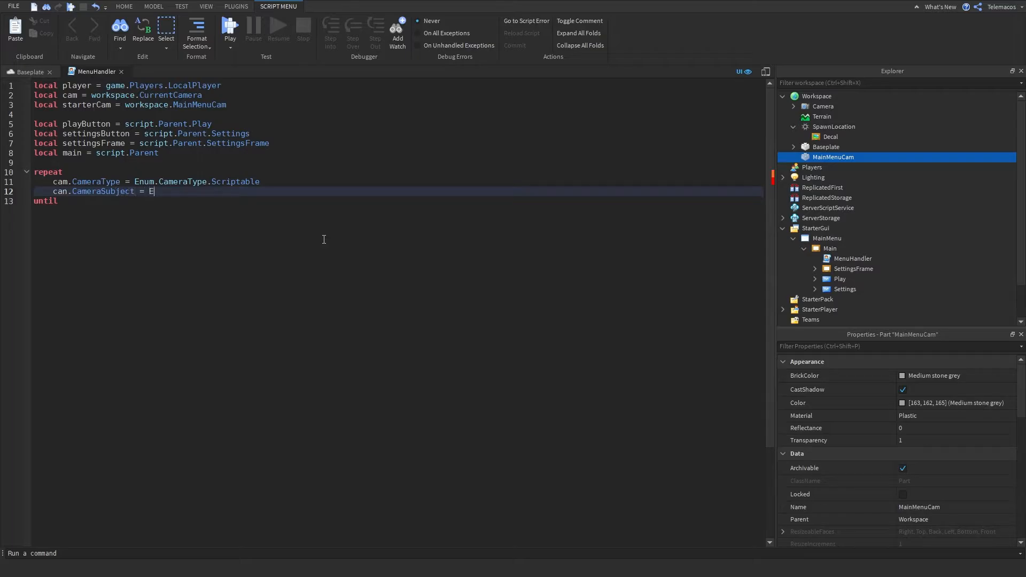
{"action": "type", "text": "workspace."}
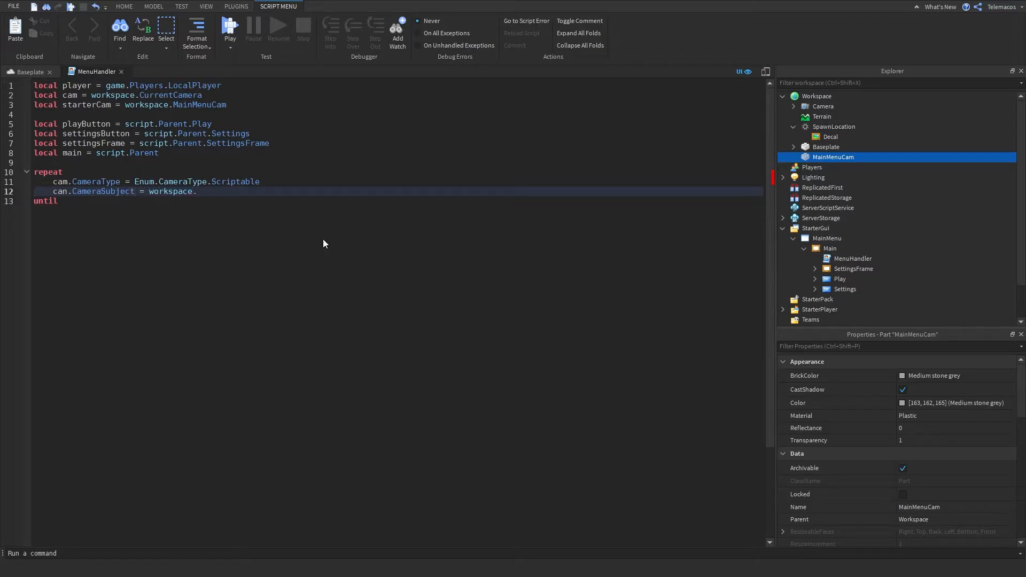
{"action": "key", "text": "BackSpace"}
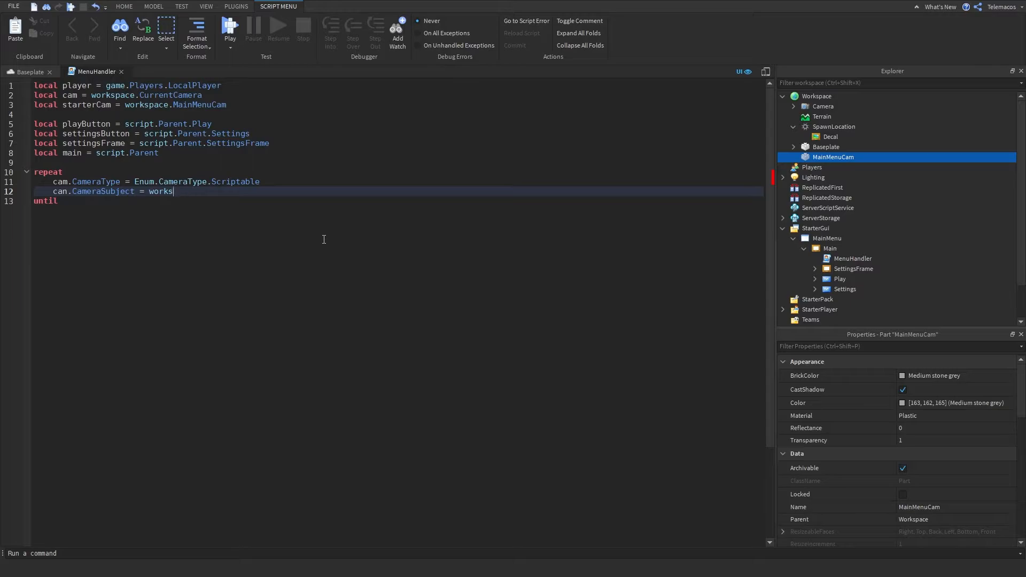
{"action": "type", "text": "starterCam"}
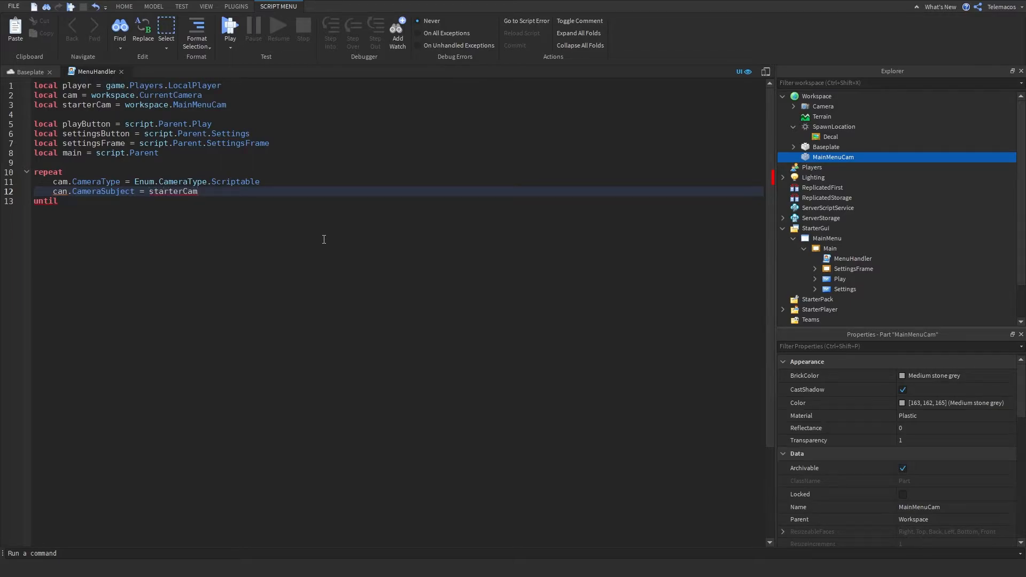
Set cam.CFrame to starterCam.CFrame and write the until condition checking all three values.
{"action": "type", "text": "cam,"}
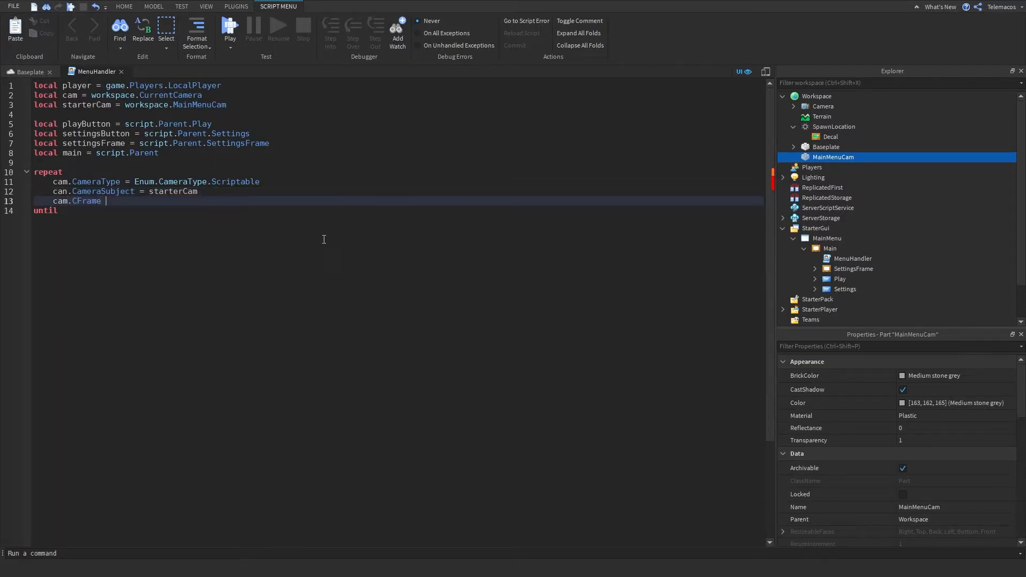
{"action": "type", "text": "= starterCam.CF"}
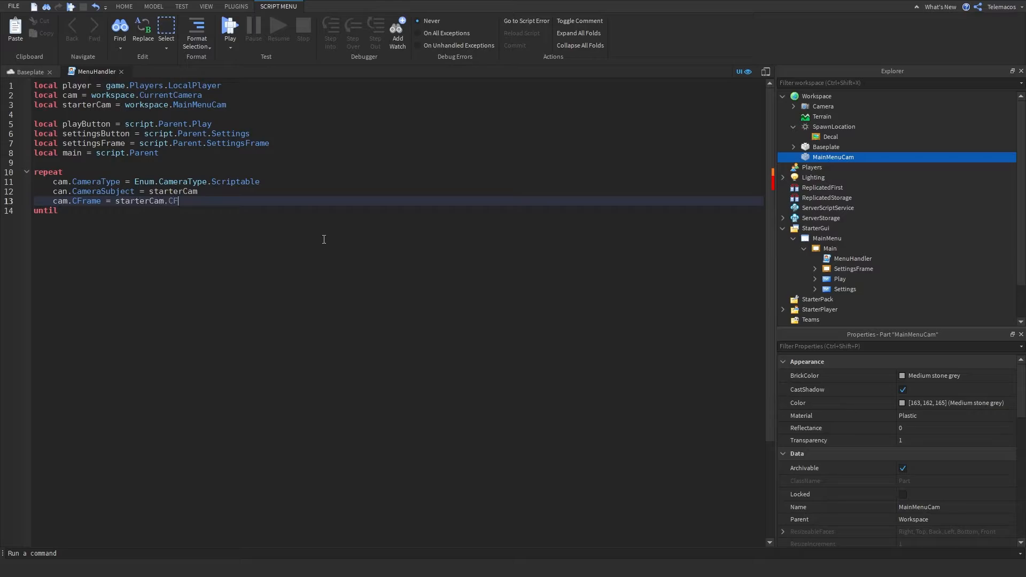
{"action": "type", "text": "rame"}
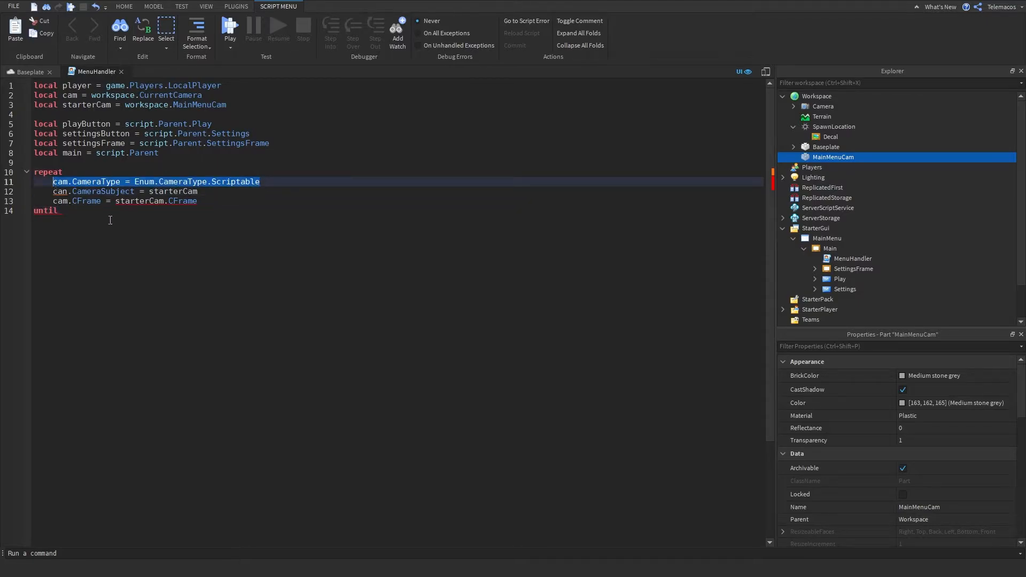
{"action": "type", "text": "cam.CameraType = Enum.CameraType.Scriptable and can.CameraSubject = starterCam and cam.CFrame = starterCam.CFrame"}
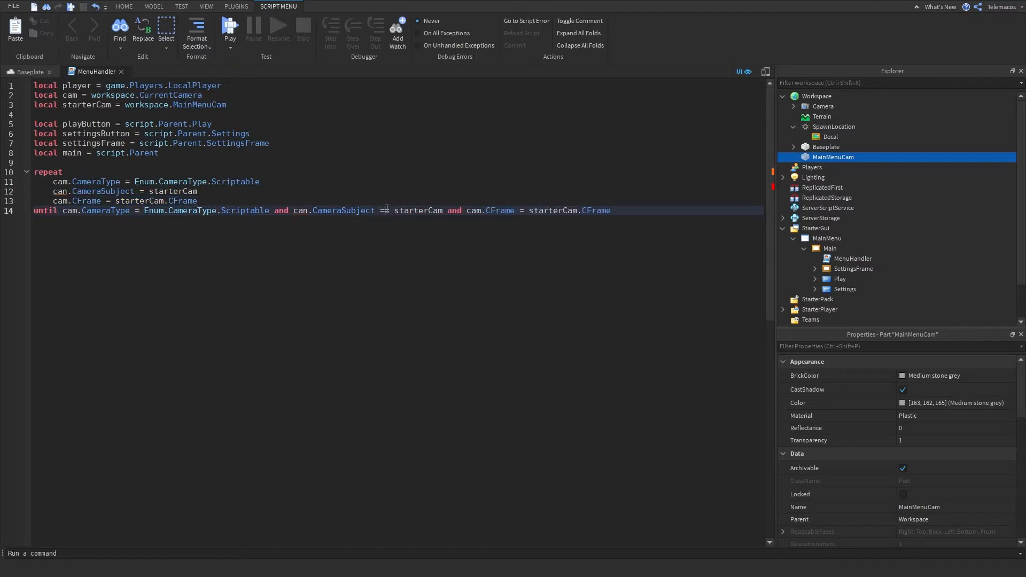
{"action": "type", "text": "="}
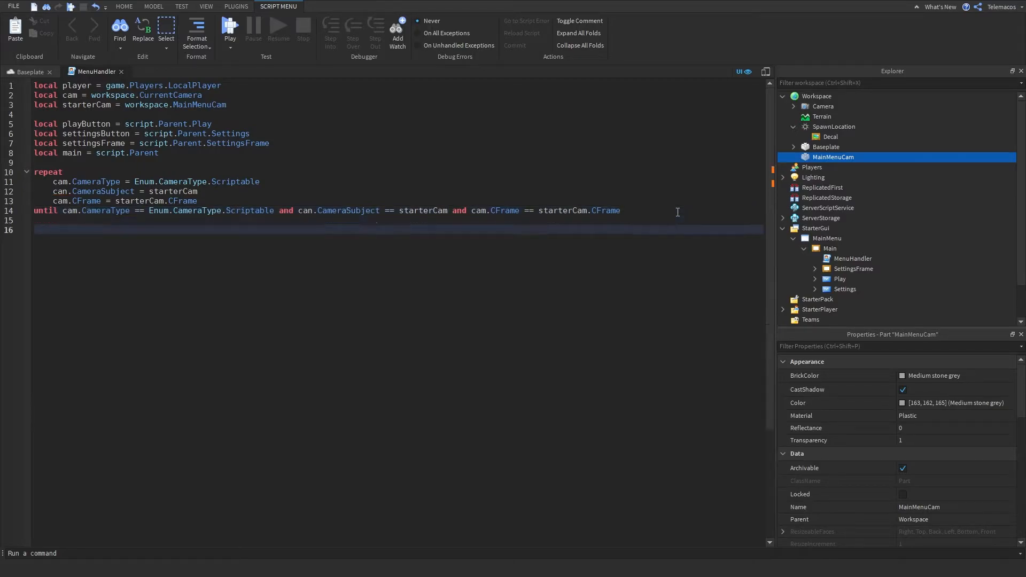
Begin the playButton click handler with main.Visible = false.
{"action": "left_click", "coordinate": [678, 210]}
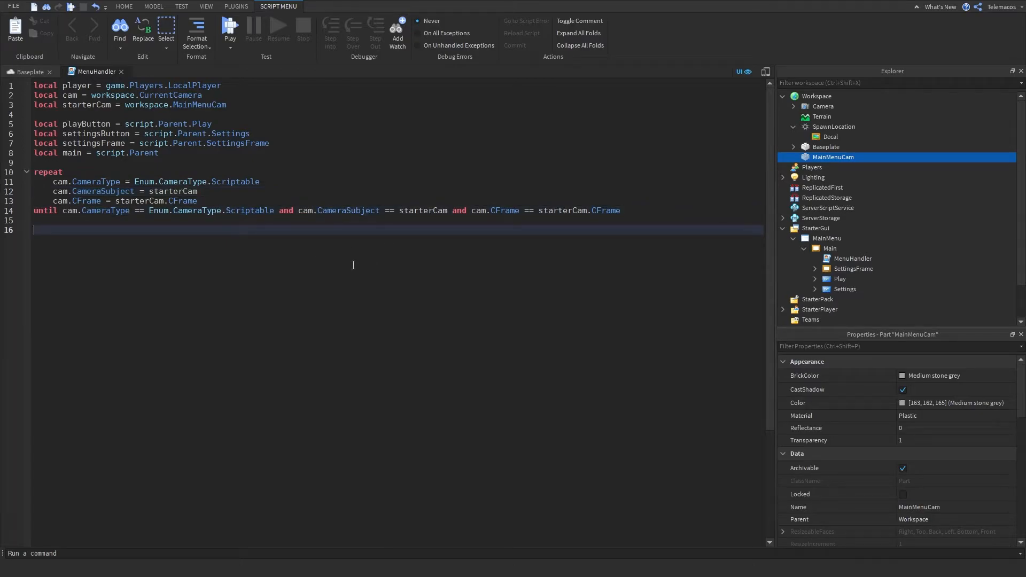
{"action": "type", "text": "pla"}
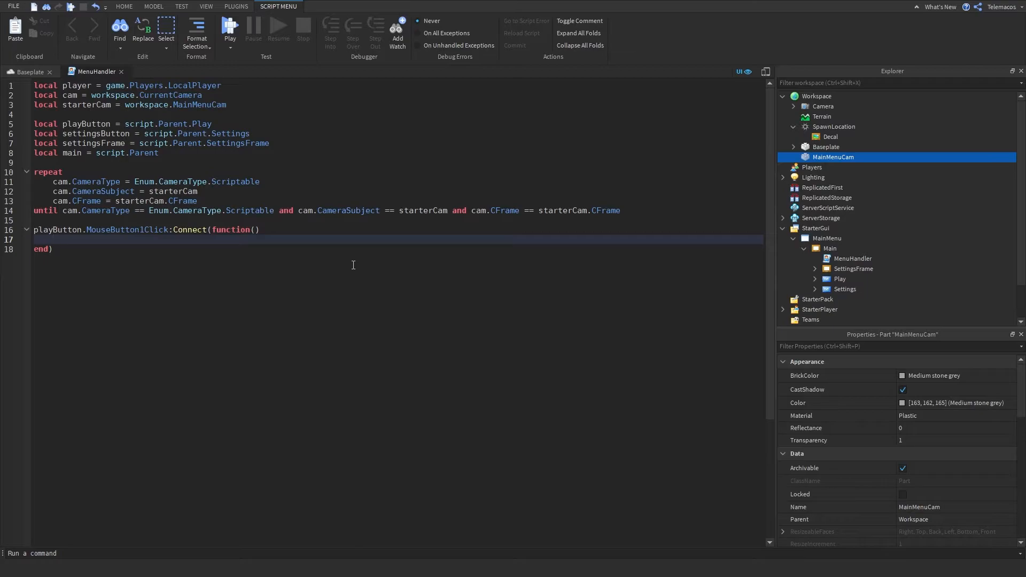
{"action": "type", "text": "main."}
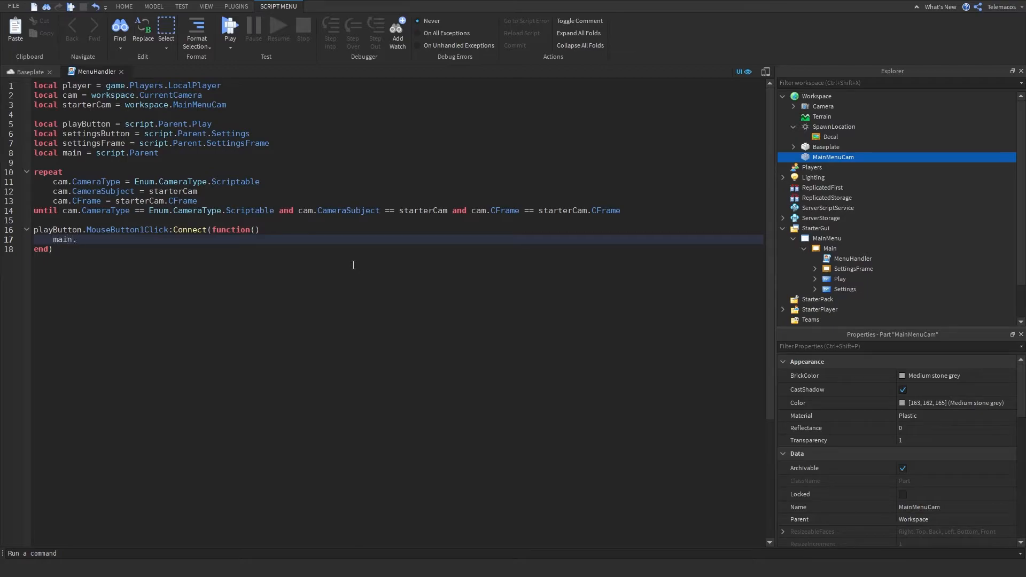
{"action": "type", "text": "Visible = false"}
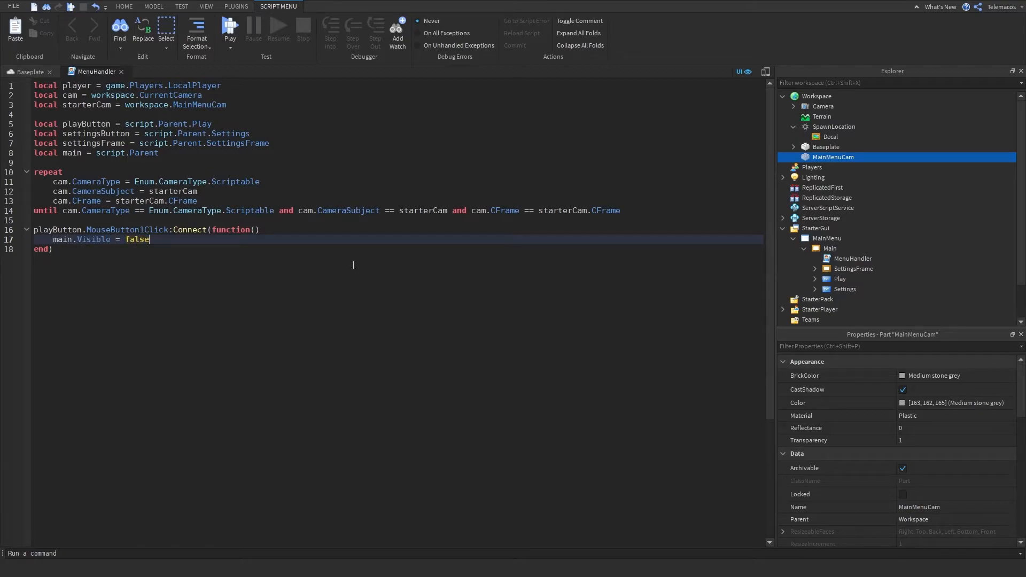
{"action": "key", "text": "enter"}
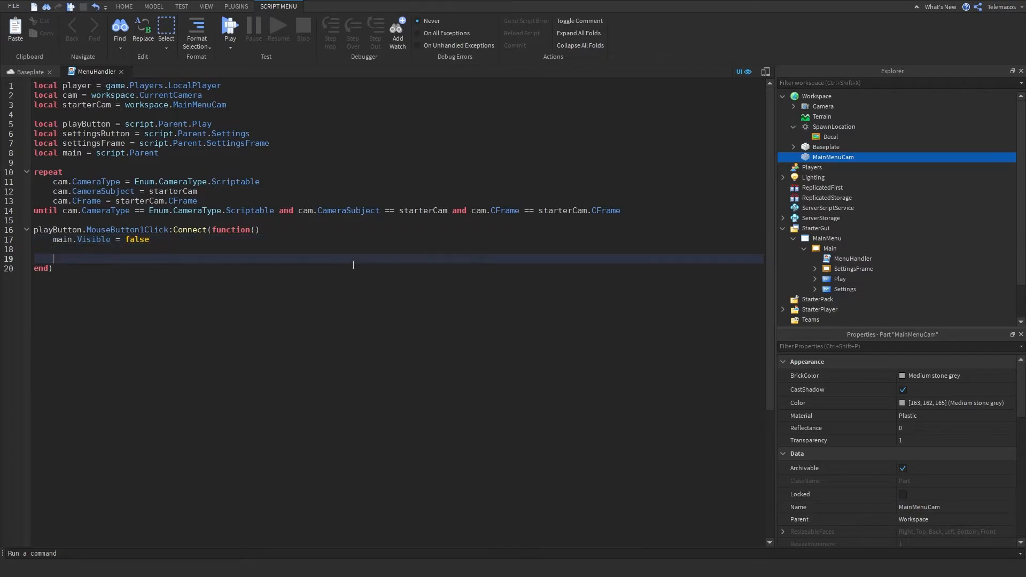
Set cam.CameraType to Enum.CameraType.Custom and cam.CameraSubject to player.Character.
{"action": "type", "text": "cam.CameraType"}
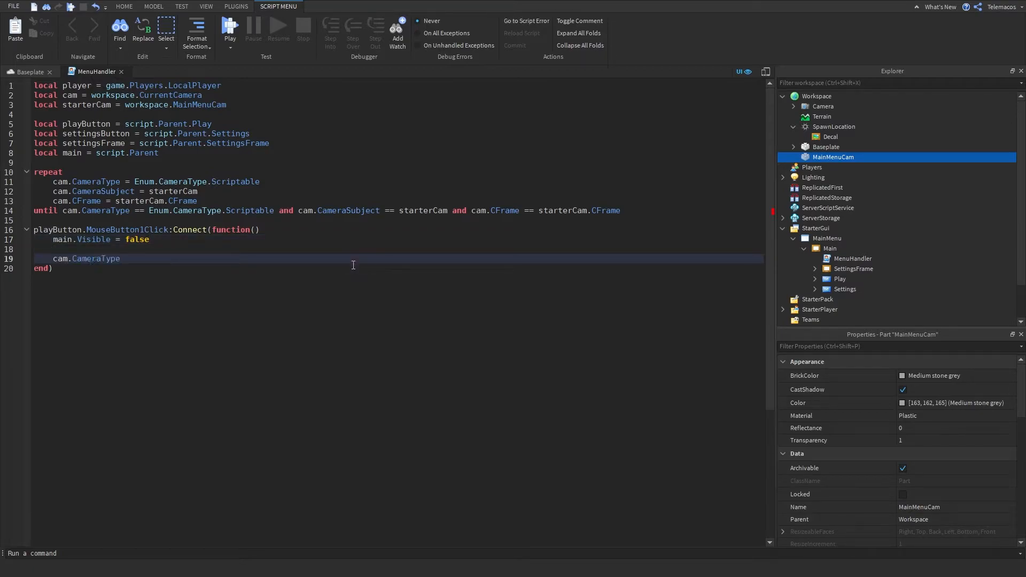
{"action": "type", "text": "."}
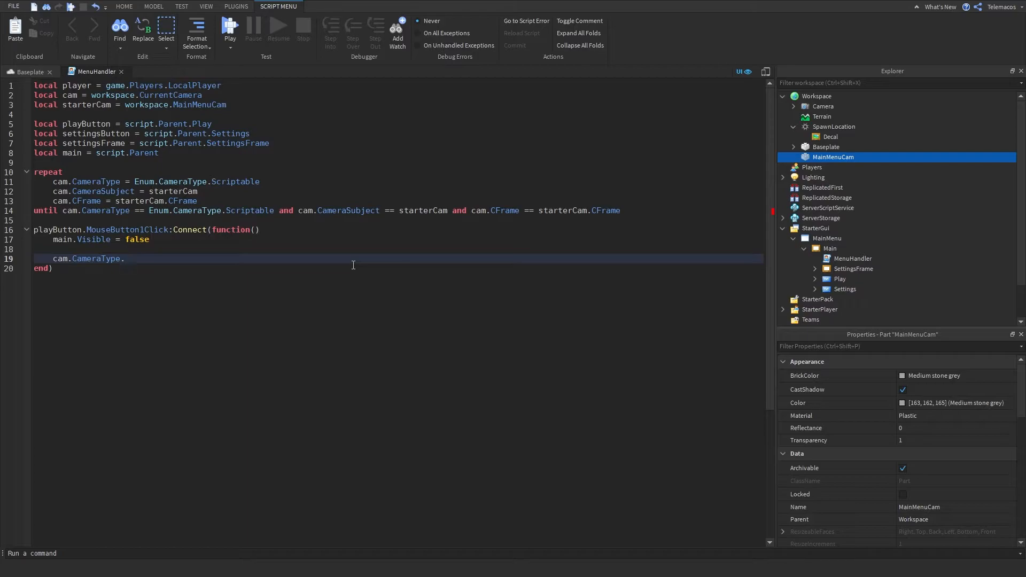
{"action": "type", "text": "= Enum.CameraType.Custom"}
{"action": "type", "text": "cam."}
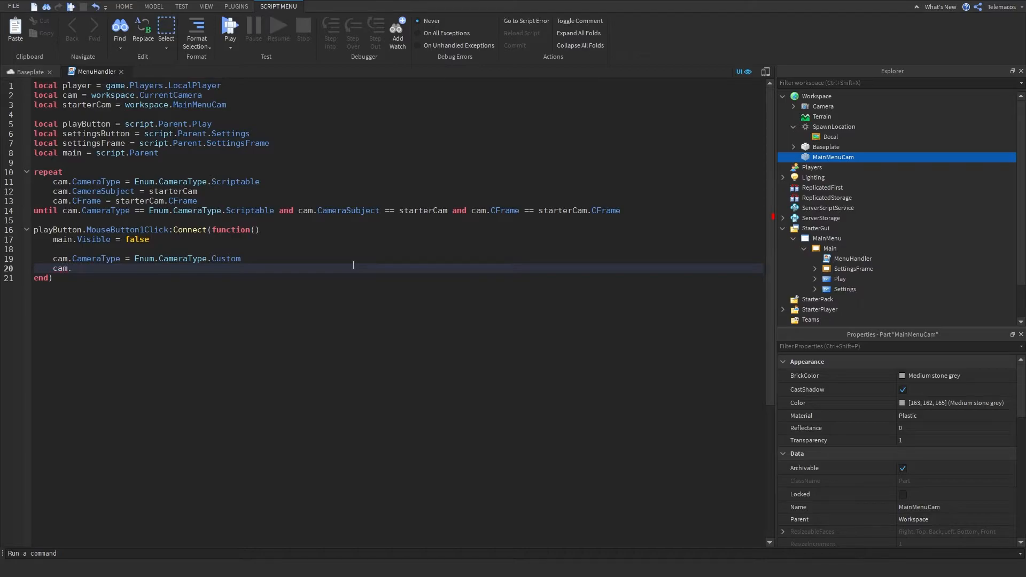
{"action": "type", "text": "CameraSubject"}
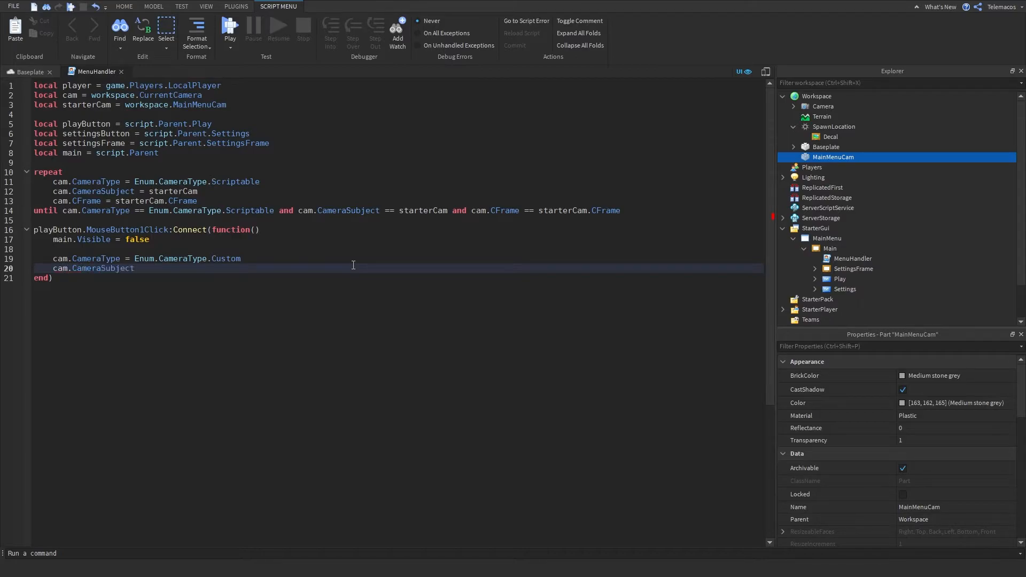
{"action": "type", "text": "="}
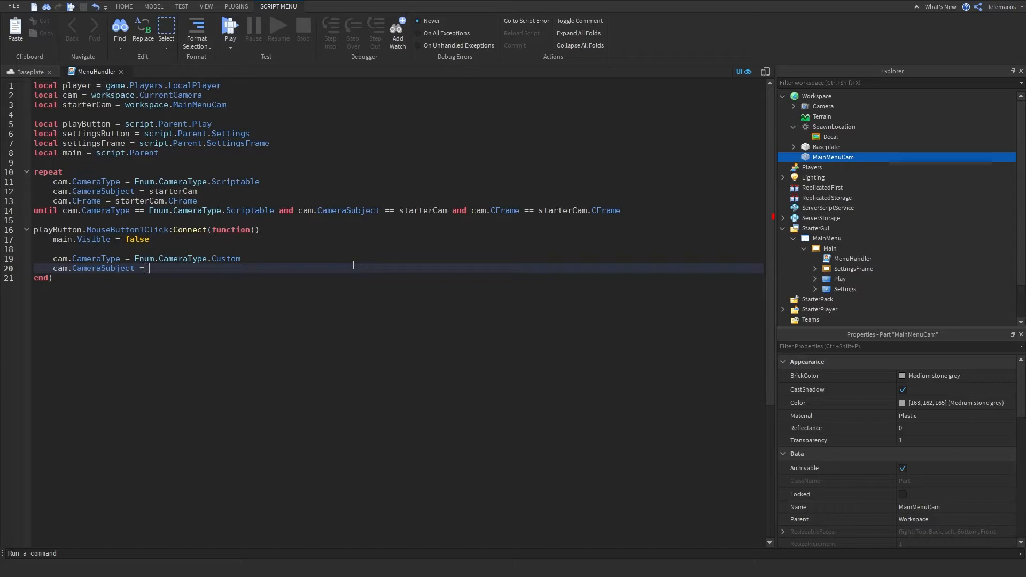
{"action": "type", "text": "player.Character"}
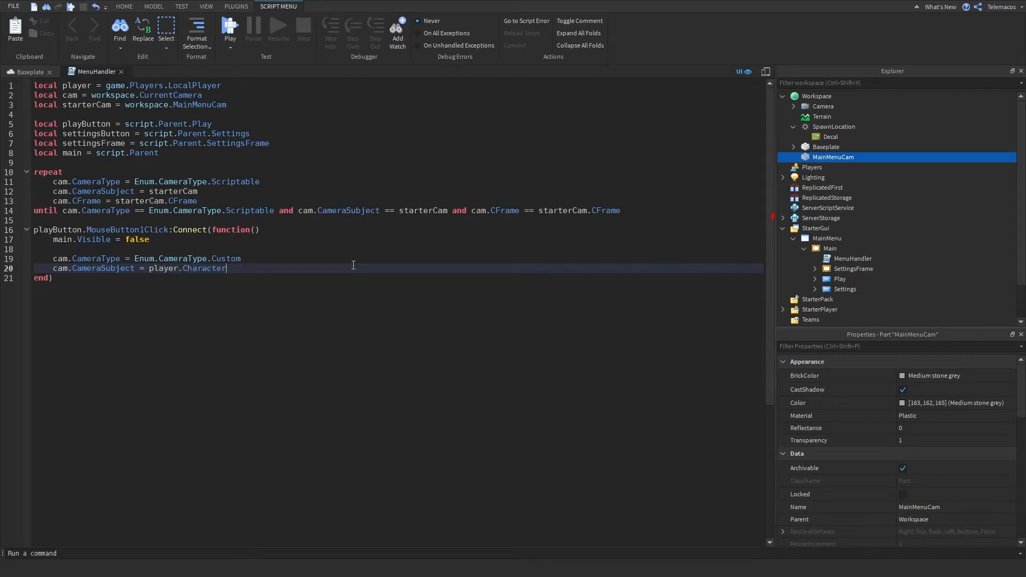
{"action": "mouse_move", "coordinate": [315, 346]}
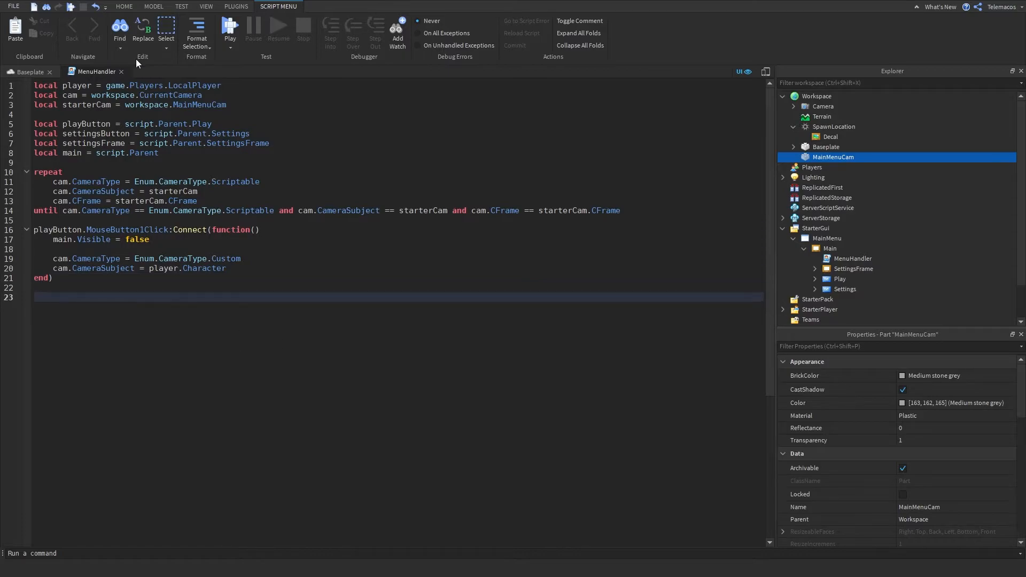
Add a settingsButton.MouseButton1Click handler setting settingsFrame.Visible = not settingsFrame.Visible.
{"action": "left_click", "coordinate": [124, 7]}
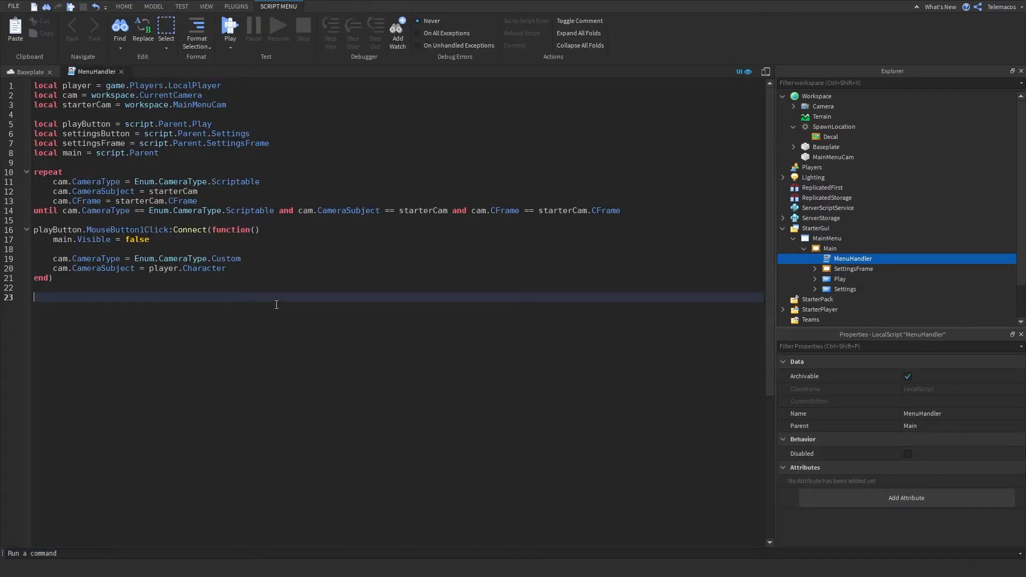
{"action": "type", "text": "settingsButton"}
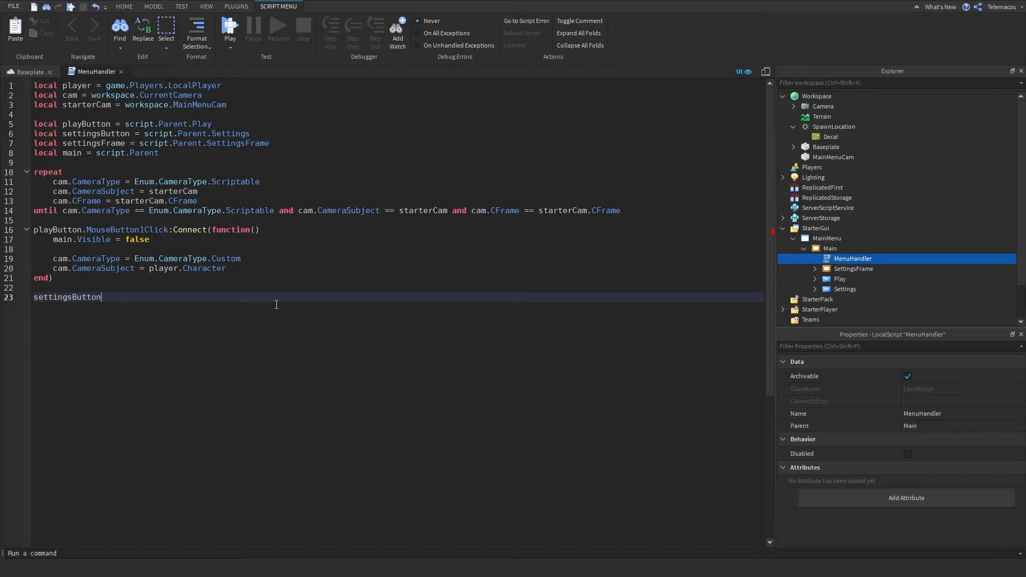
{"action": "type", "text": ".MouseButton1Click"}
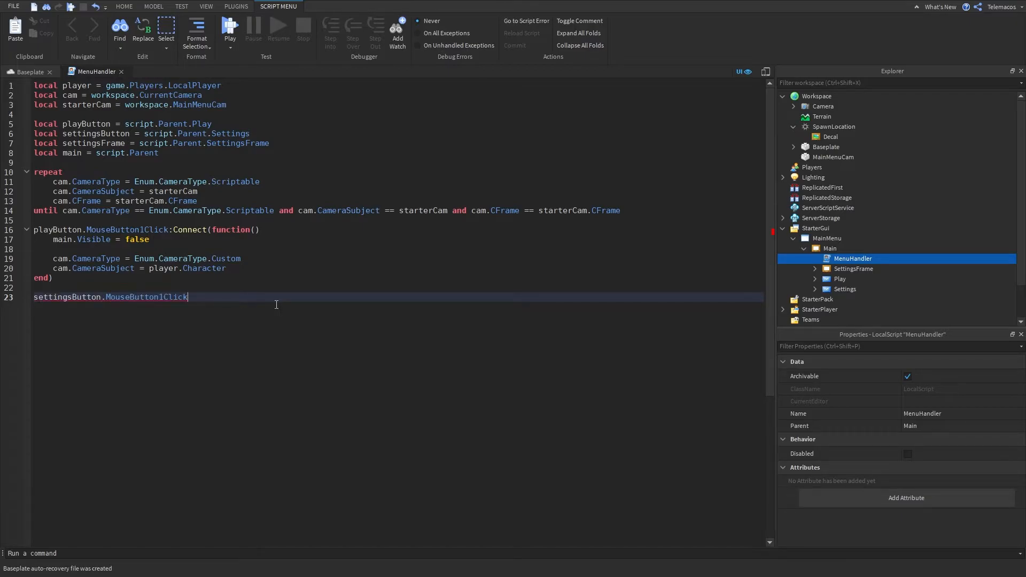
{"action": "type", "text": ":Connect(function()"}
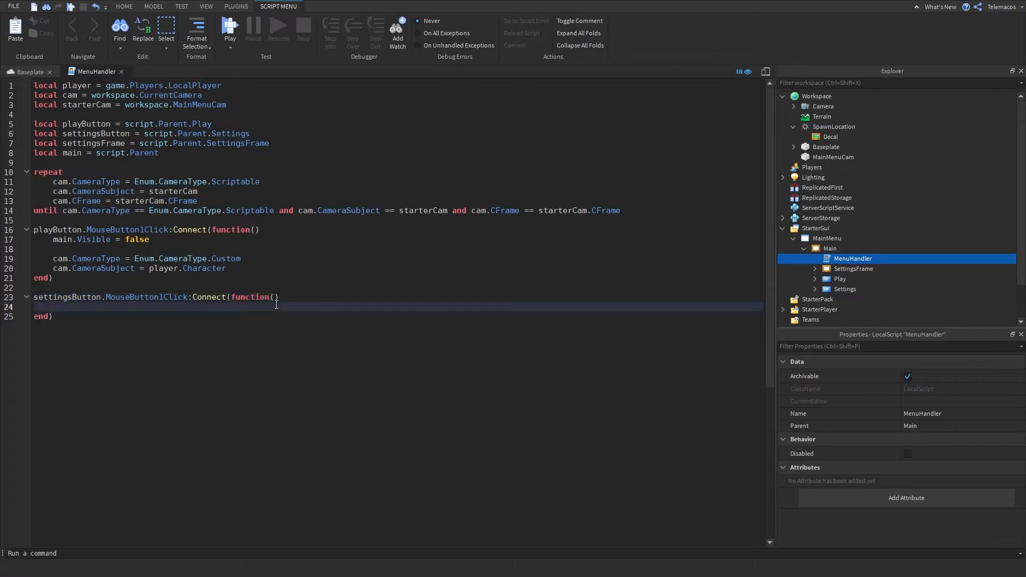
{"action": "type", "text": "settingsFrame.Visible ="}
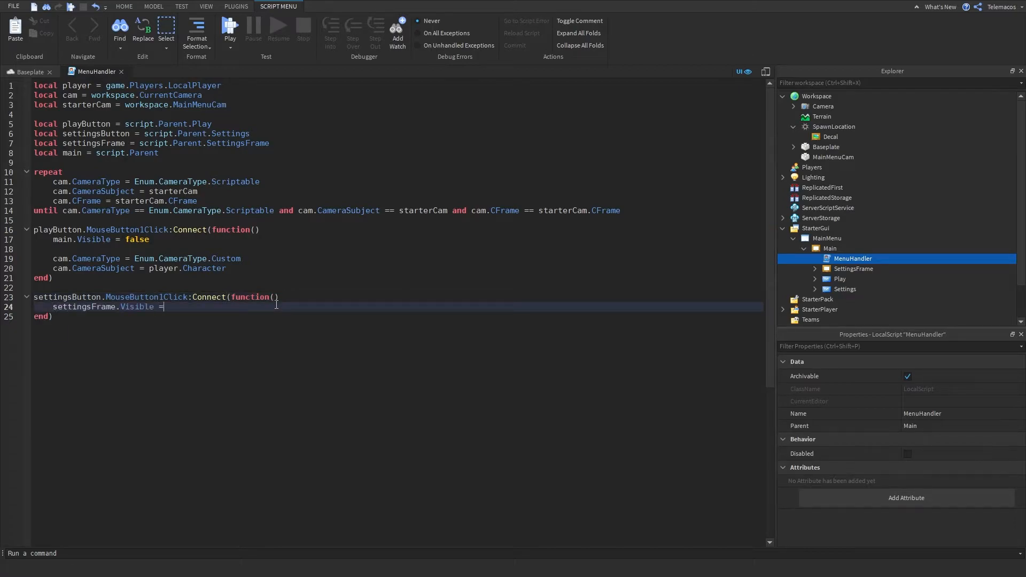
{"action": "type", "text": "not"}
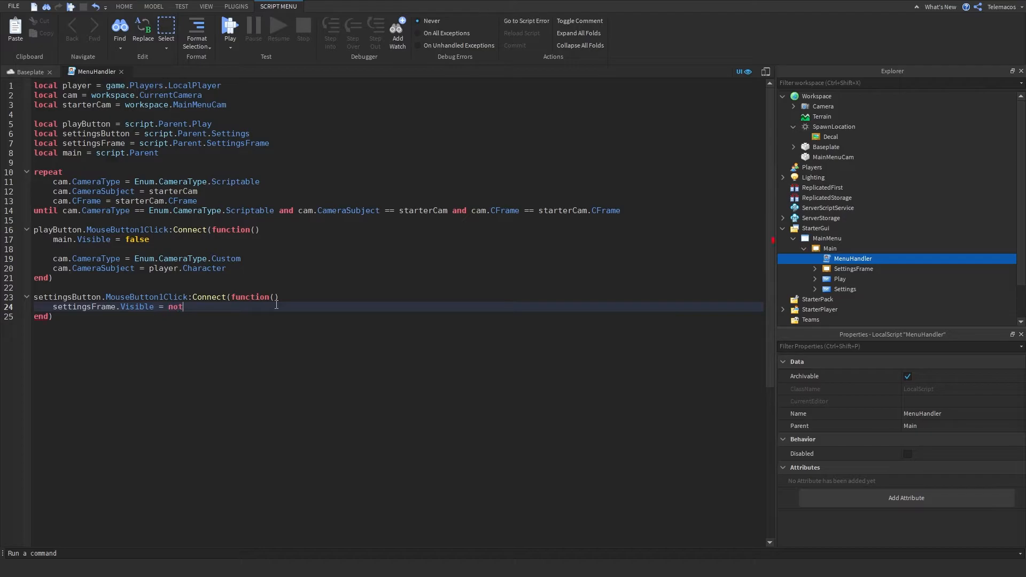
{"action": "type", "text": "settingsFrame"}
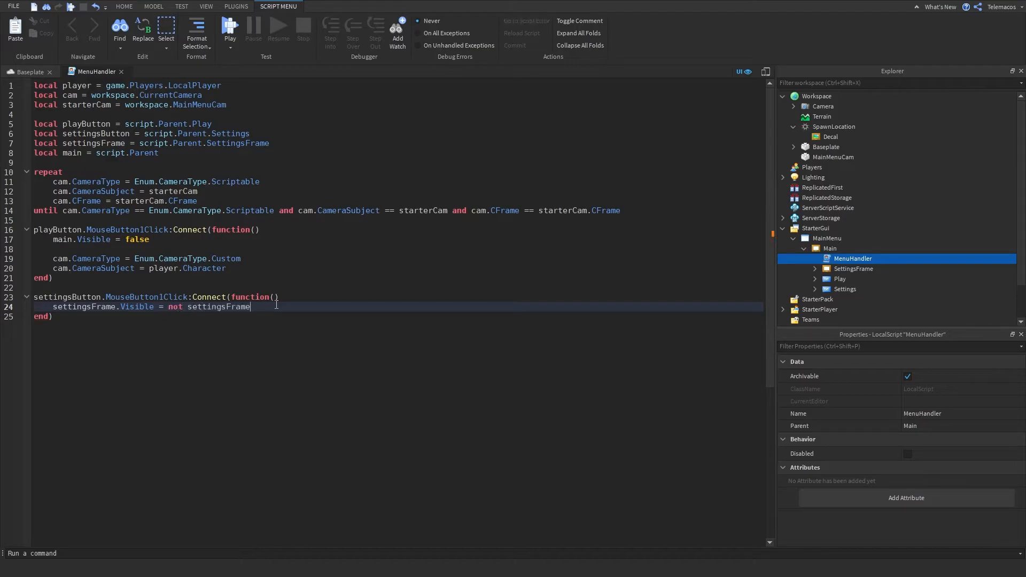
{"action": "type", "text": ".Visible"}
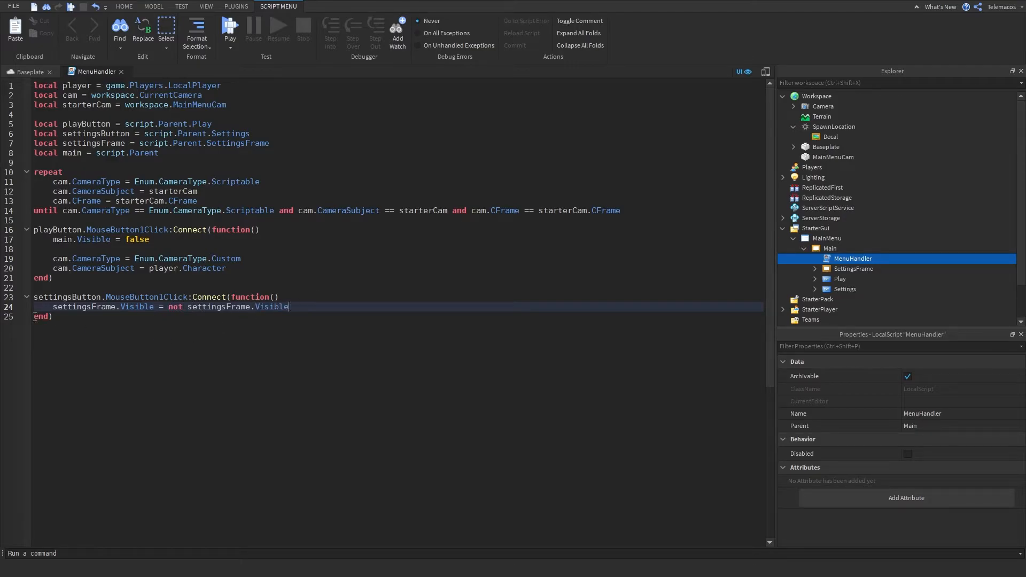
Uncheck SettingsFrame's Visible property so it starts hidden.
{"action": "double_click", "coordinate": [103, 307]}
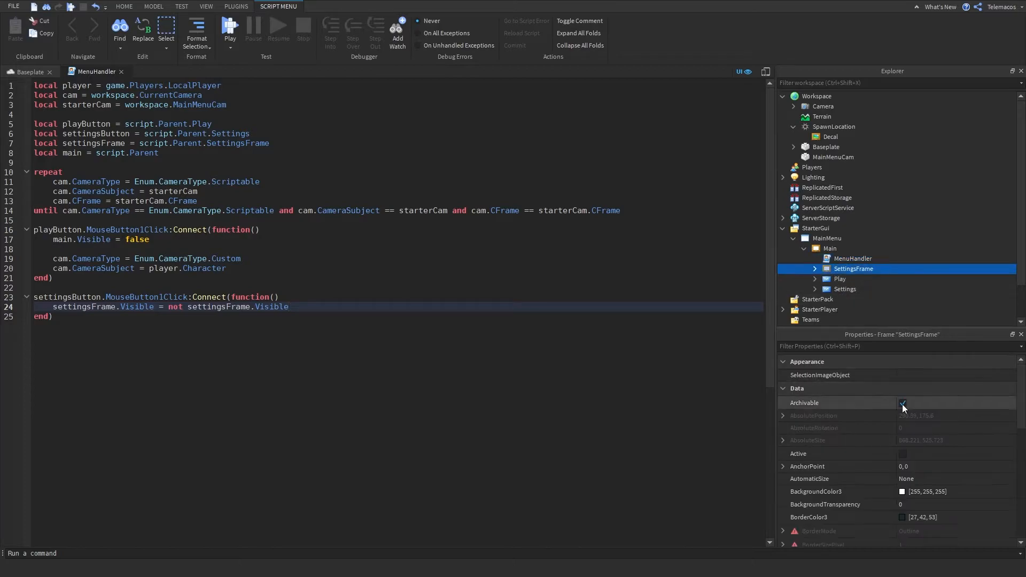
{"action": "scroll", "scroll_direction": "down", "scroll_amount": 3}
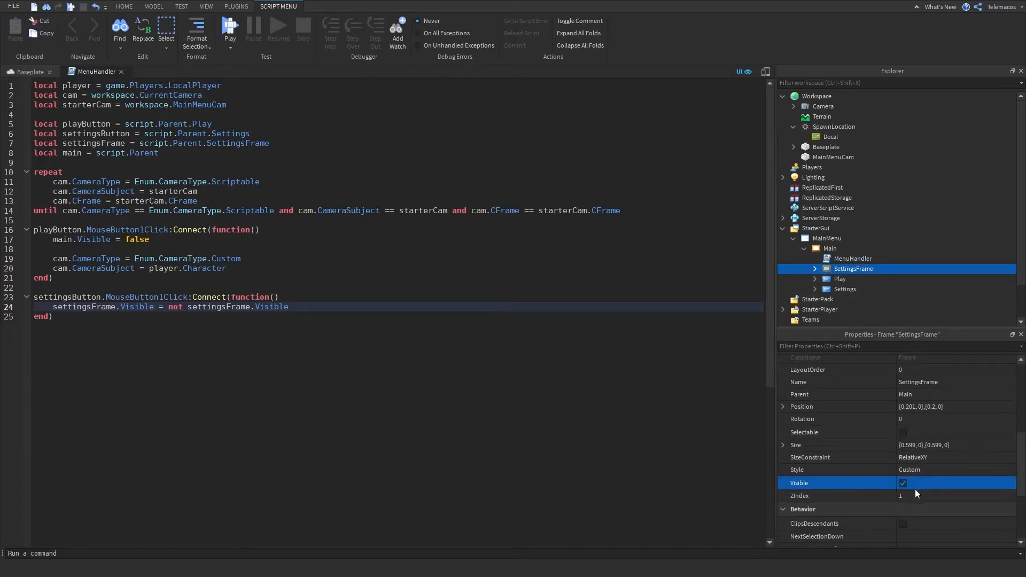
{"action": "left_click", "coordinate": [903, 483]}
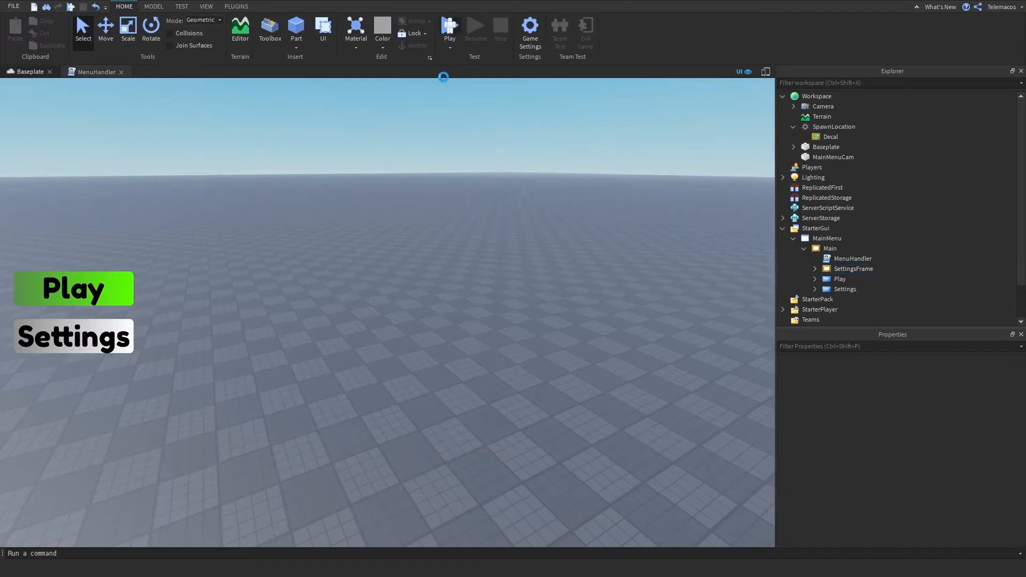
Run a playtest and click the Settings and Play options in the game view.
{"action": "left_click", "coordinate": [449, 29]}
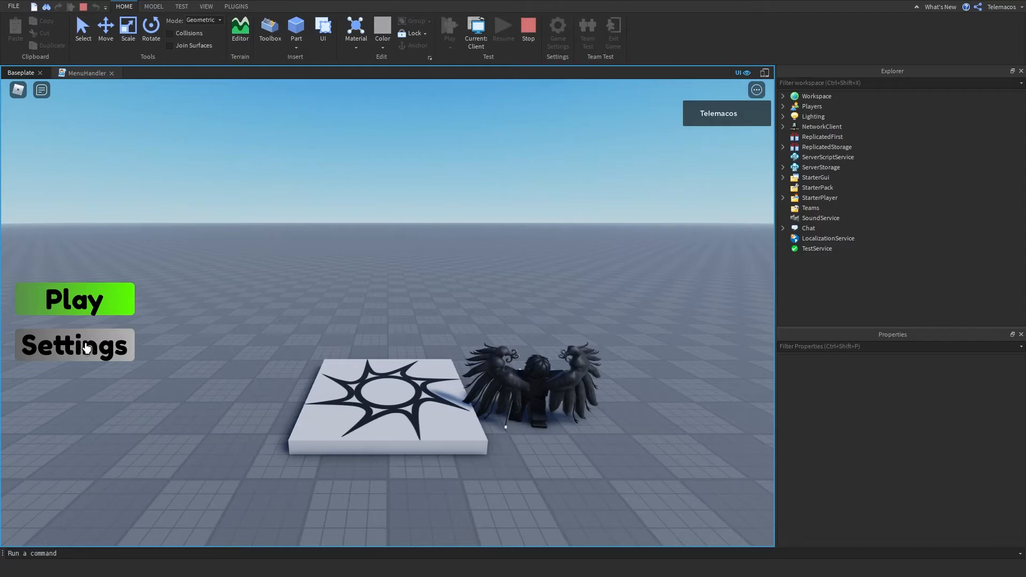
{"action": "left_click", "coordinate": [74, 345]}
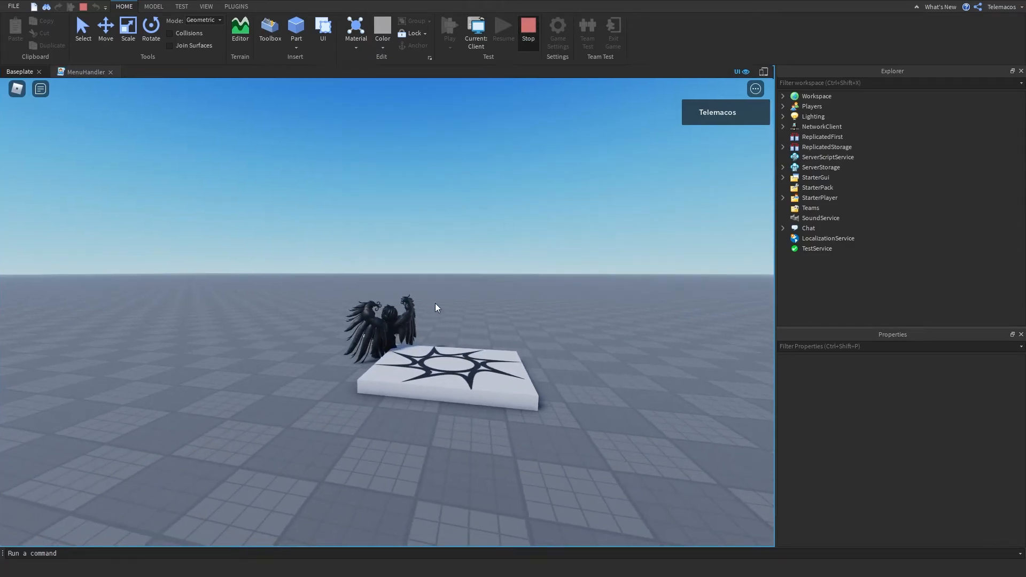
{"action": "left_click", "coordinate": [528, 31]}
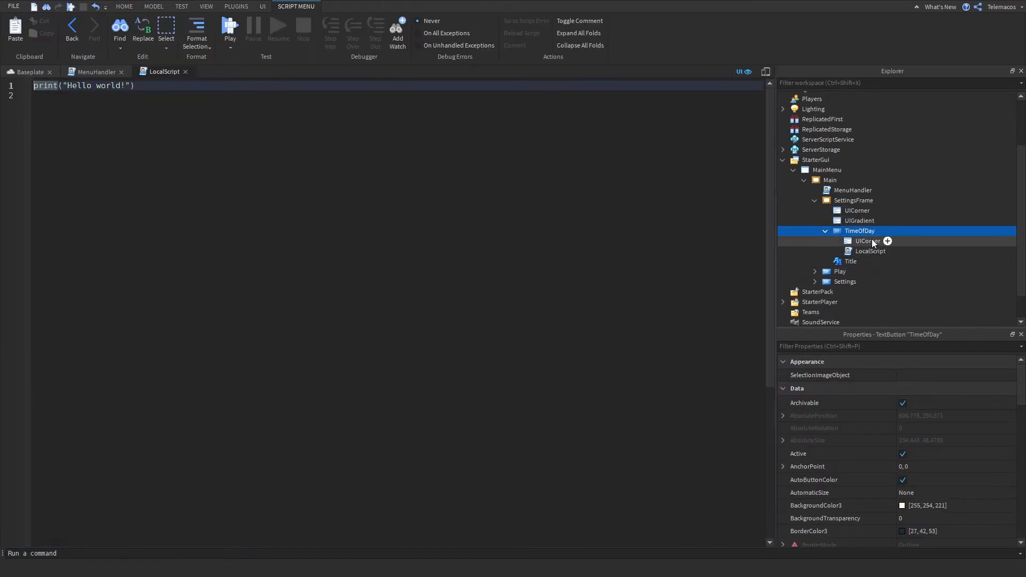
Open the LocalScript under TimeOfDay and start declaring the day variable.
{"action": "left_click", "coordinate": [871, 251]}
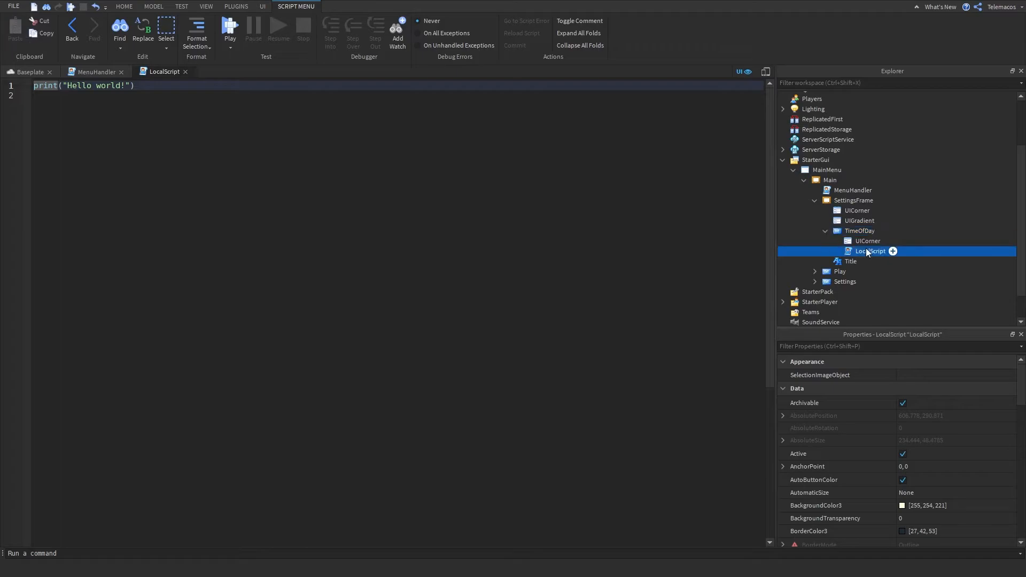
{"action": "left_click", "coordinate": [860, 230]}
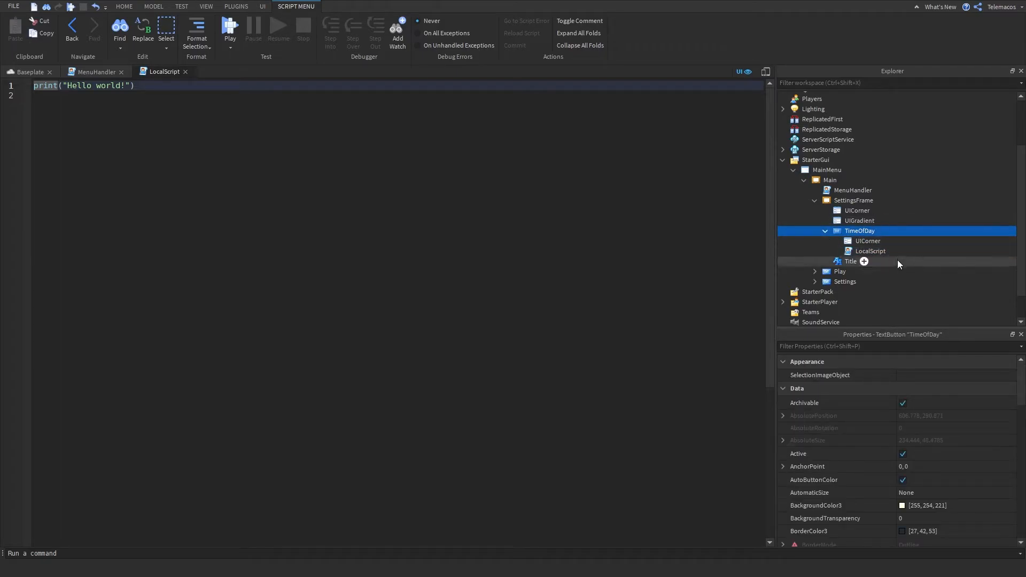
{"action": "mouse_move", "coordinate": [871, 251]}
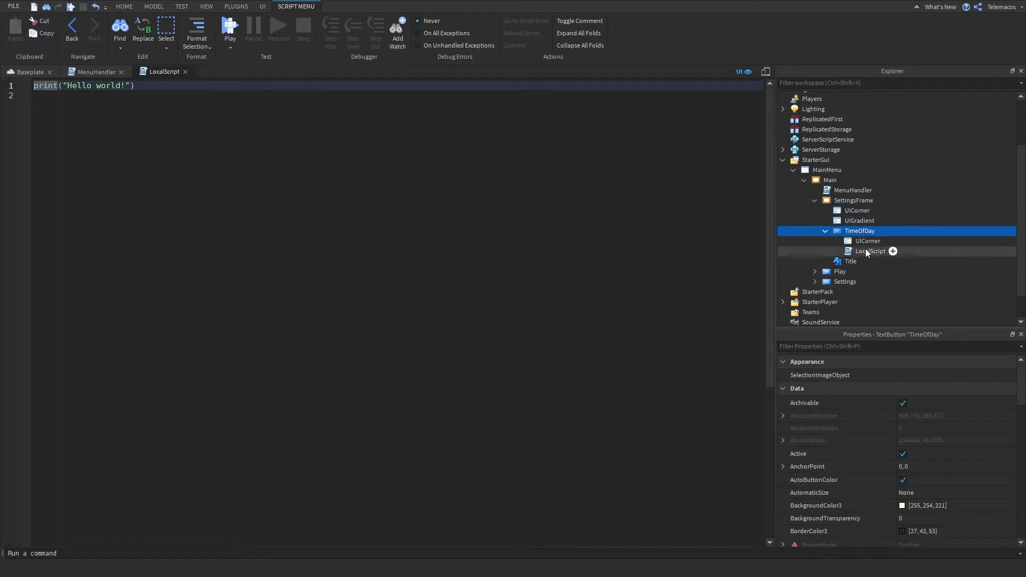
{"action": "left_click", "coordinate": [870, 251]}
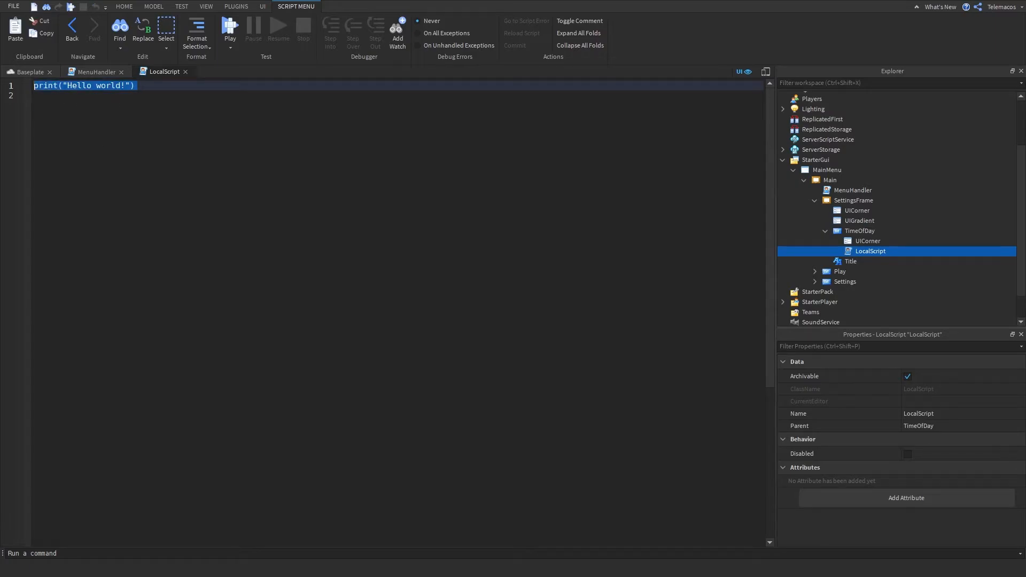
{"action": "mouse_move", "coordinate": [275, 131]}
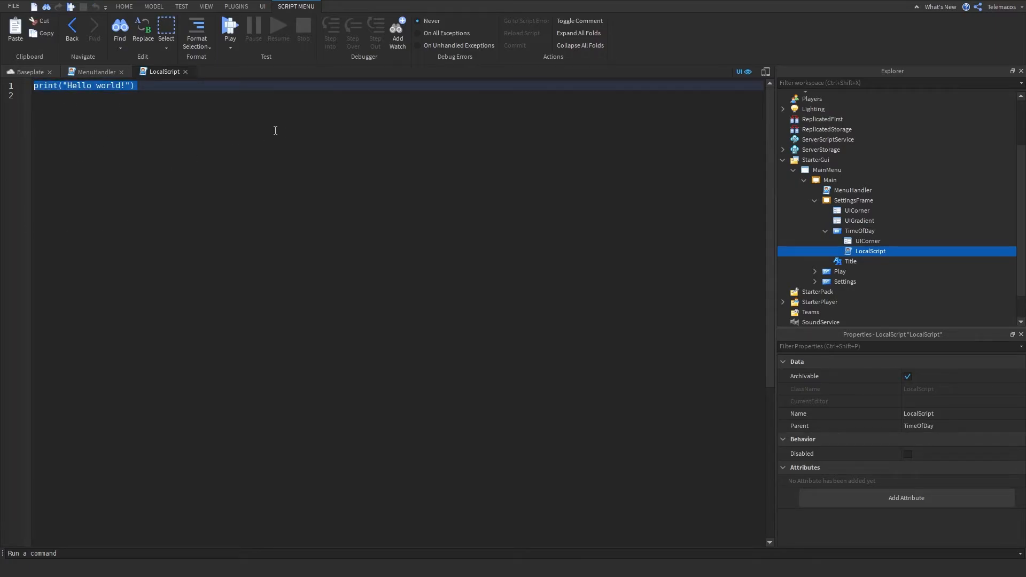
{"action": "type", "text": "local day ="}
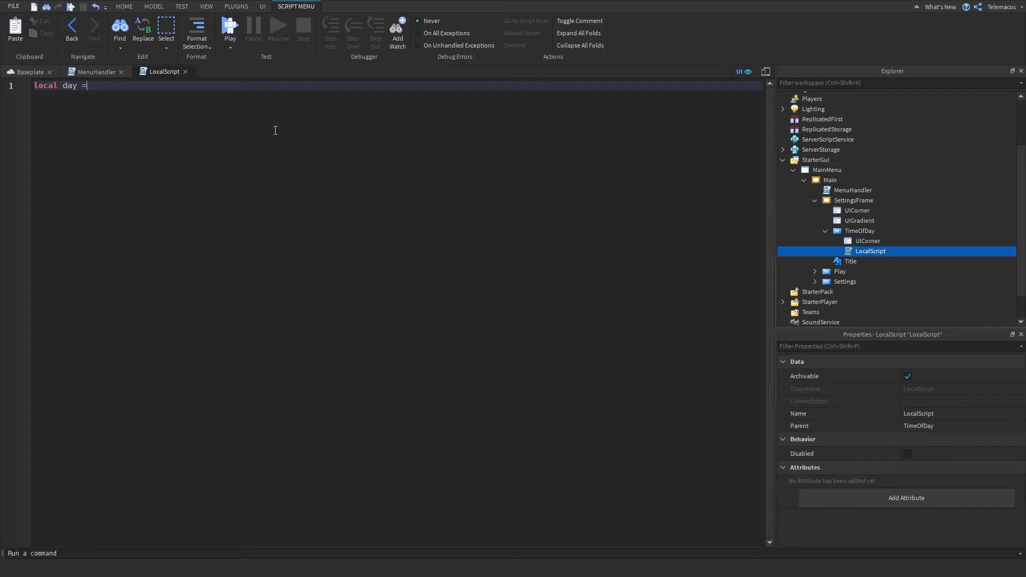
{"action": "left_click", "coordinate": [124, 6]}
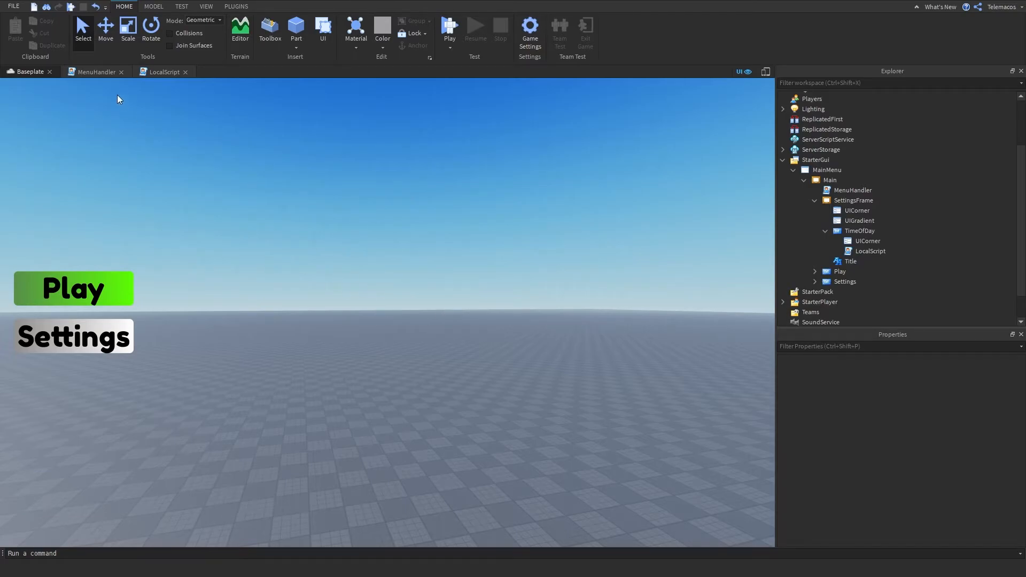
{"action": "left_click", "coordinate": [163, 71]}
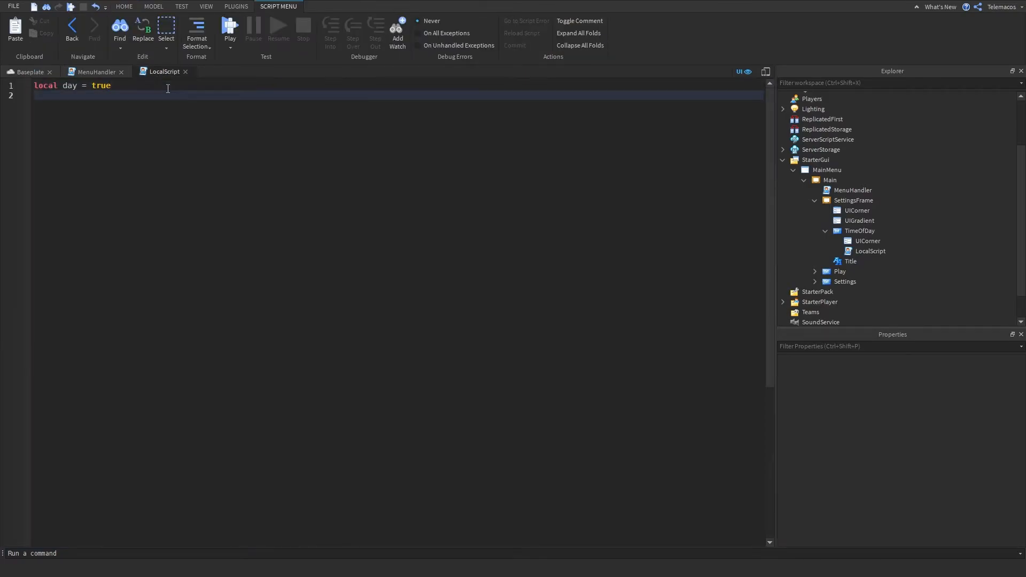
Declare Lighting via game:GetService("Lighting") and connect script.Parent.MouseButton1Click.
{"action": "type", "text": "local Li"}
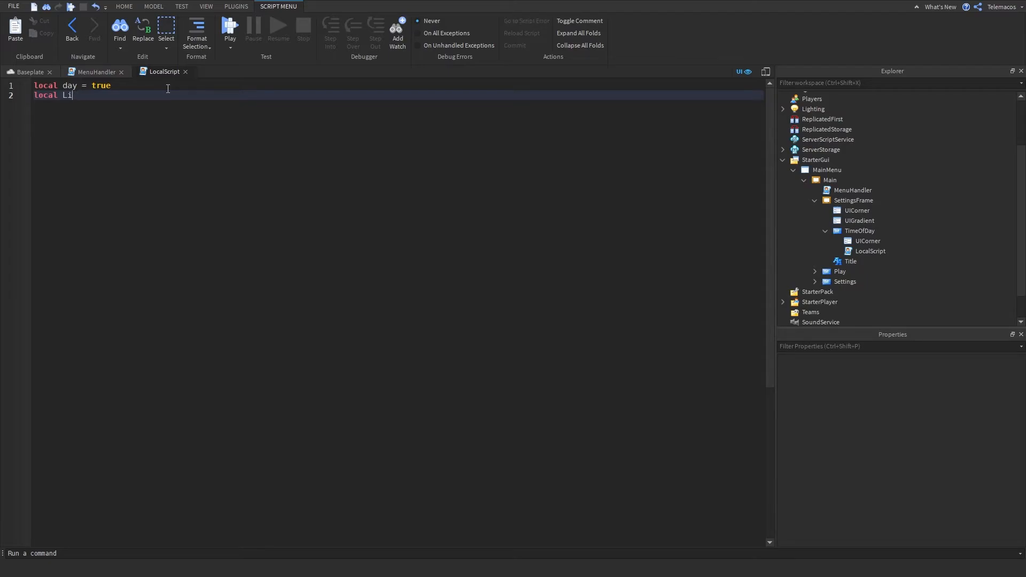
{"action": "type", "text": "ght"}
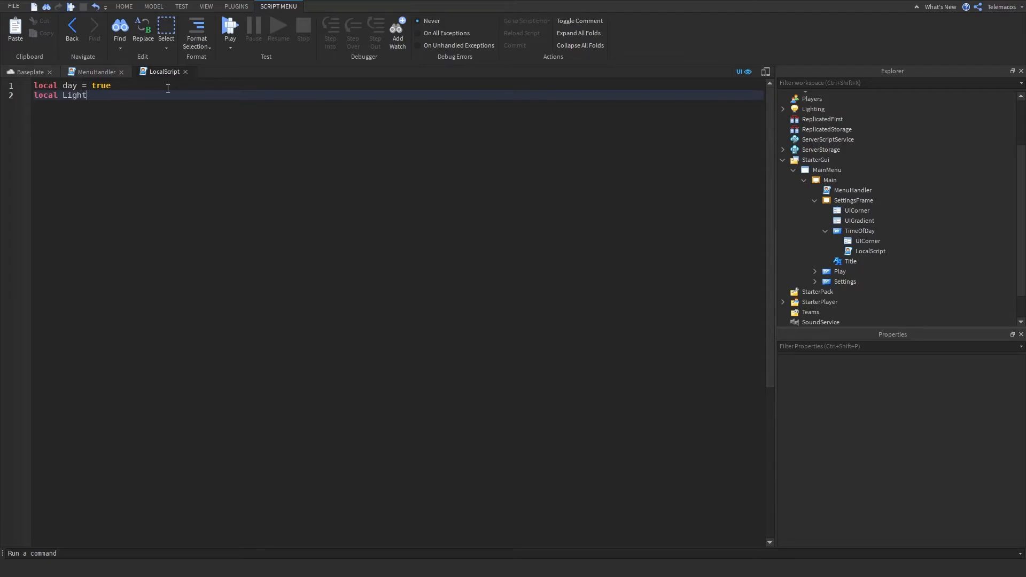
{"action": "type", "text": "ning"}
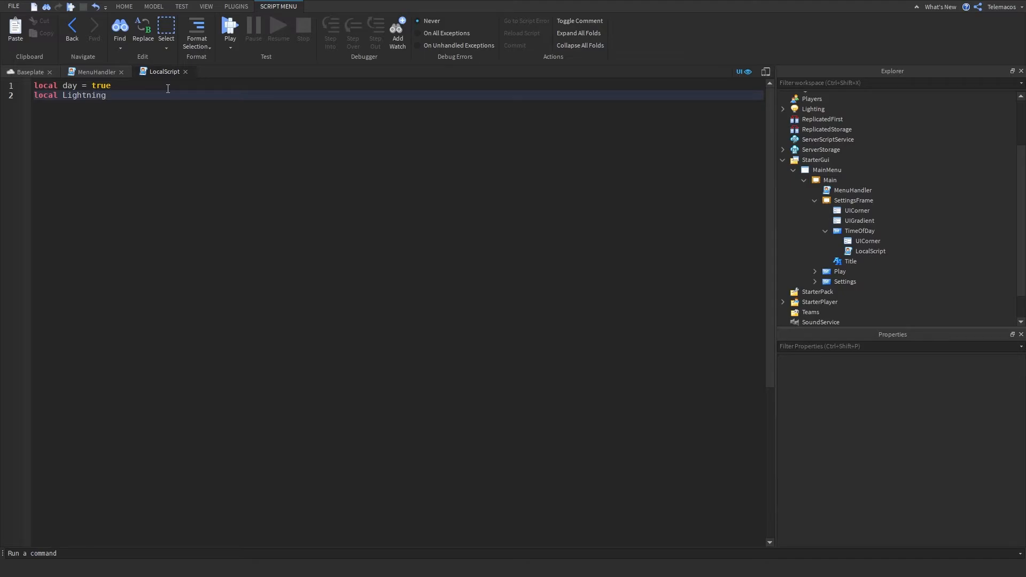
{"action": "type", "text": "= game:Get"}
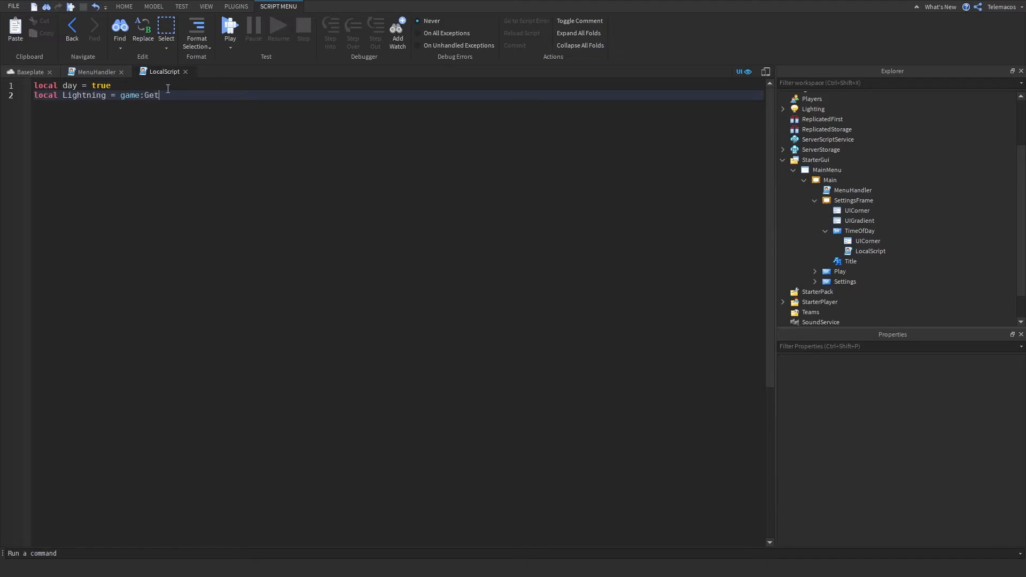
{"action": "type", "text": "Service(\"Lighting\")"}
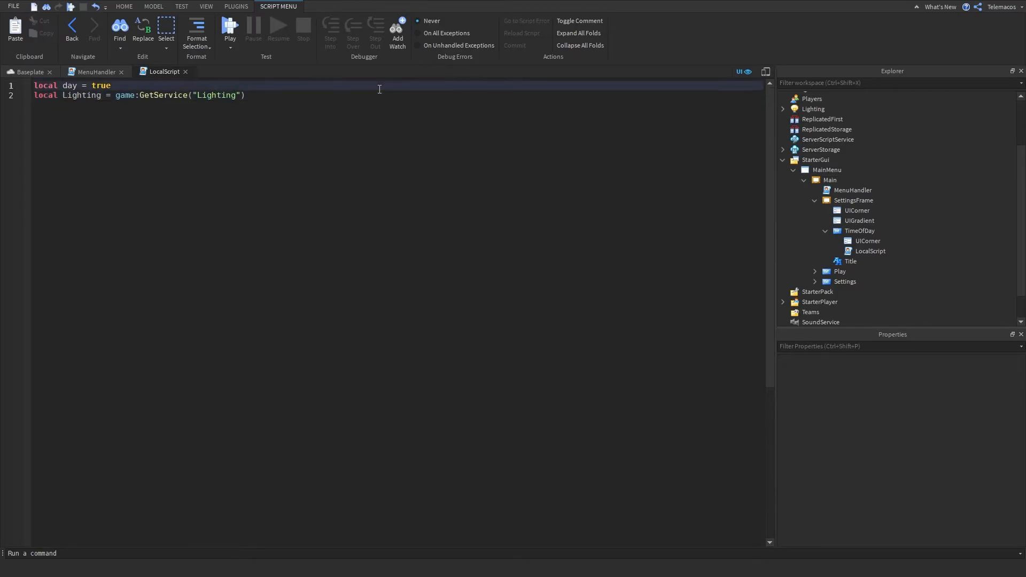
{"action": "key", "text": "enter"}
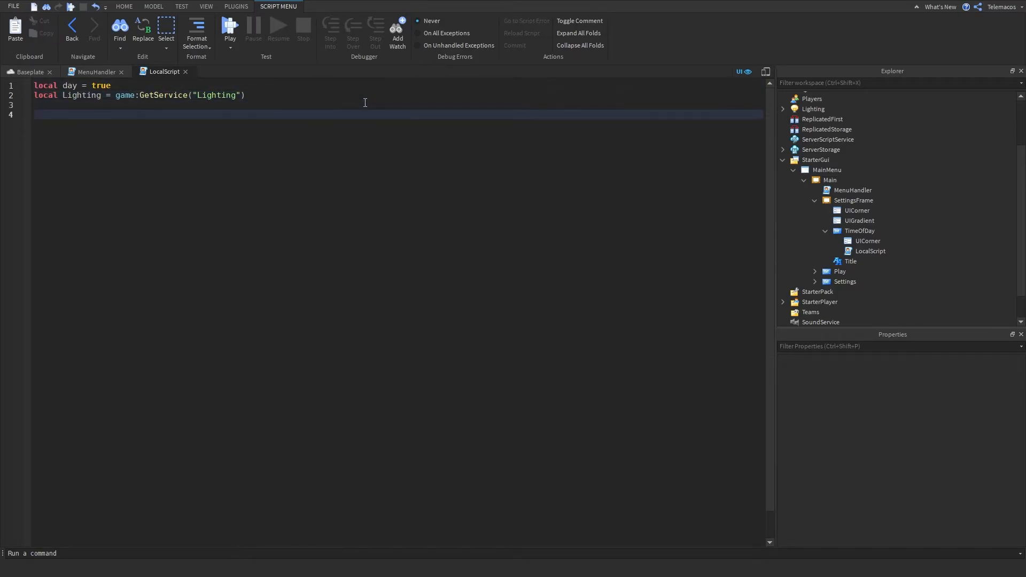
{"action": "type", "text": "script.Parent.MouseButton1Click:Connect(function("}
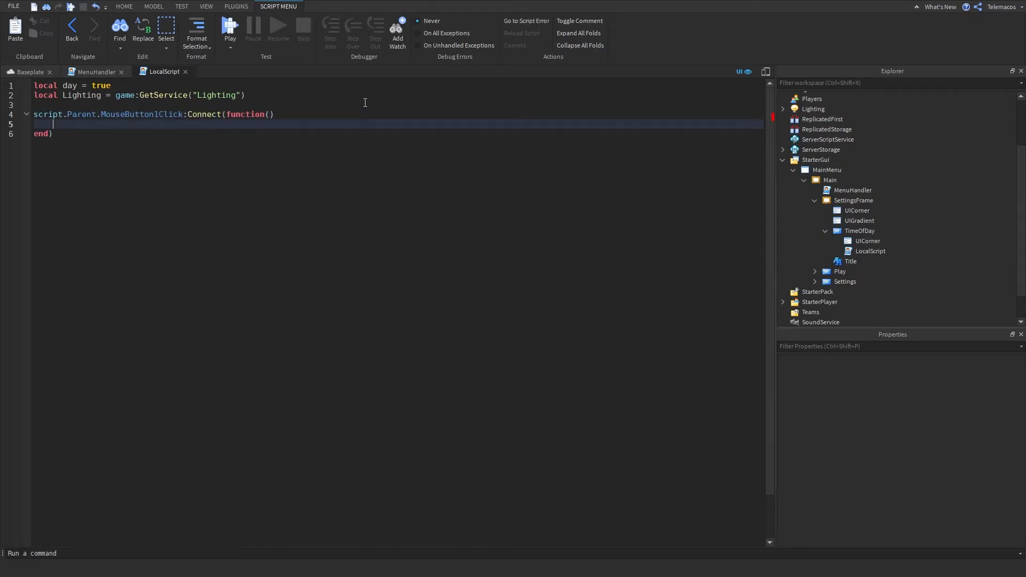
Add an if/else toggling day, setting Lighting.ClockTime to 2 in the night branch.
{"action": "type", "text": "if day == true"}
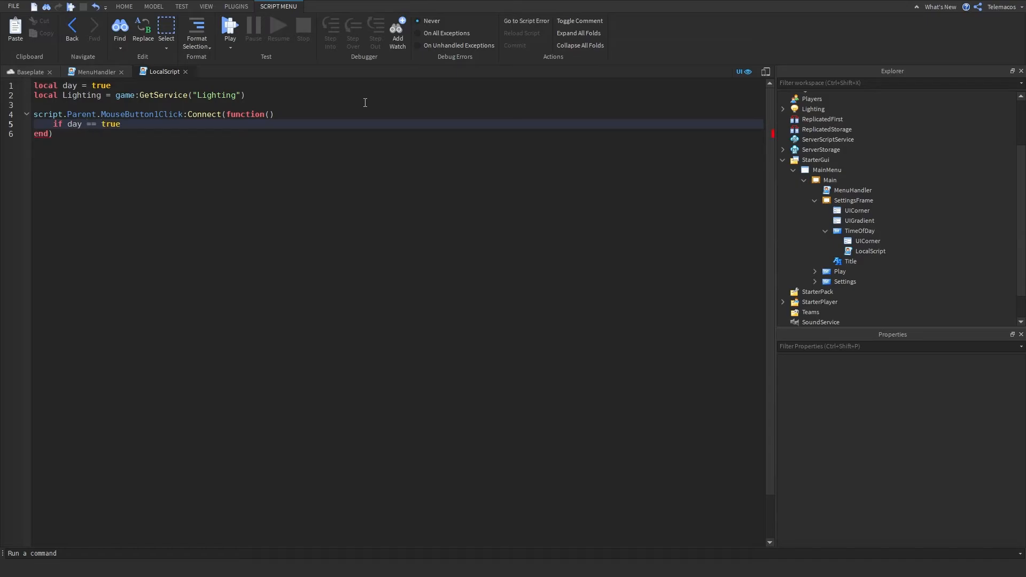
{"action": "type", "text": "thn"}
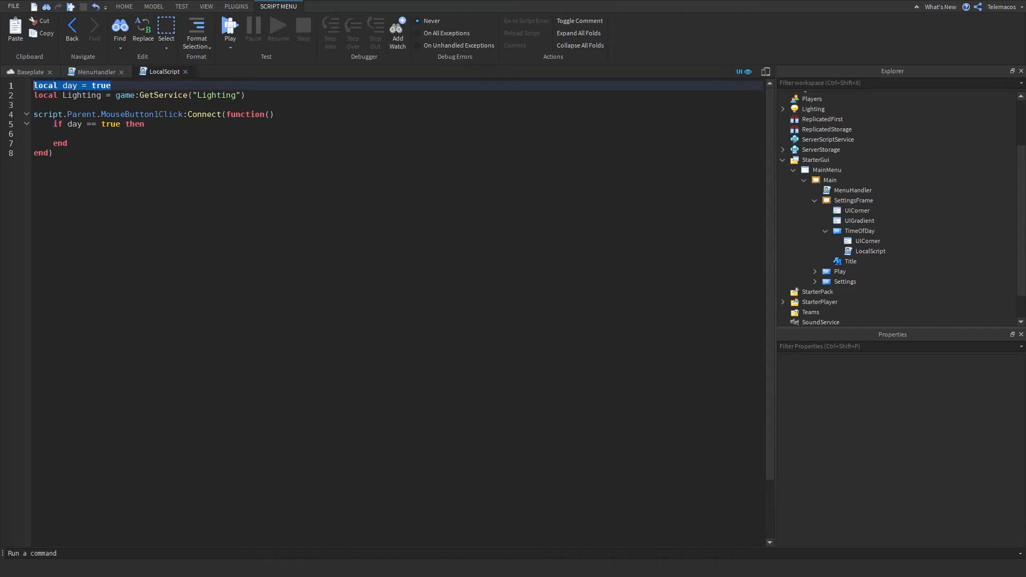
{"action": "type", "text": "d"}
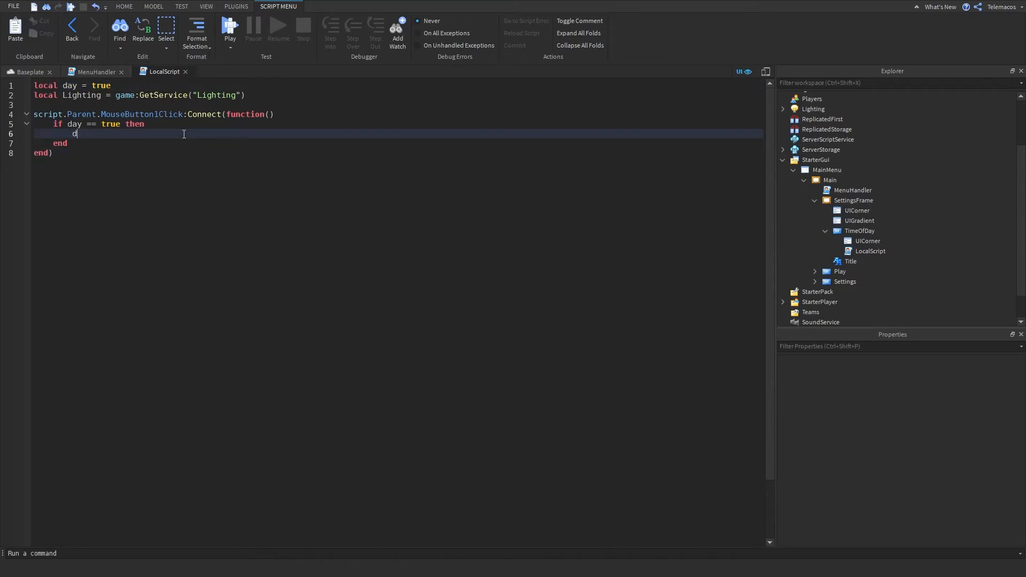
{"action": "type", "text": "e"}
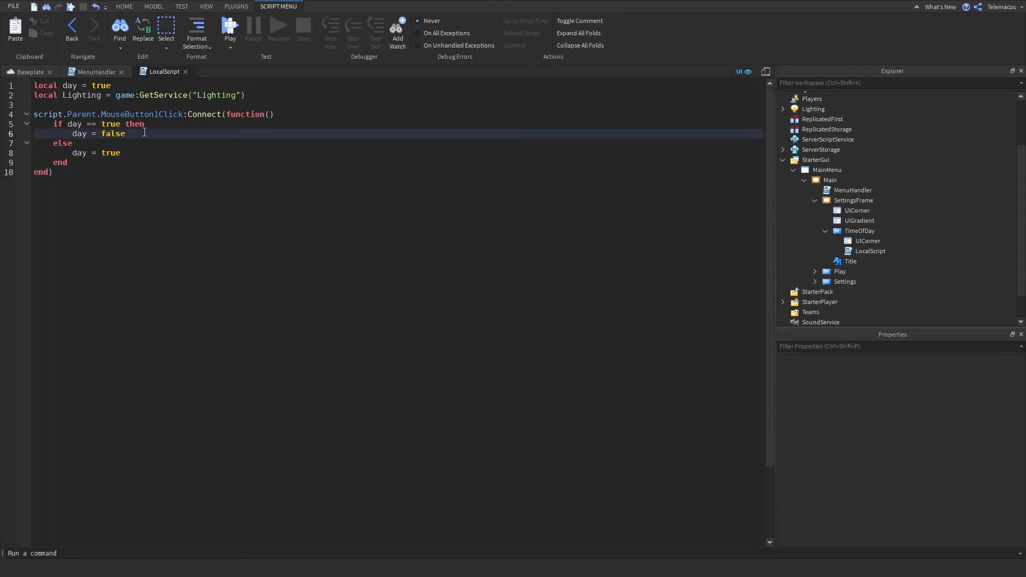
{"action": "key", "text": "Enter"}
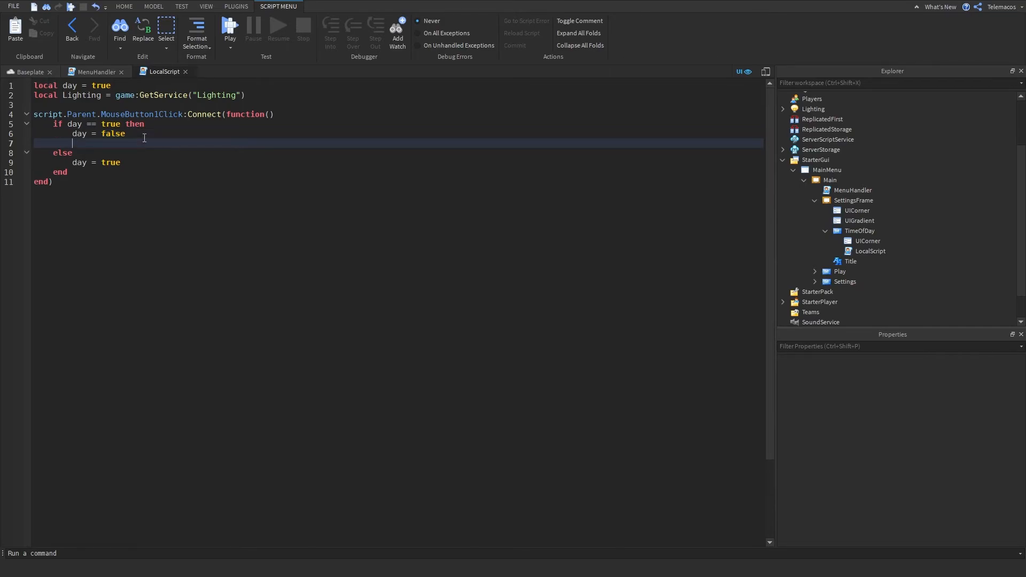
{"action": "type", "text": "Lighting."}
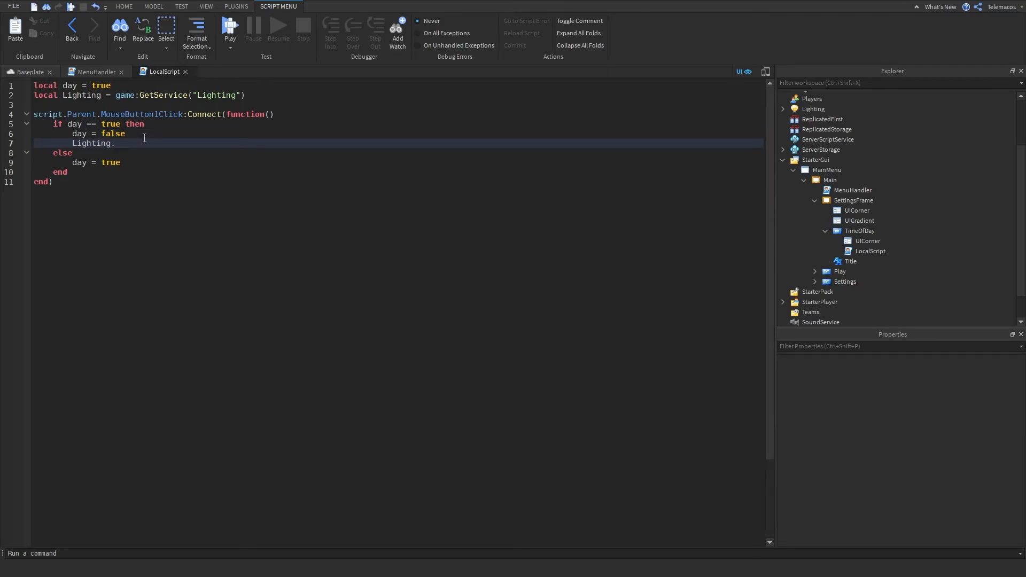
{"action": "type", "text": "Cla"}
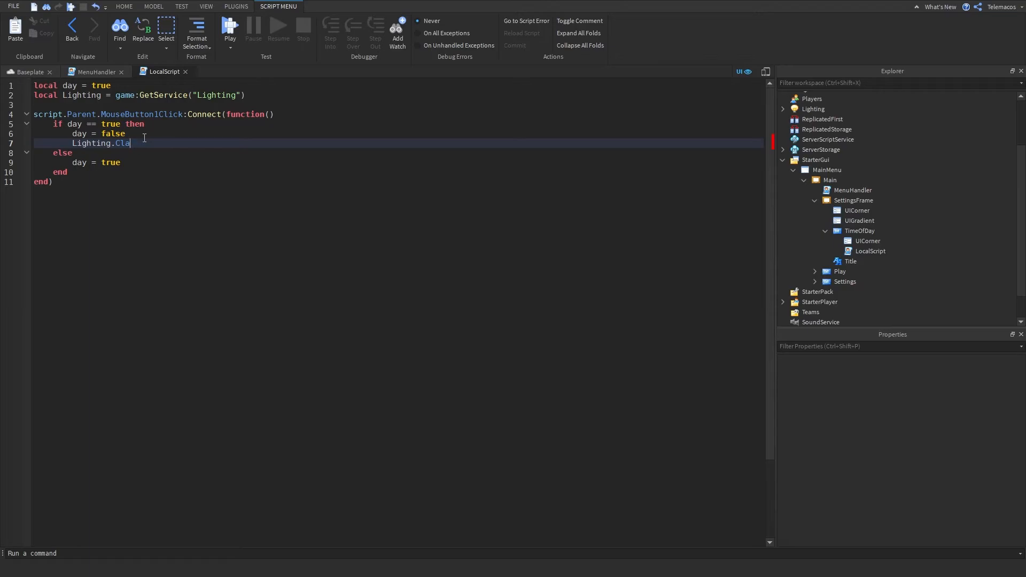
{"action": "type", "text": "ockTime ="}
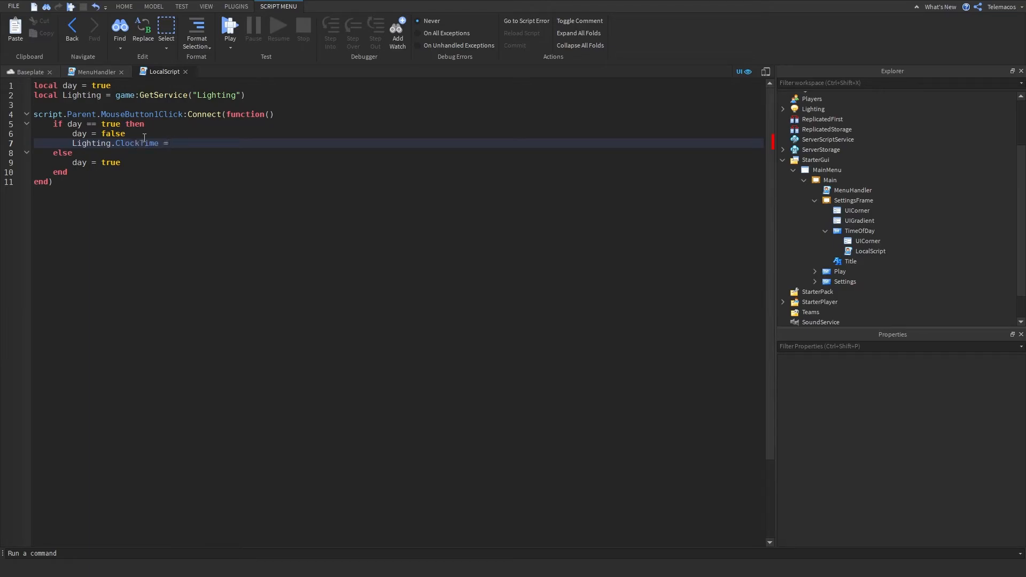
{"action": "type", "text": "2"}
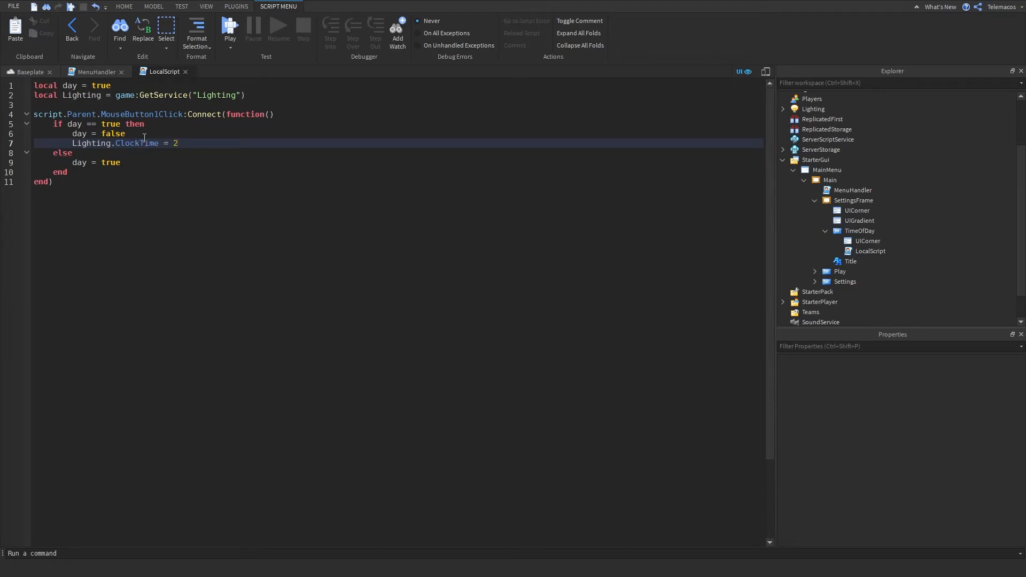
Set Lighting.ClockTime to 12 and the button text to "Day" in the other branch.
{"action": "triple_click", "coordinate": [105, 142]}
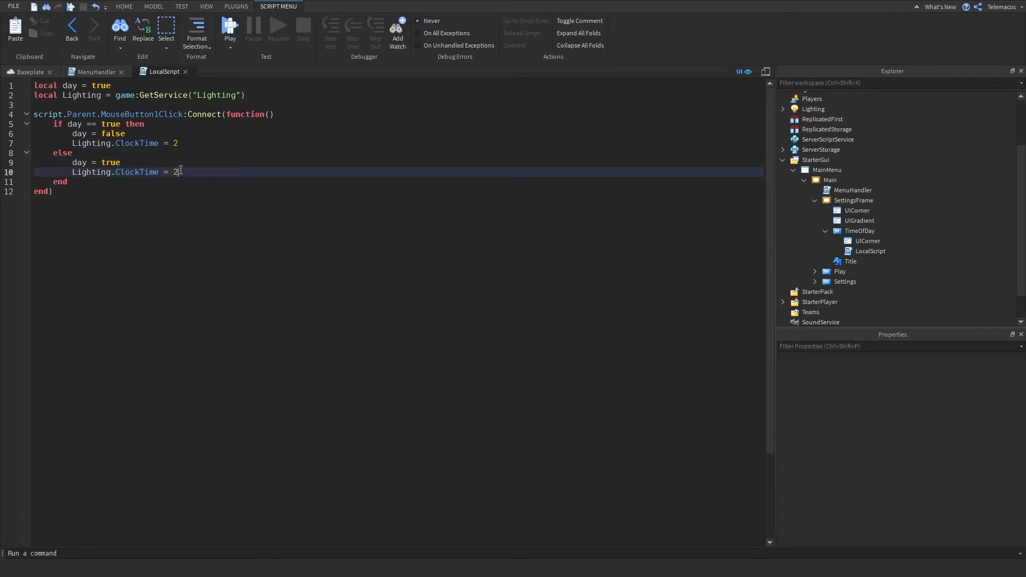
{"action": "type", "text": "1"}
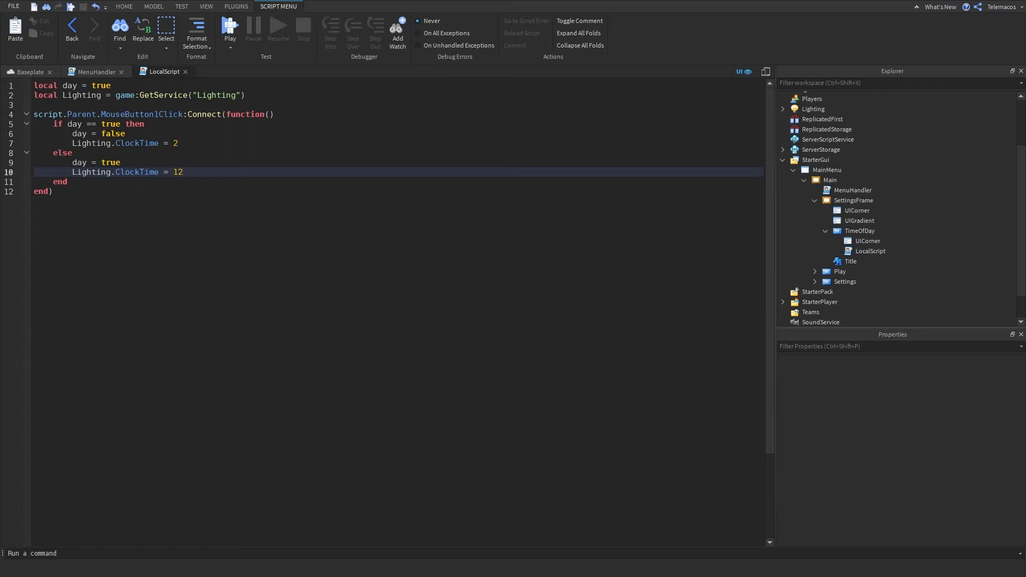
{"action": "type", "text": "s"}
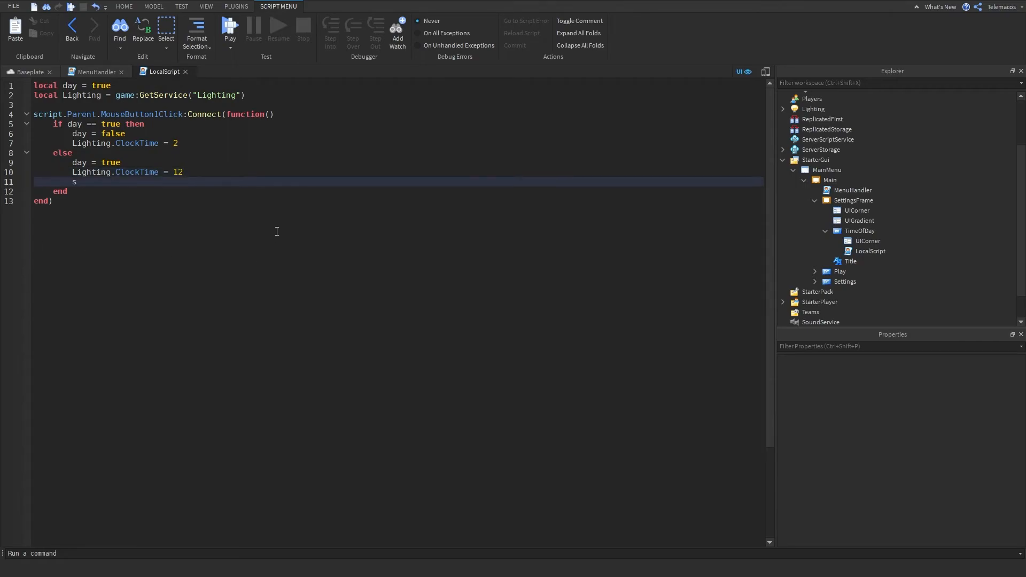
{"action": "type", "text": "cript.Parent."}
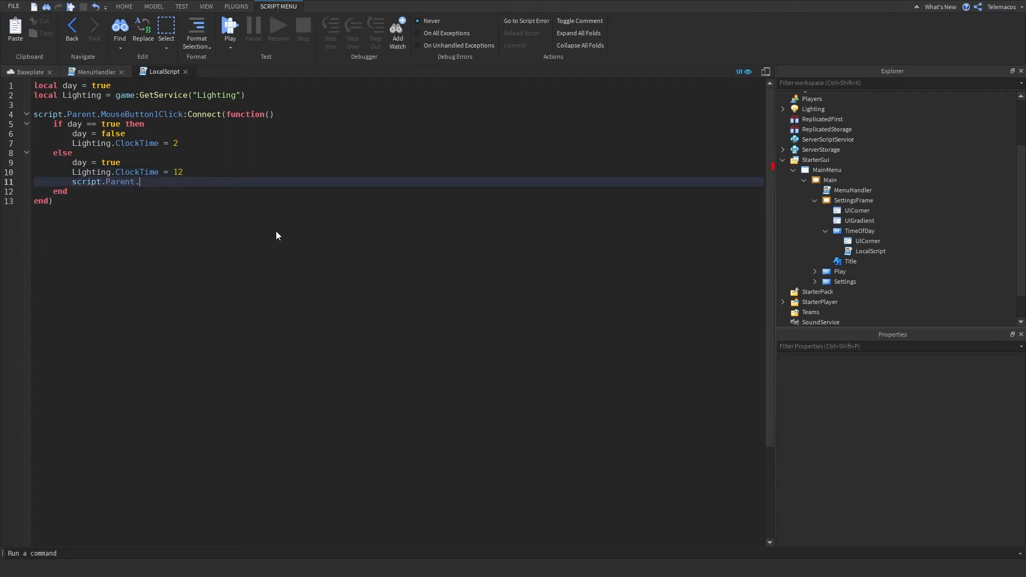
{"action": "type", "text": "Text"}
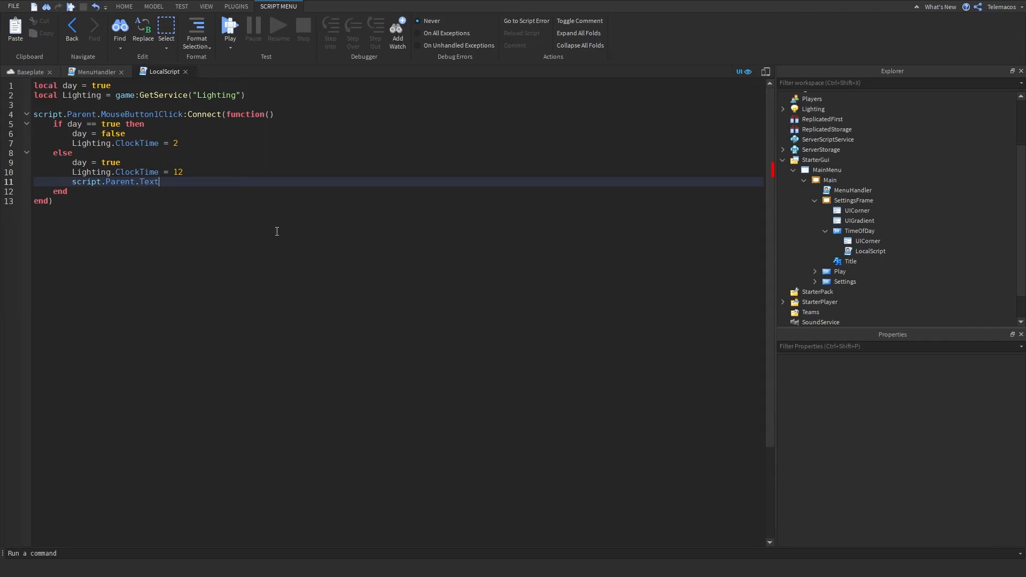
{"action": "type", "text": "= \"\""}
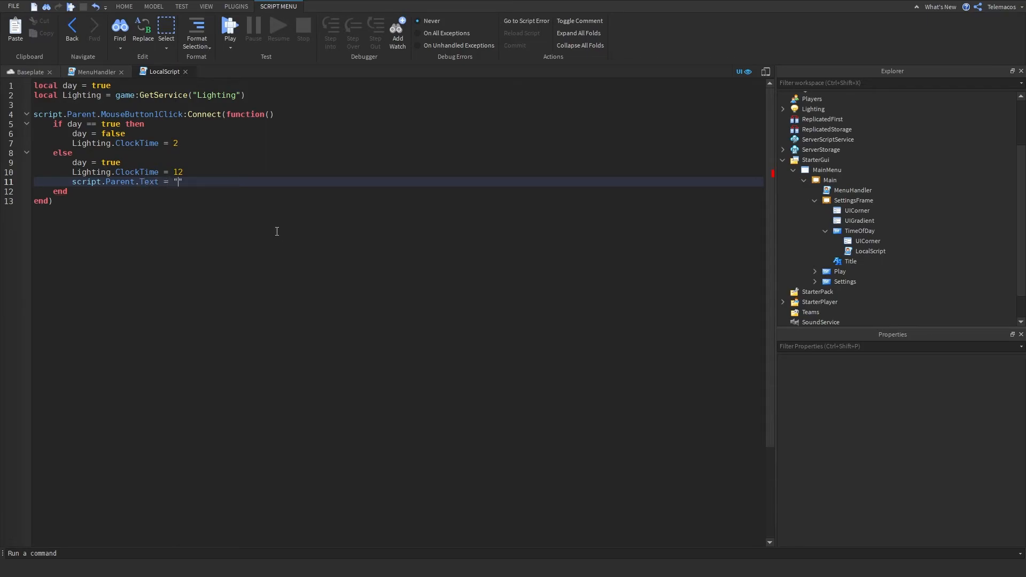
{"action": "type", "text": "Day"}
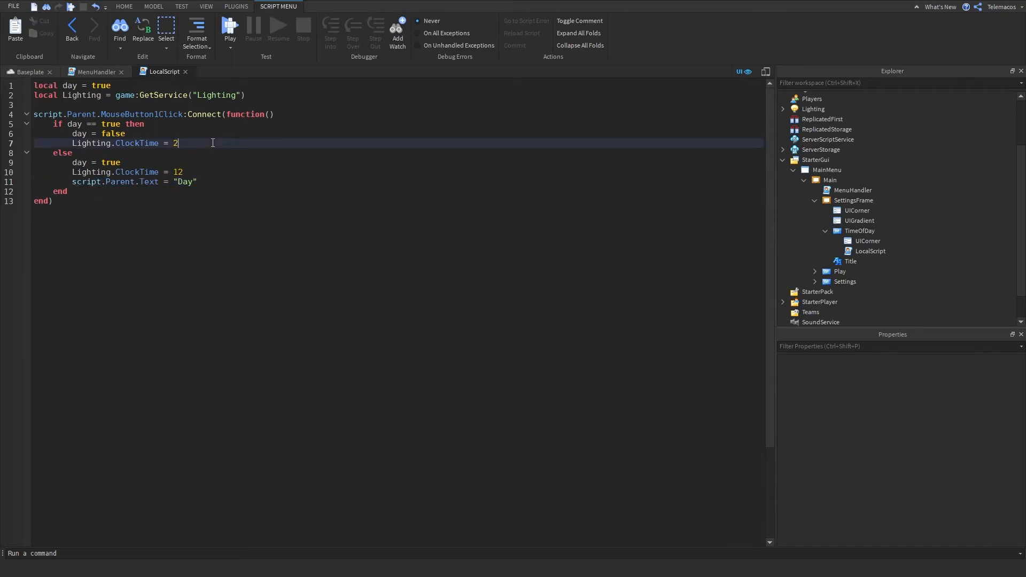
Label the button "Night" and set its night BackgroundColor3 to Color3.fromRGB(80, 89, 143).
{"action": "type", "text": "script.Parent.Text = \"Day\""}
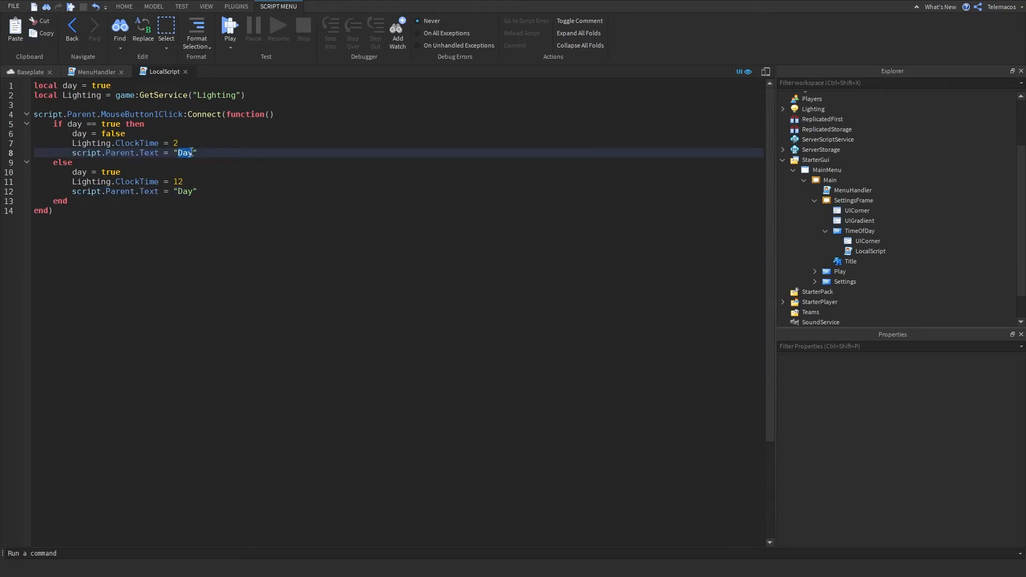
{"action": "type", "text": "Night"}
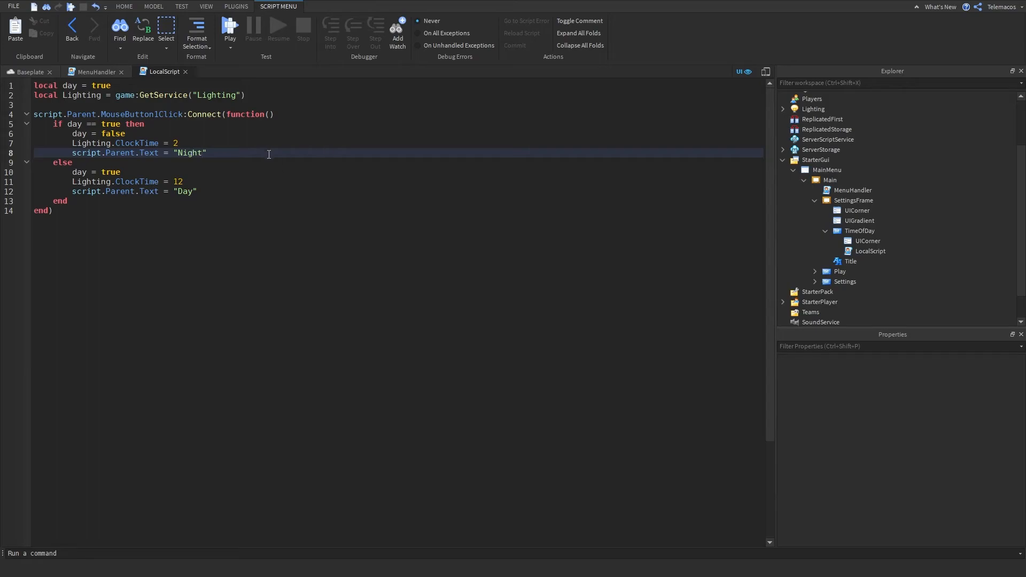
{"action": "type", "text": "script.Parent.N"}
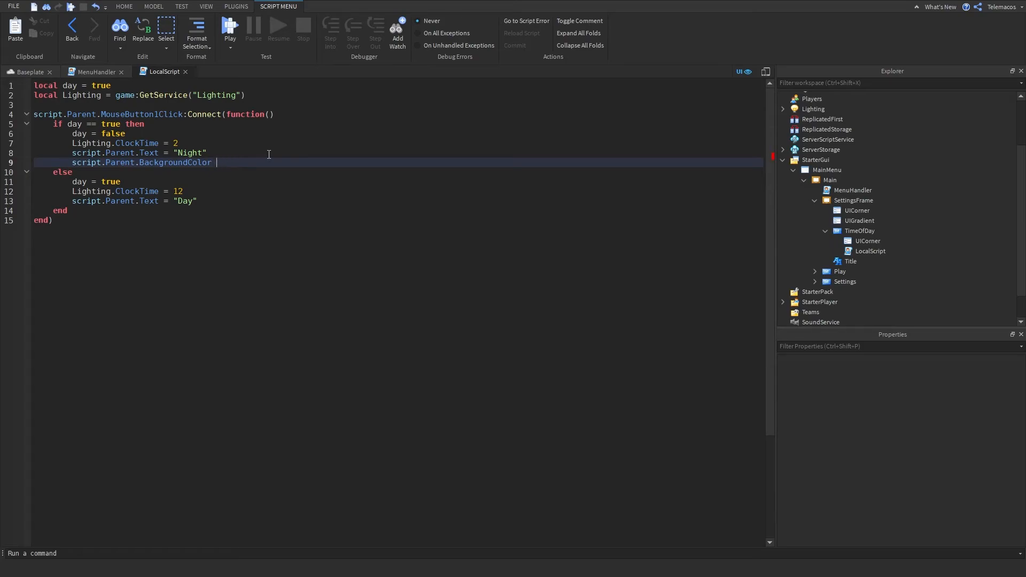
{"action": "type", "text": "f"}
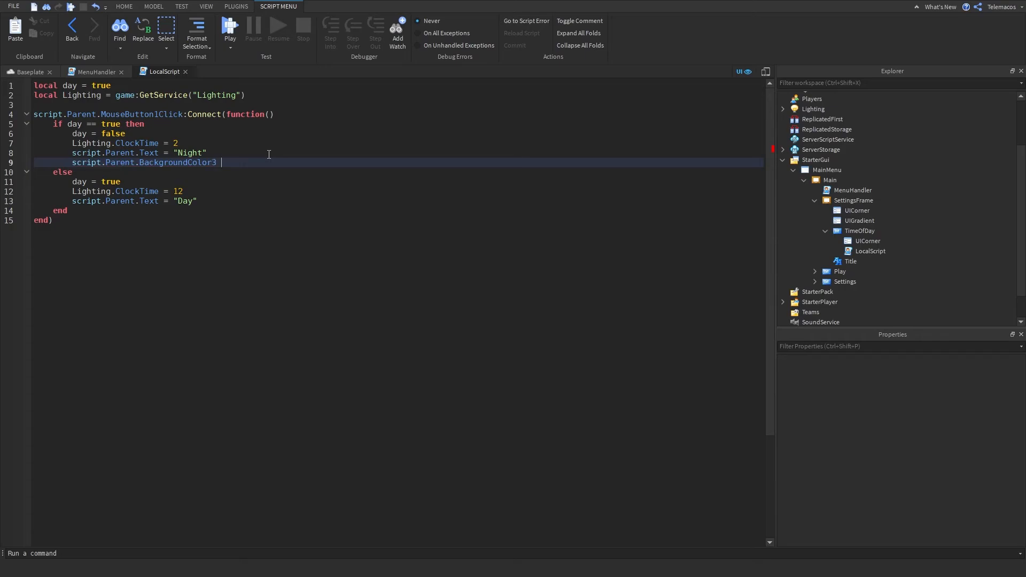
{"action": "type", "text": "= Color3.fromRGB("}
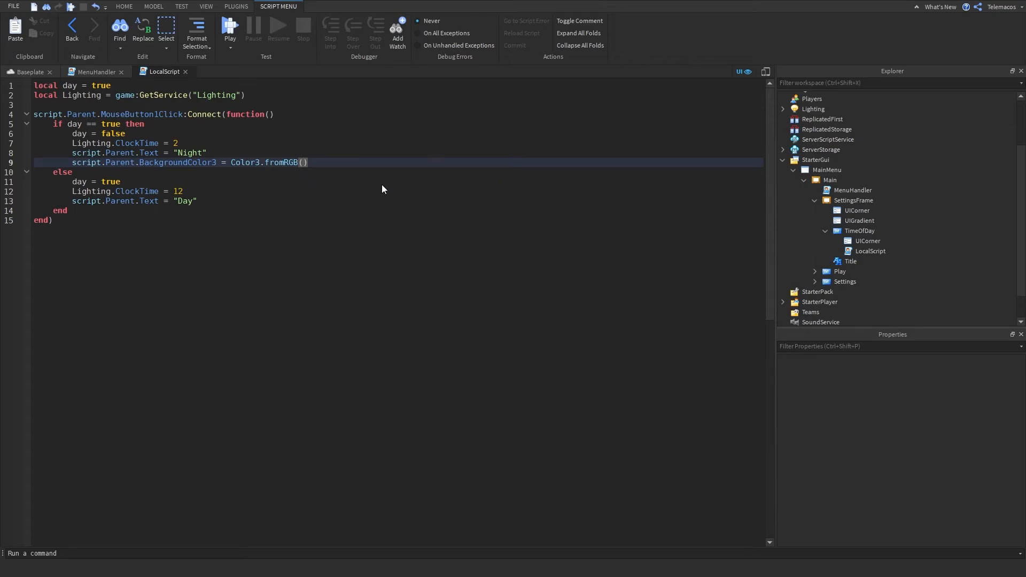
{"action": "mouse_move", "coordinate": [444, 132]}
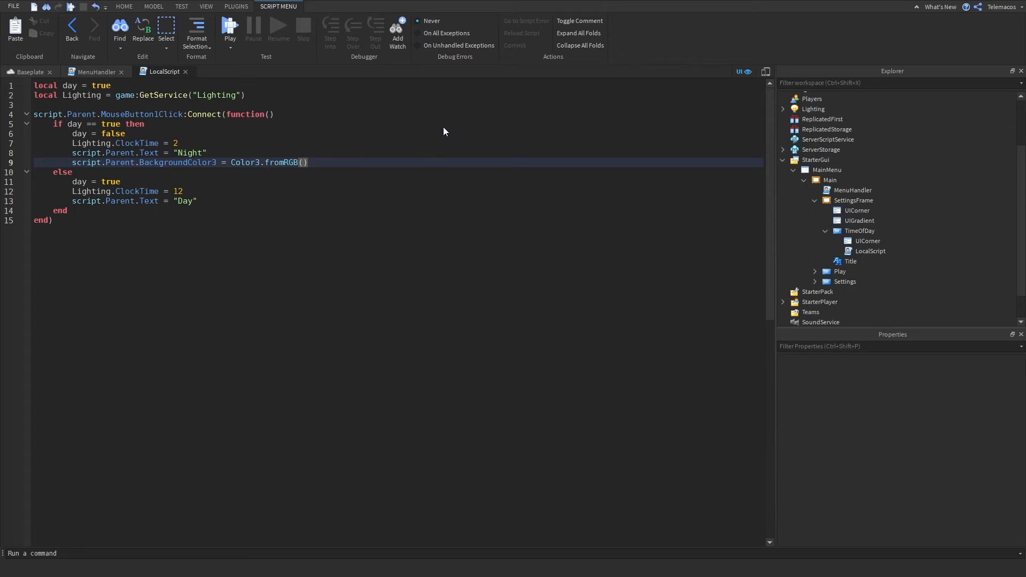
{"action": "type", "text": "80, 89, 143"}
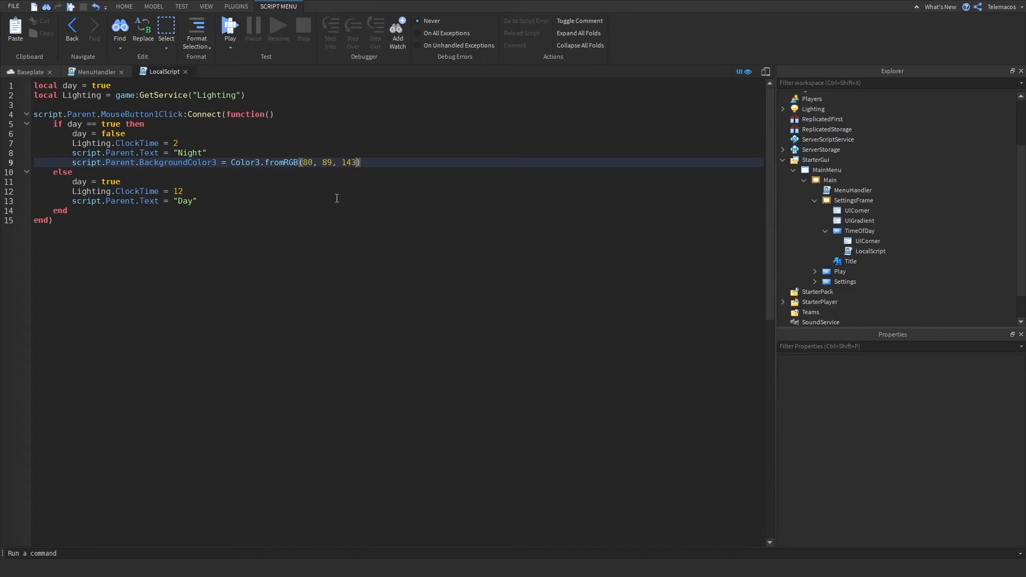
Set the day-branch BackgroundColor3 to Color3.fromRGB(244, 255, 206).
{"action": "type", "text": "script"}
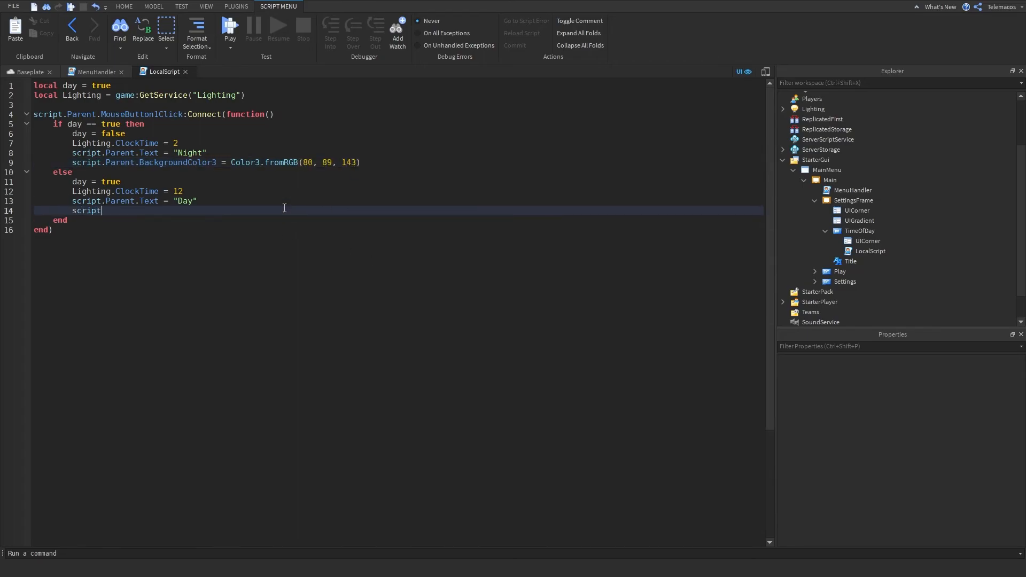
{"action": "type", "text": ".Parent.B"}
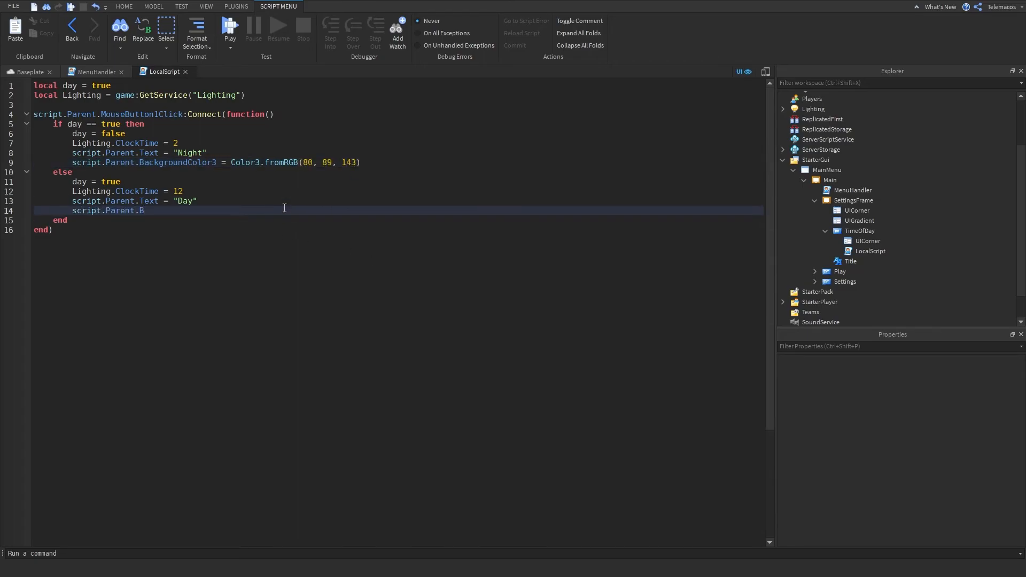
{"action": "type", "text": "ackgroundColor"}
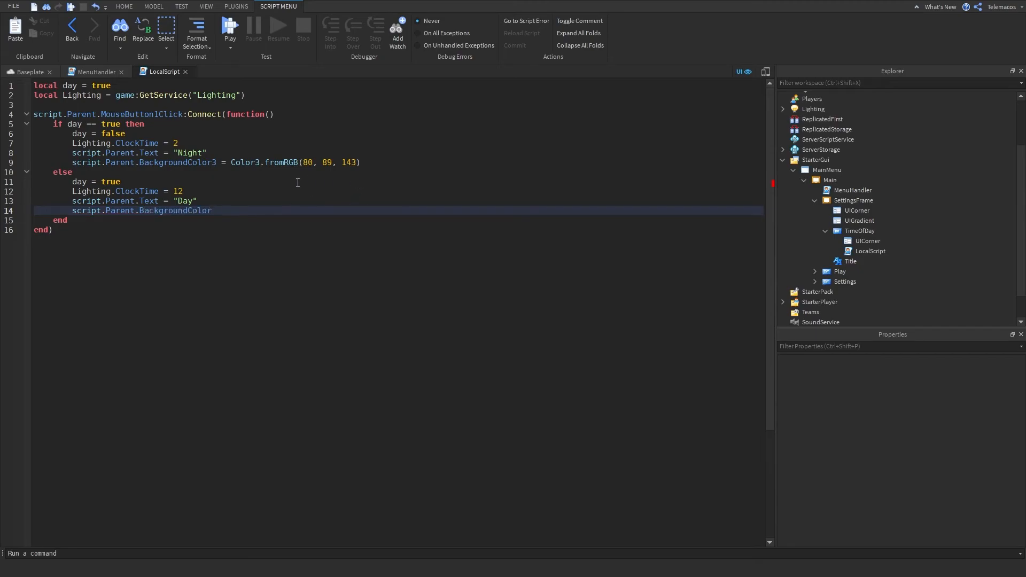
{"action": "type", "text": "= Color3.f"}
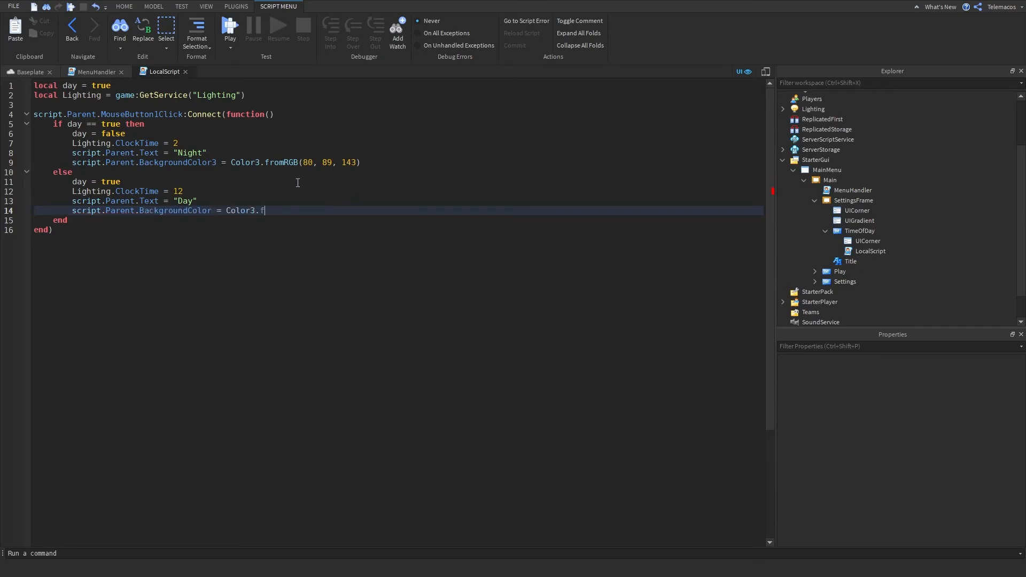
{"action": "type", "text": "romRGB()"}
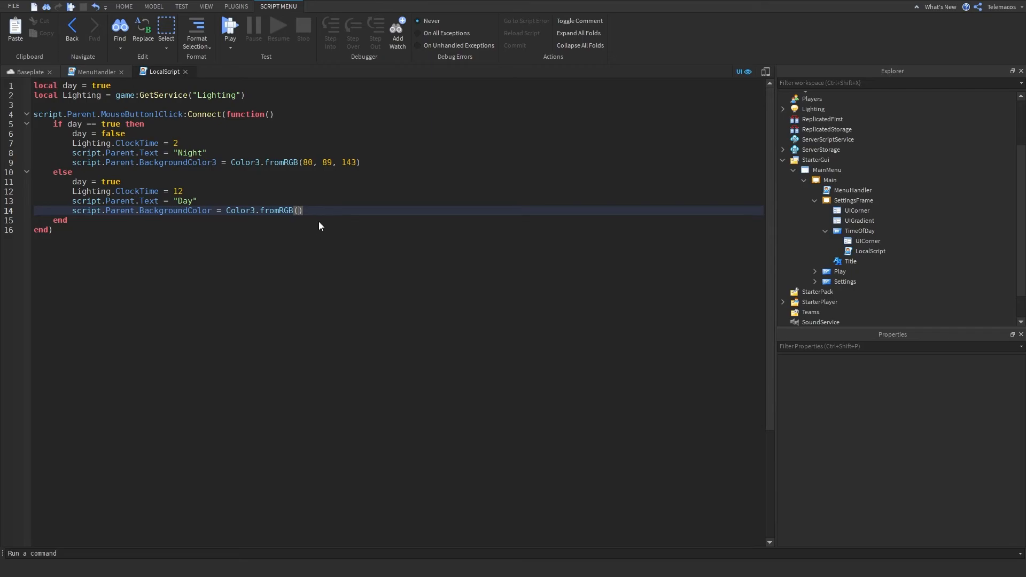
{"action": "mouse_move", "coordinate": [400, 219]}
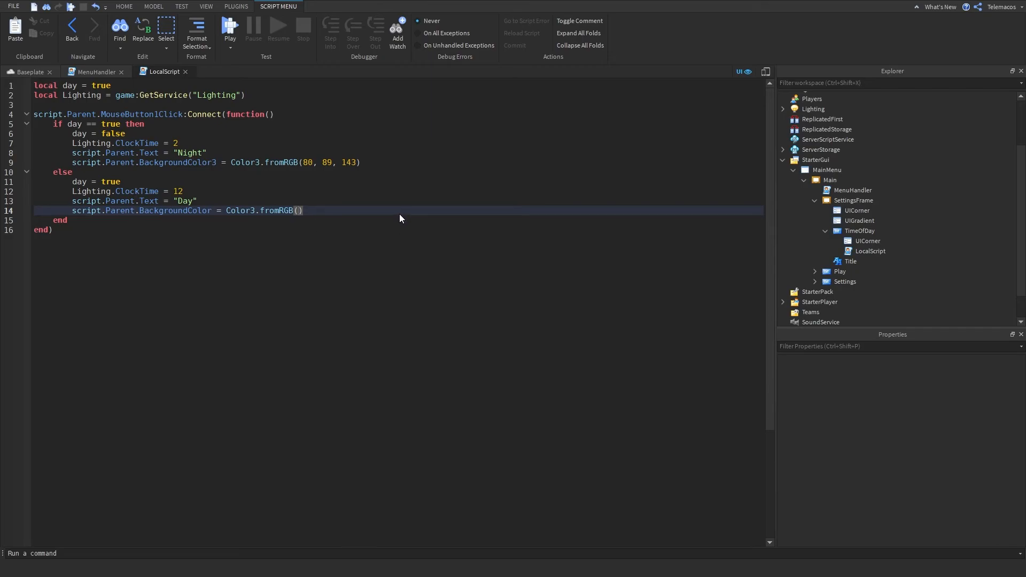
{"action": "type", "text": "244, 255, 206"}
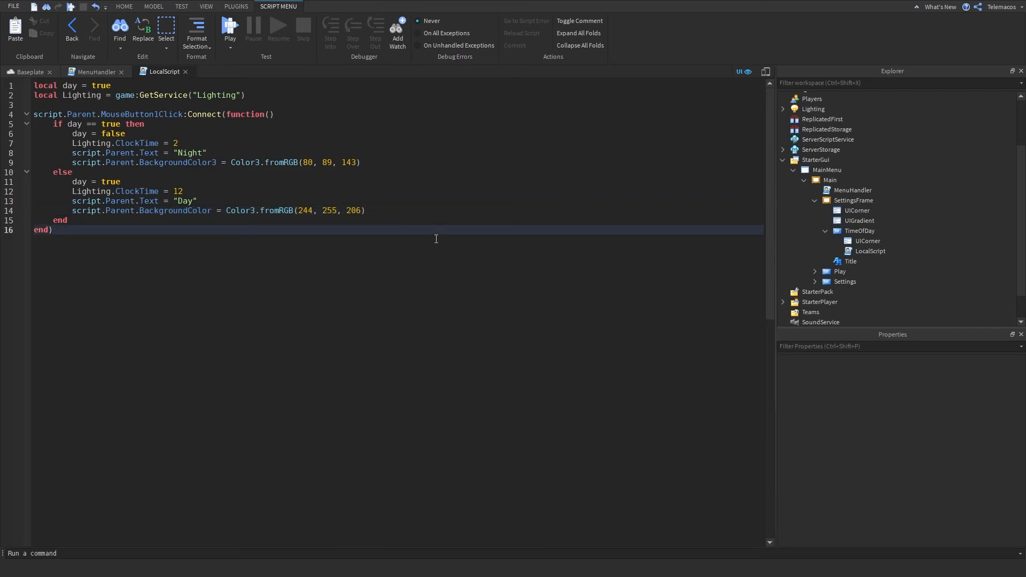
{"action": "left_click", "coordinate": [123, 6]}
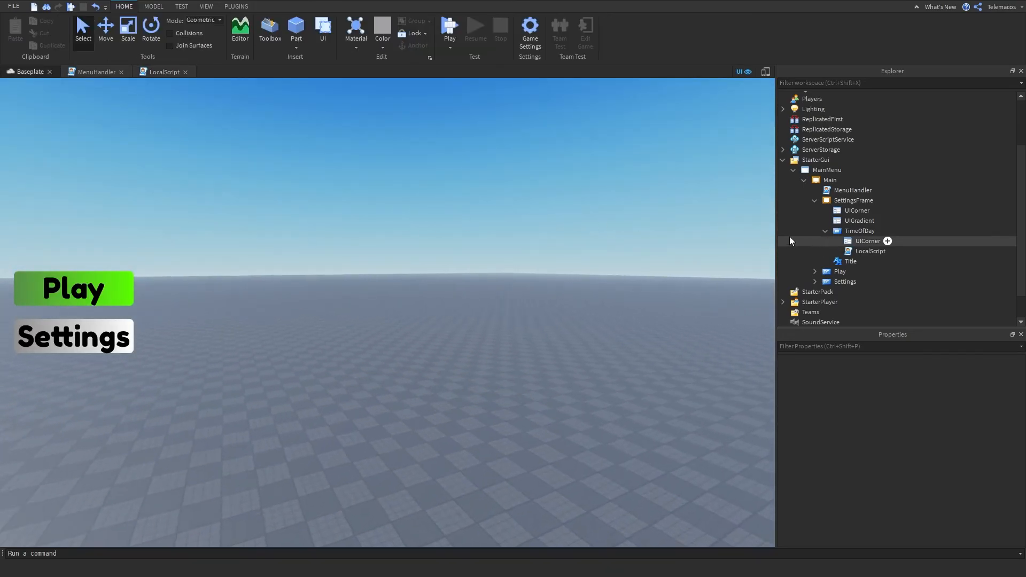
Compare TimeOfDay's background colour 255, 254, 221 with the script's day colour.
{"action": "left_click", "coordinate": [860, 230]}
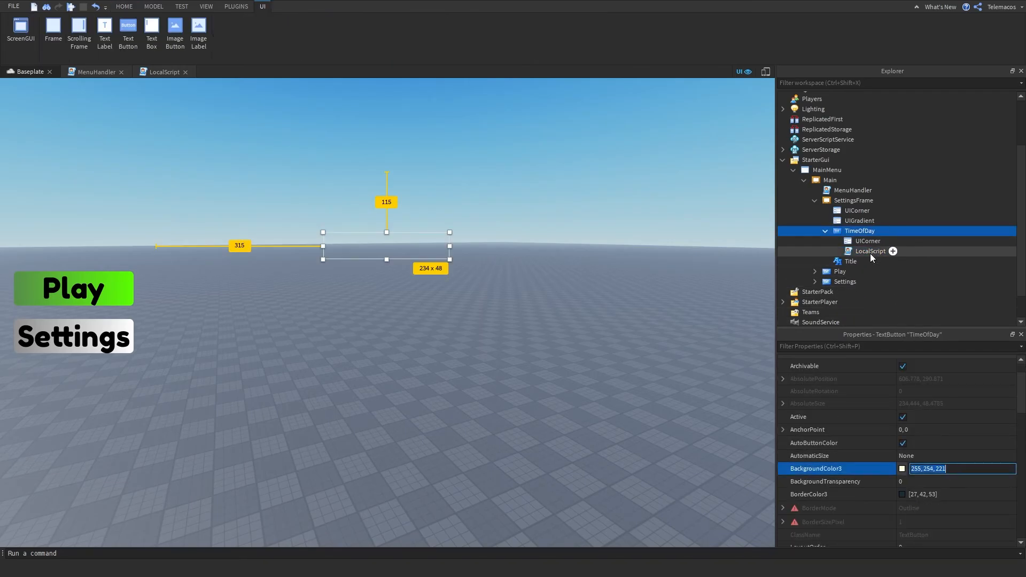
{"action": "left_click", "coordinate": [871, 250]}
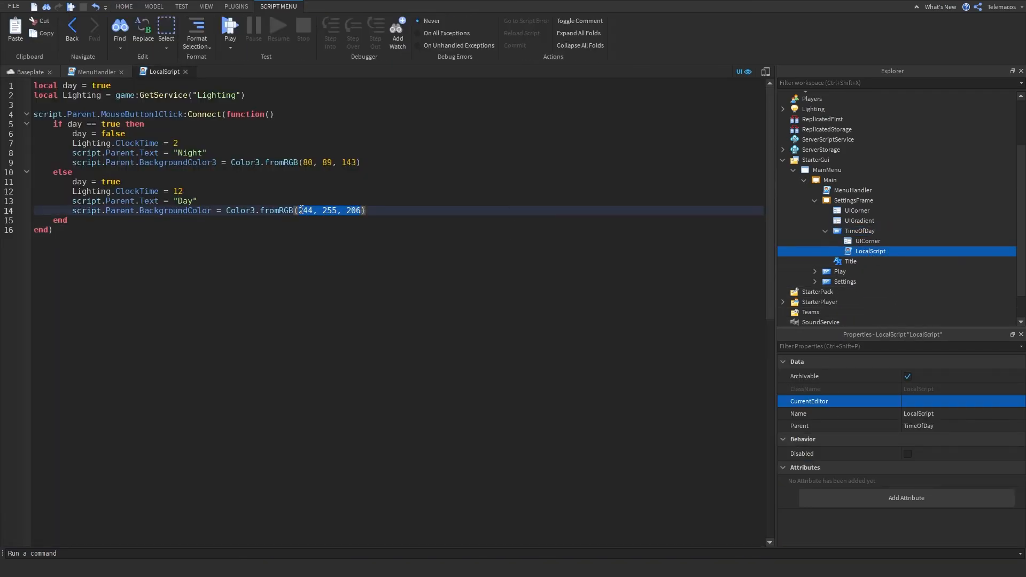
{"action": "left_click", "coordinate": [123, 7]}
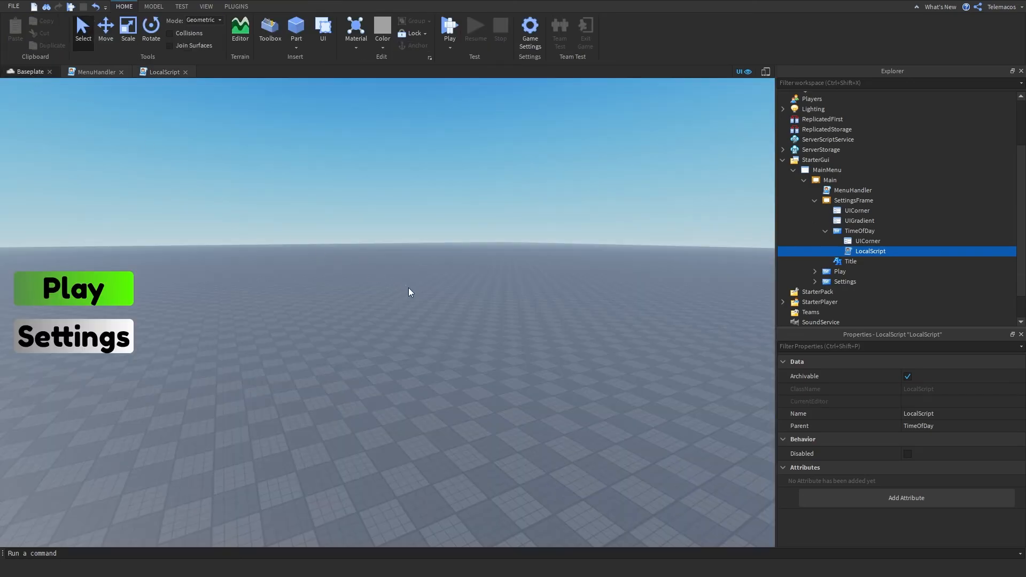
Playtest the game, open Settings, and toggle the sky to night and back to day.
{"action": "left_click", "coordinate": [449, 27]}
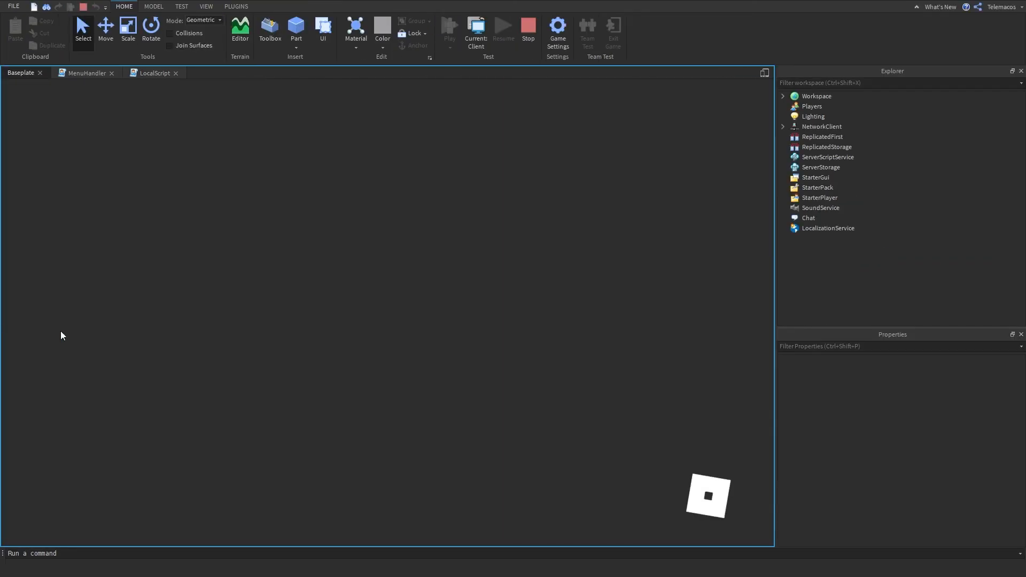
{"action": "left_click", "coordinate": [450, 30]}
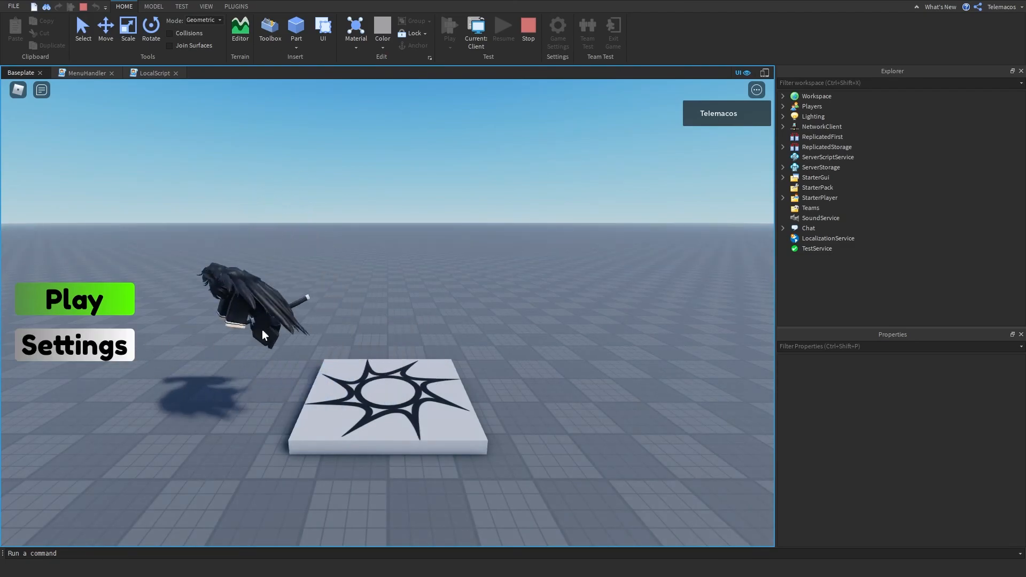
{"action": "left_click", "coordinate": [74, 344]}
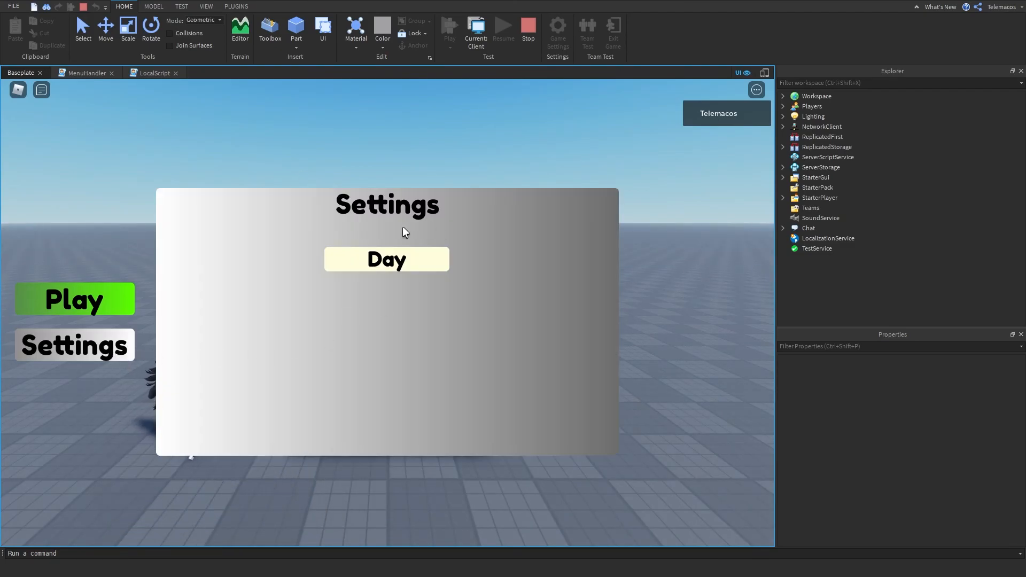
{"action": "left_click", "coordinate": [386, 259]}
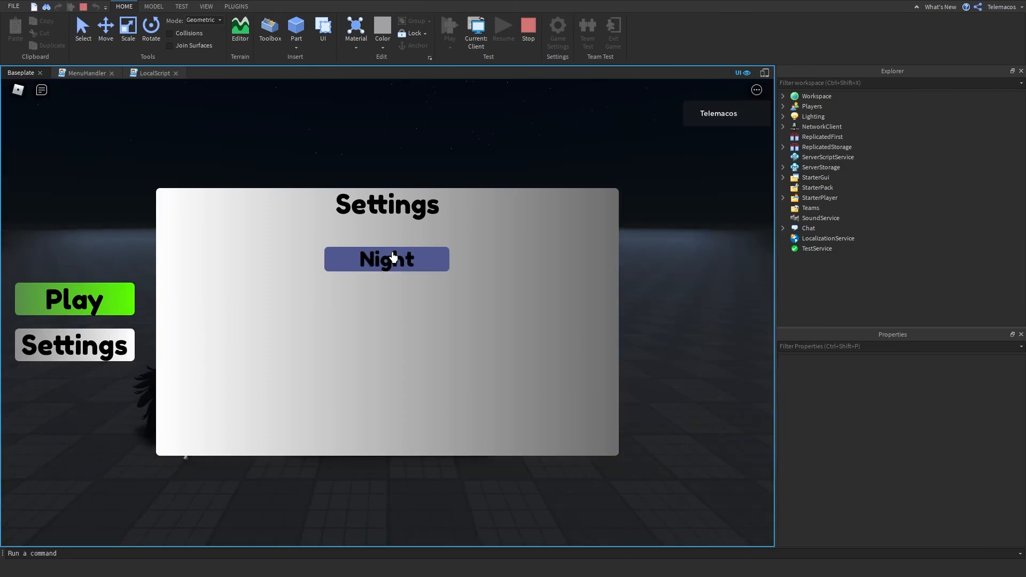
{"action": "left_click", "coordinate": [386, 259]}
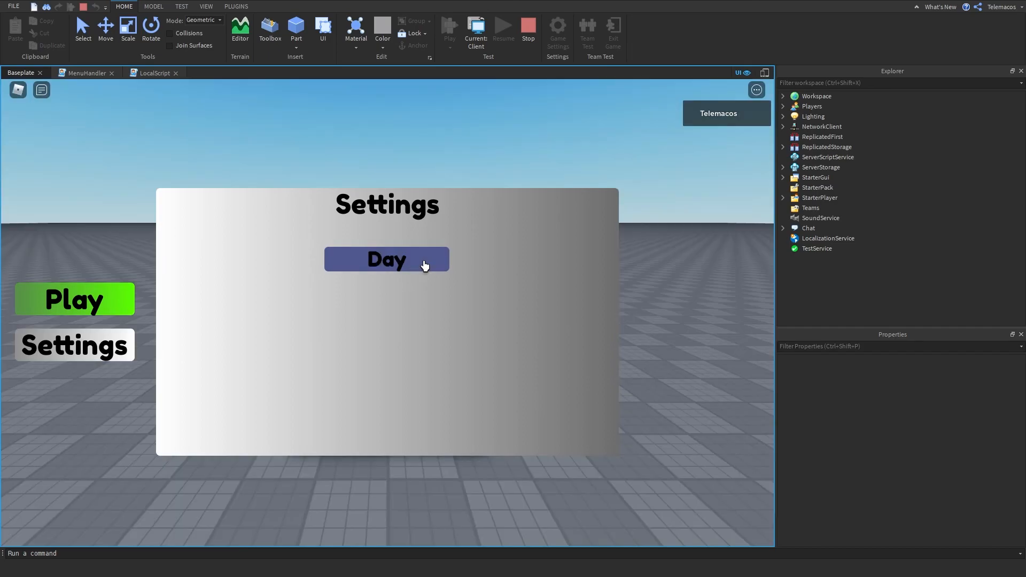
Show the Output log, fix line 14 to use BackgroundColor3, and restart the playtest.
{"action": "left_click", "coordinate": [205, 6]}
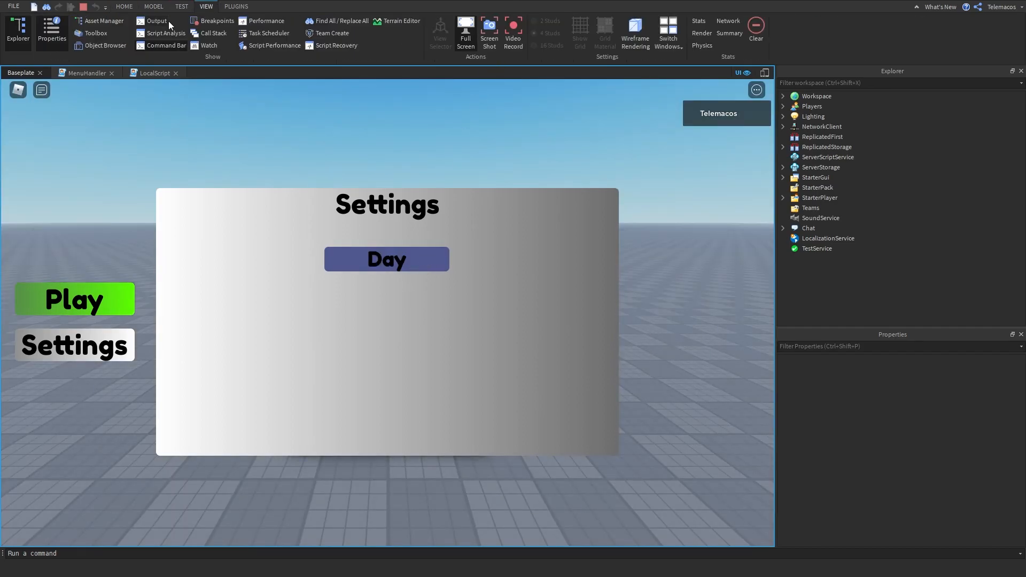
{"action": "left_click", "coordinate": [155, 21]}
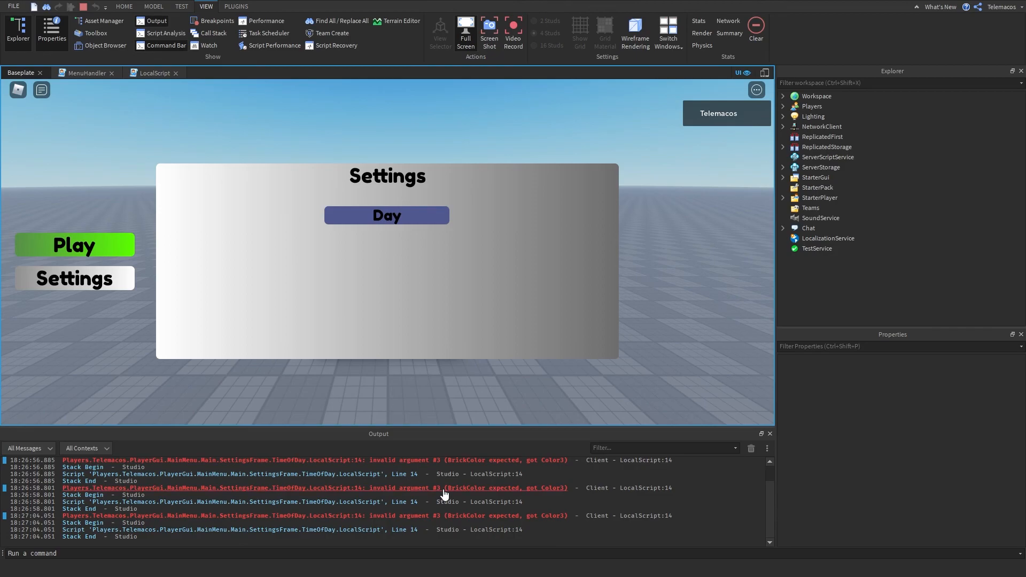
{"action": "left_click", "coordinate": [218, 73]}
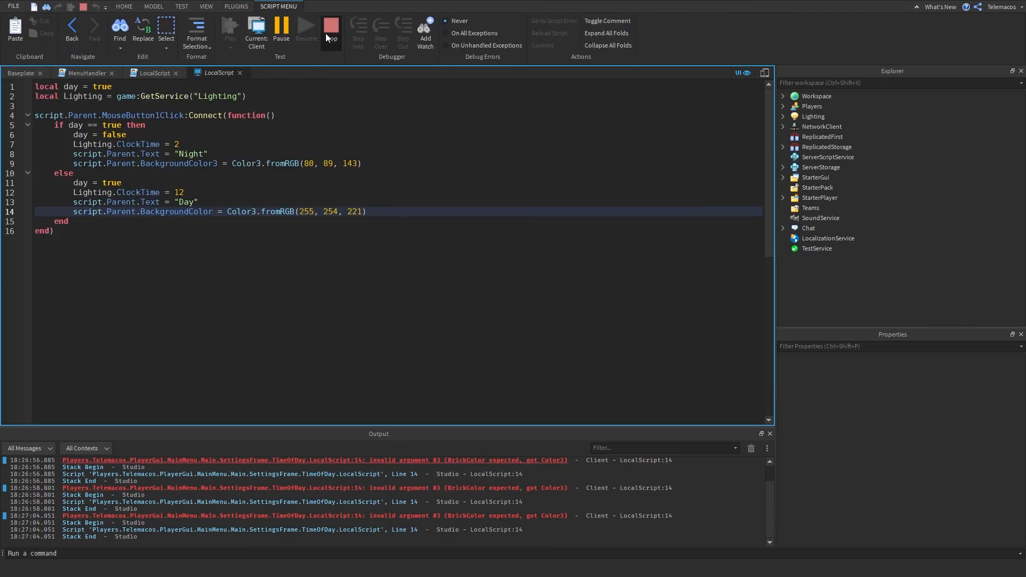
{"action": "left_click", "coordinate": [302, 28]}
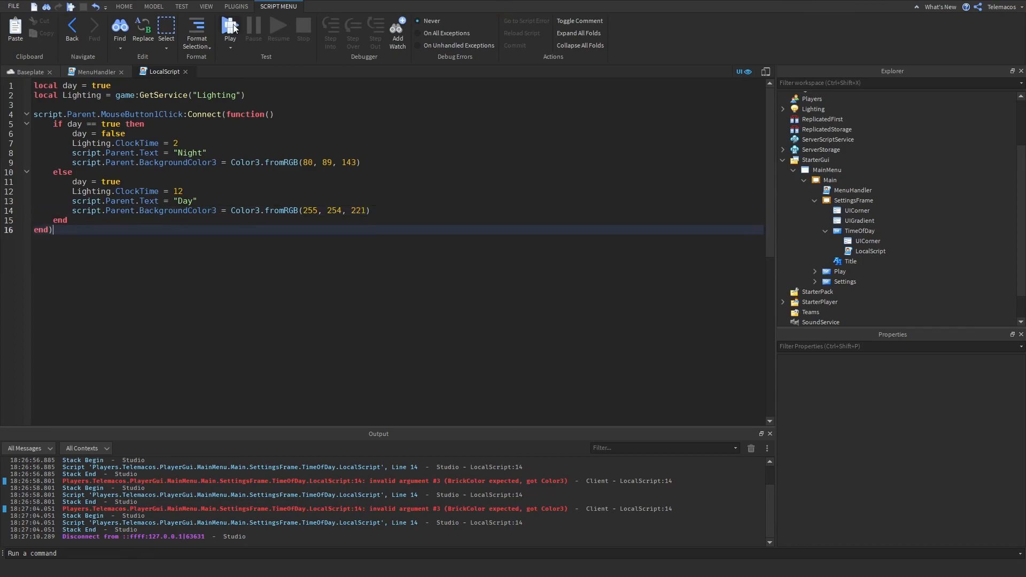
{"action": "left_click", "coordinate": [302, 29]}
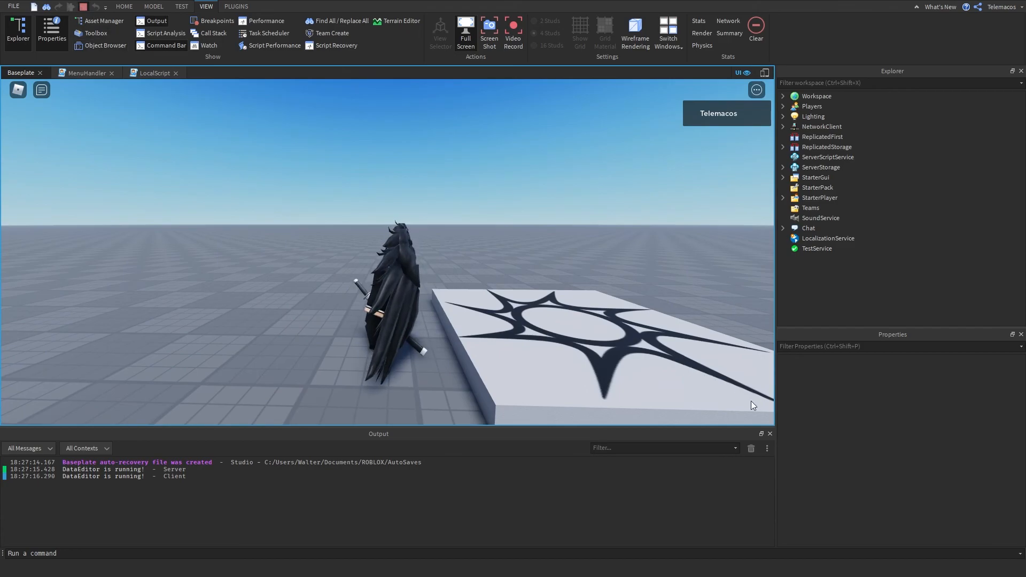
Stop the playtest to return to the corrected TimeOfDay LocalScript in edit mode.
{"action": "left_click", "coordinate": [158, 73]}
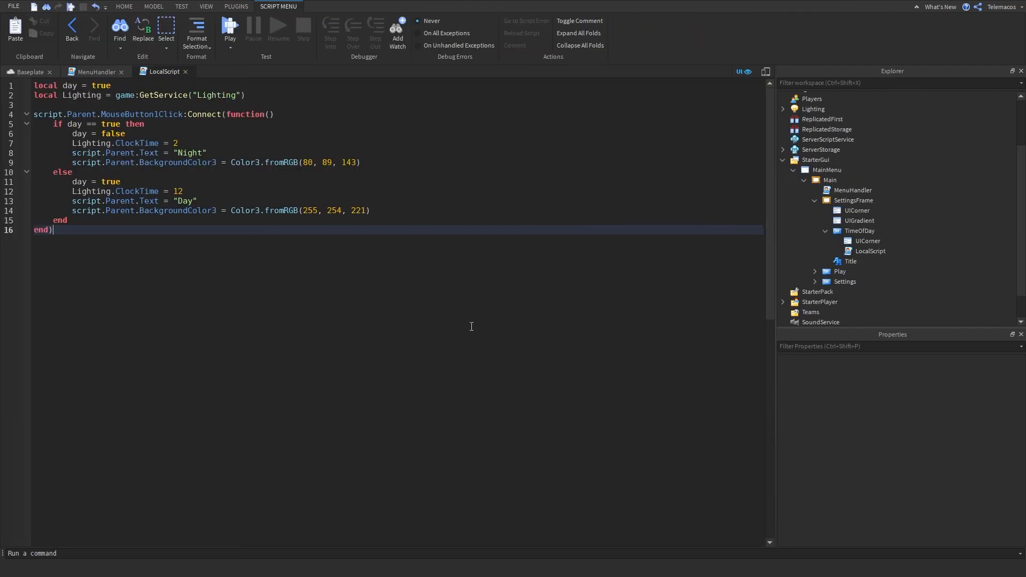